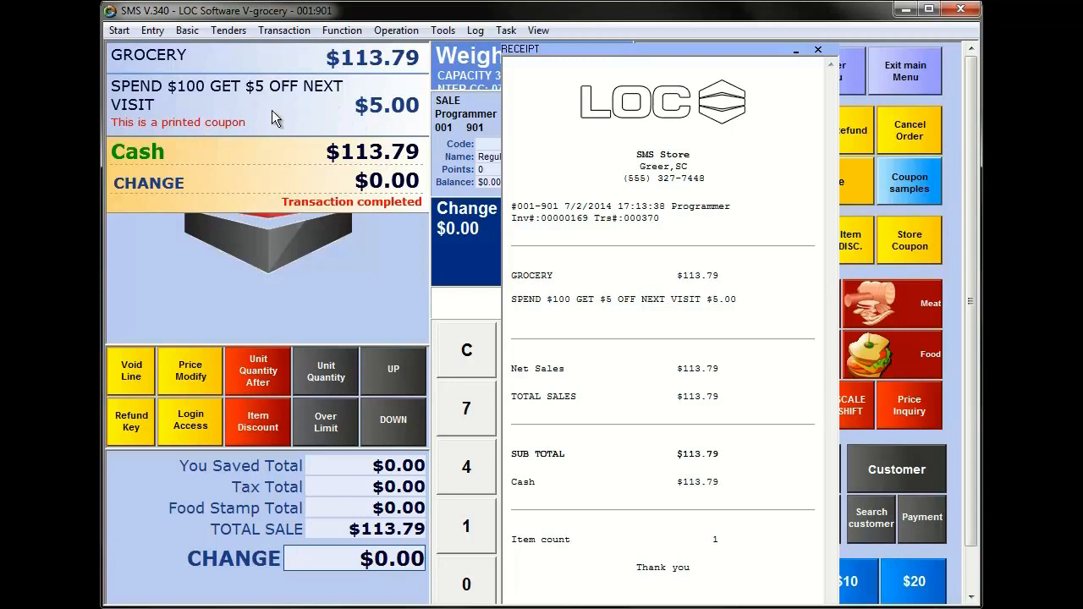
mouse_move(235, 126)
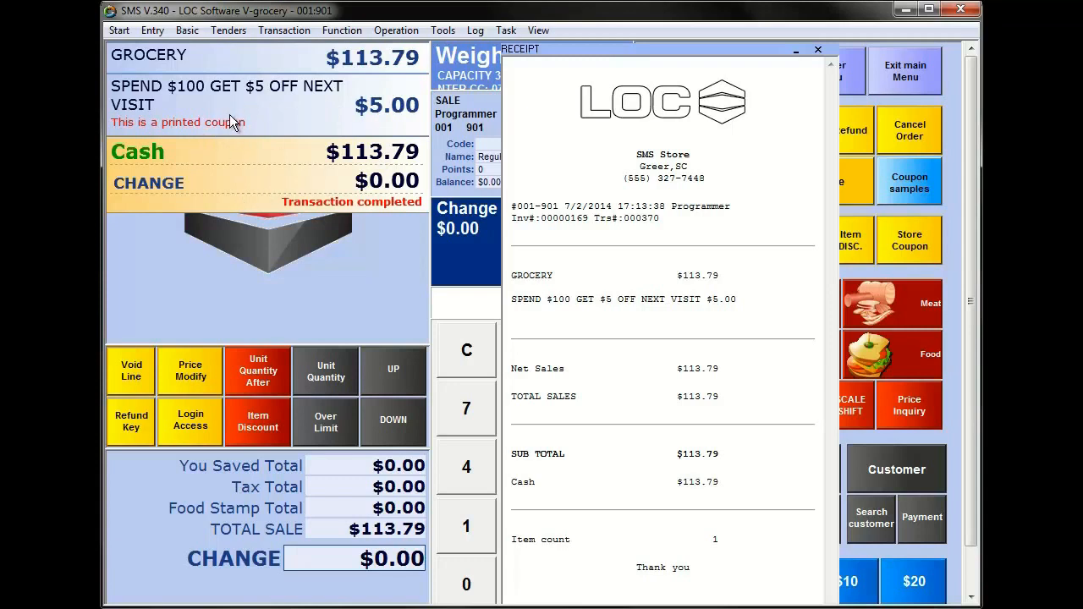
mouse_move(220, 115)
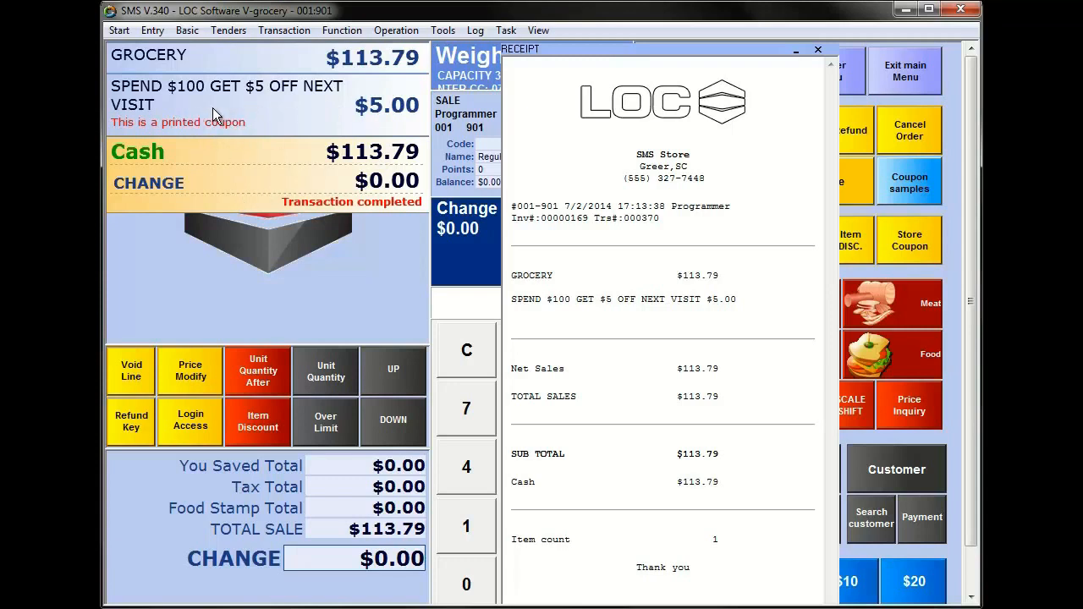
mouse_move(274, 104)
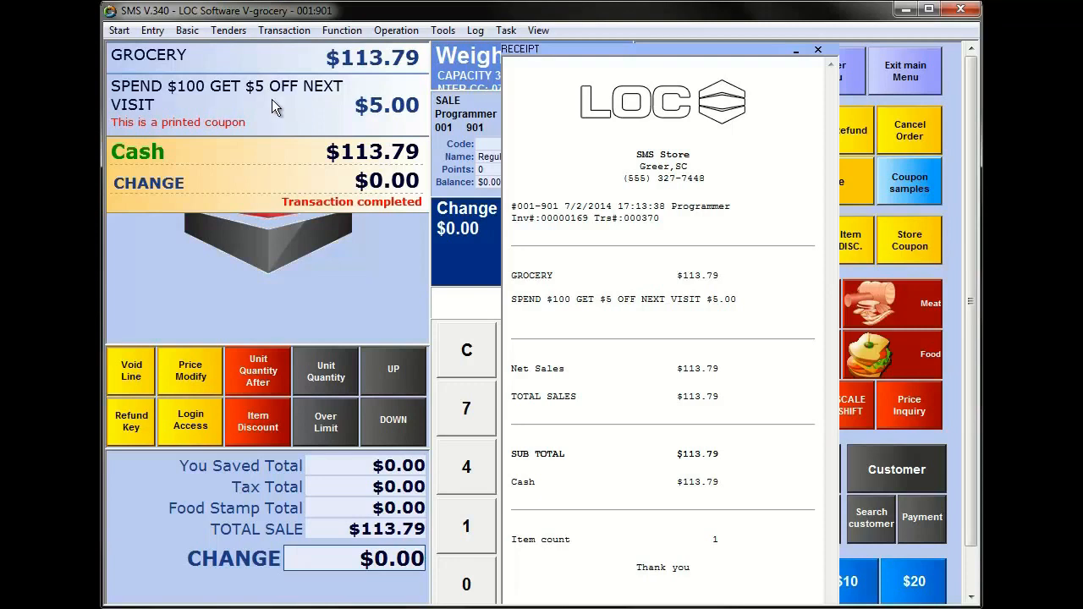
mouse_move(286, 105)
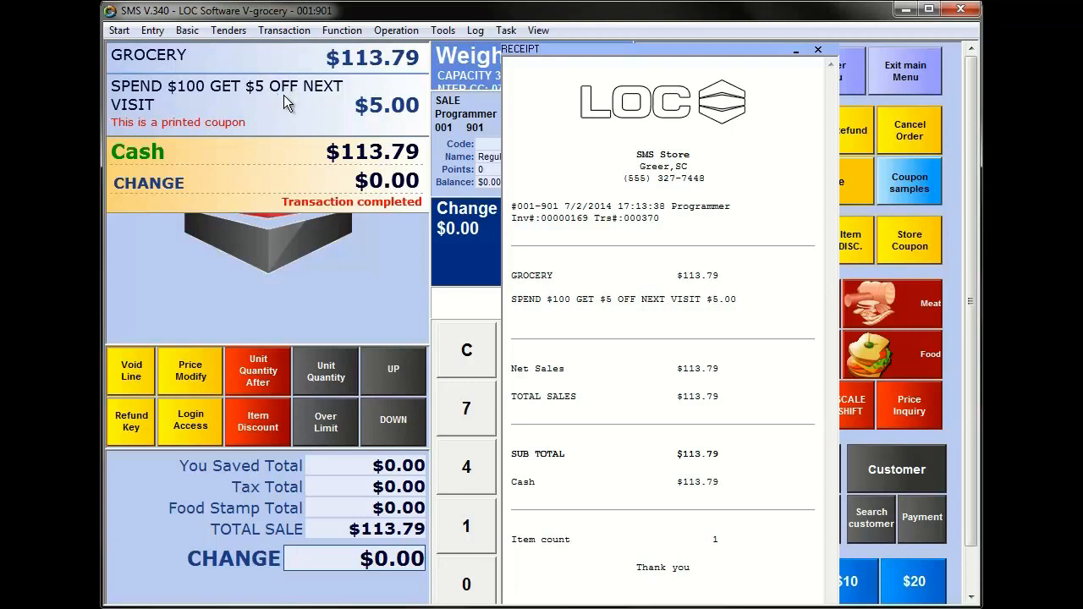
mouse_move(286, 136)
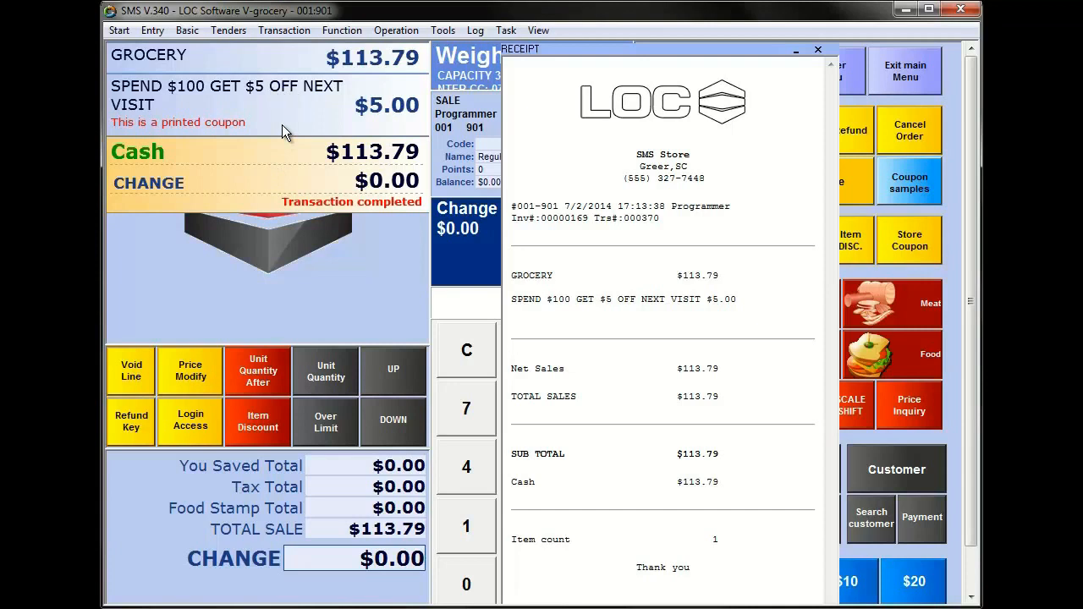
mouse_move(235, 139)
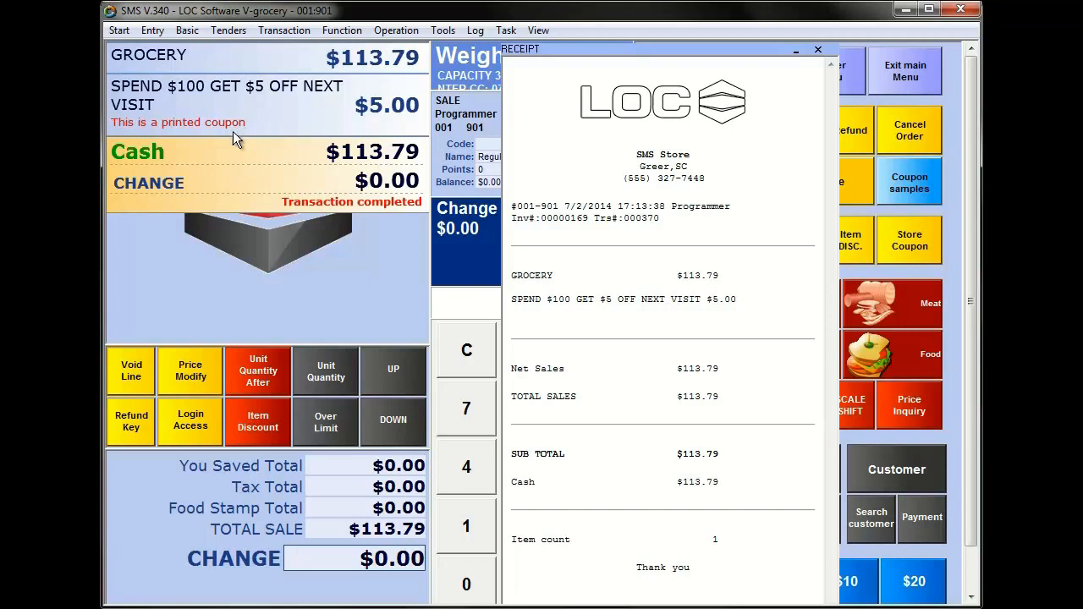
mouse_move(253, 134)
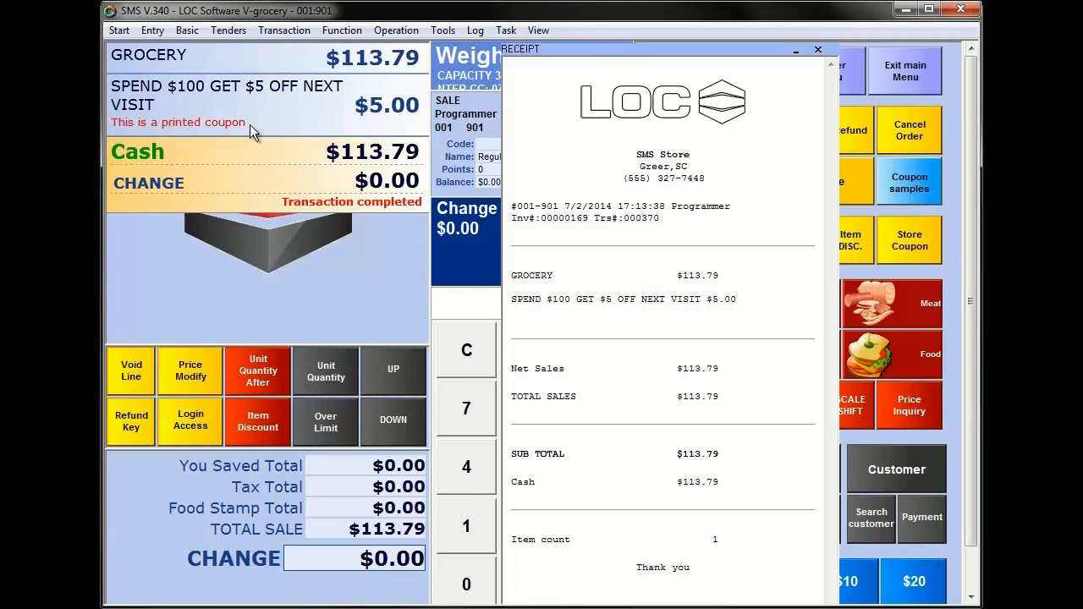
mouse_move(267, 174)
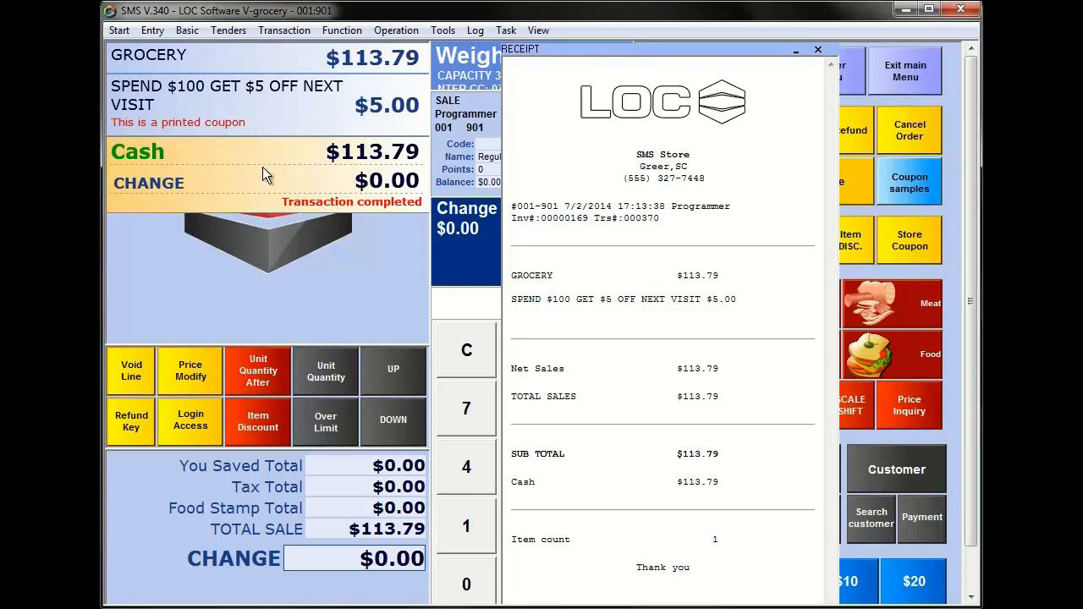
mouse_move(291, 213)
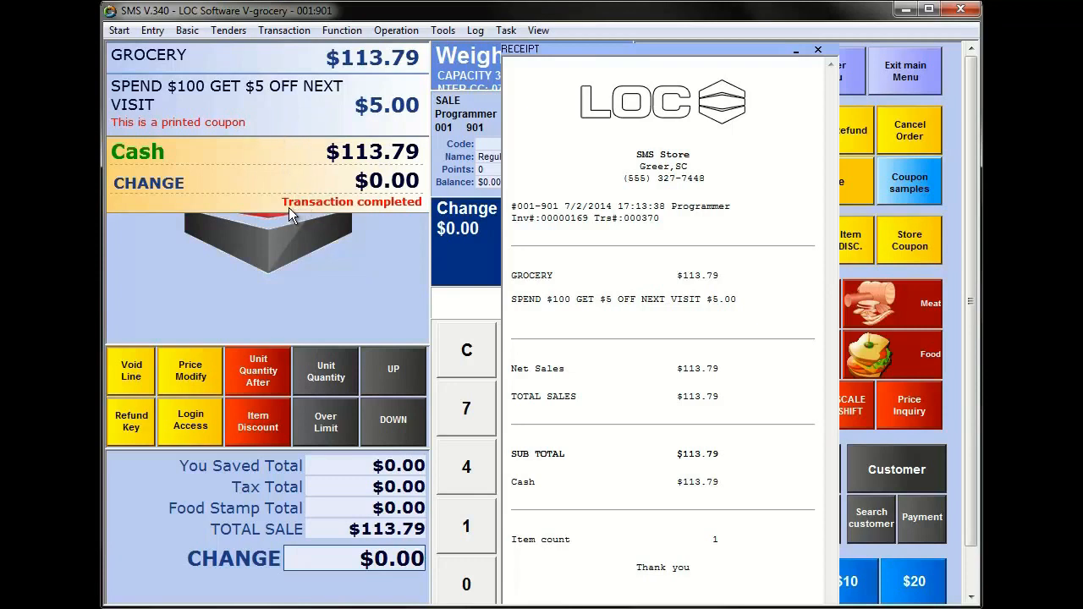
mouse_move(320, 95)
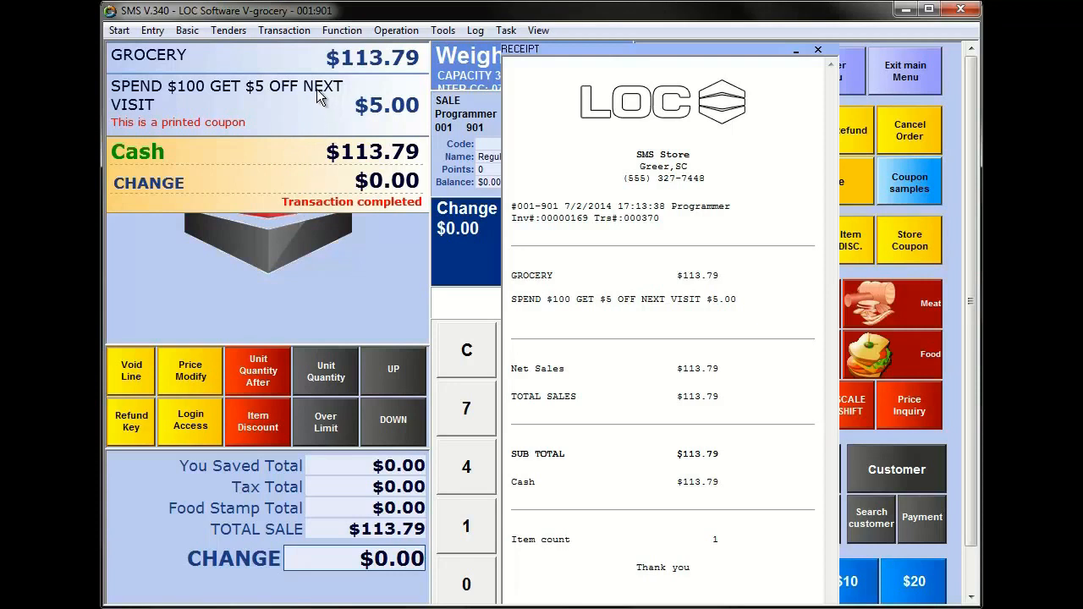
mouse_move(247, 132)
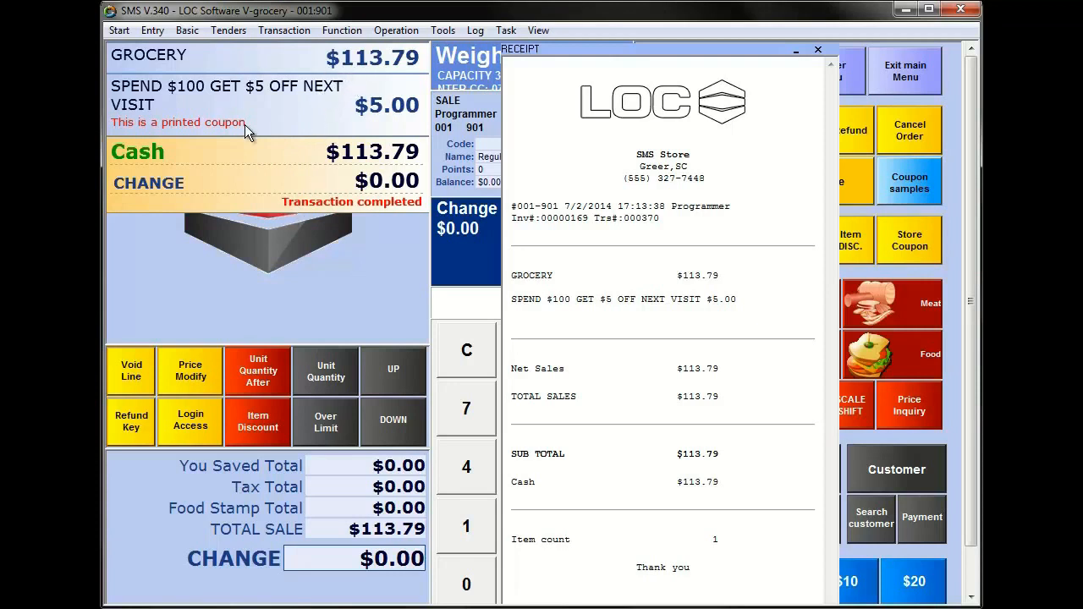
mouse_move(287, 112)
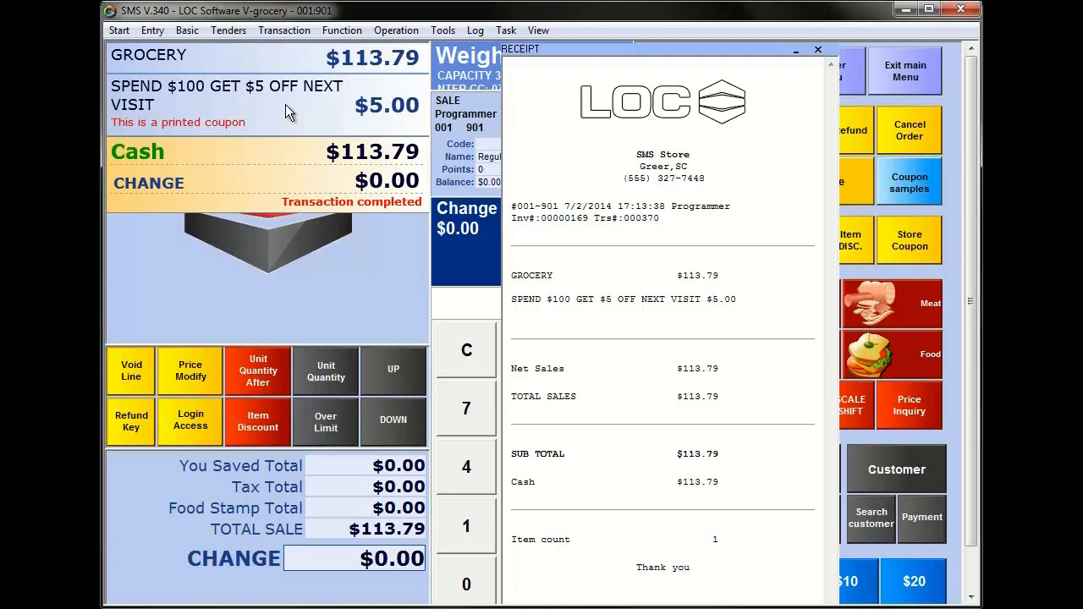
mouse_move(382, 116)
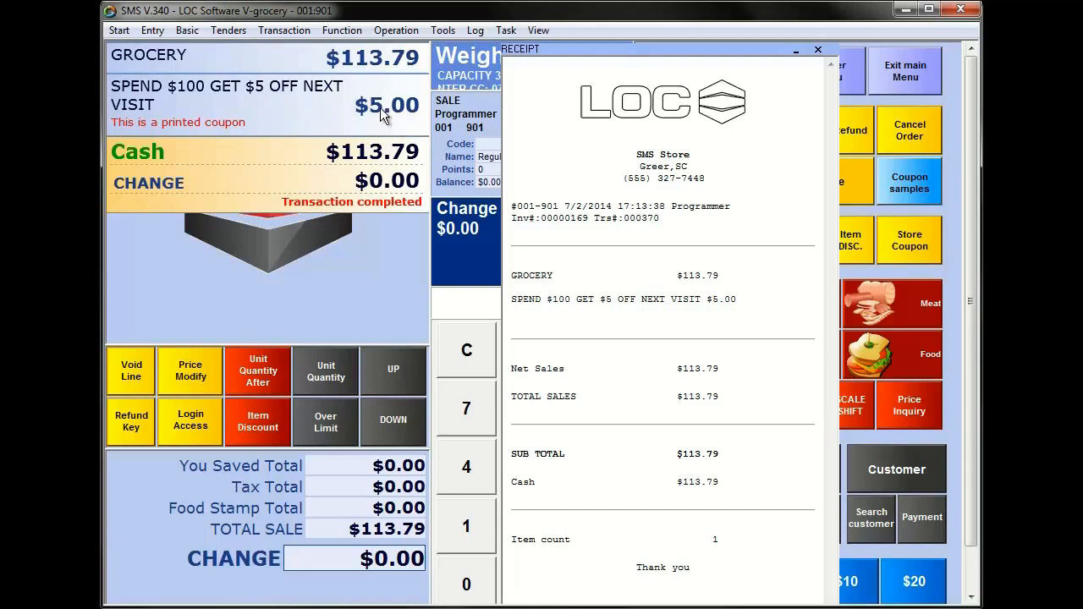
mouse_move(363, 172)
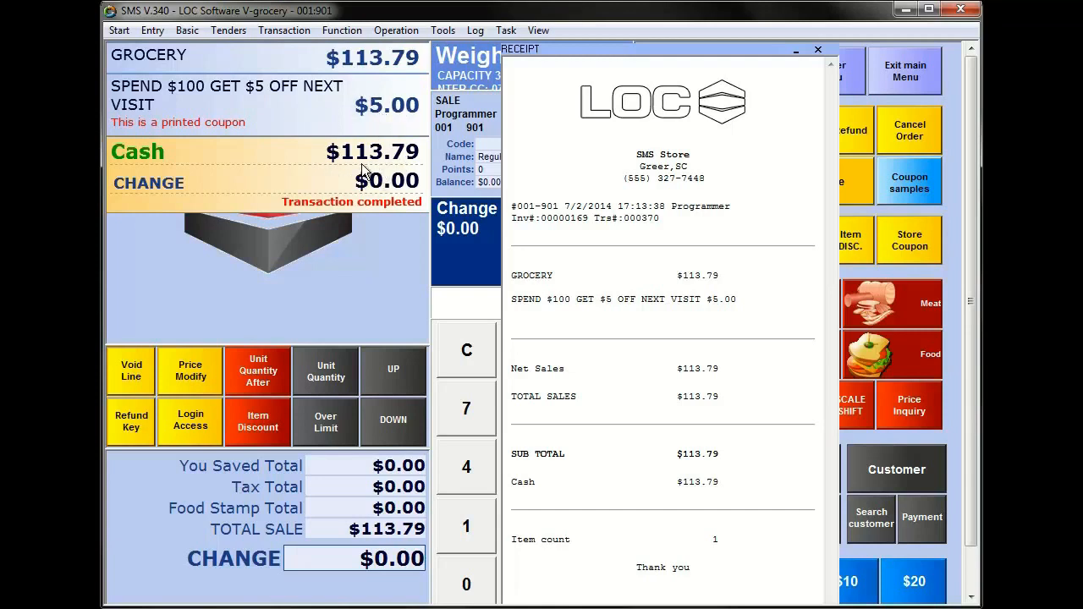
mouse_move(398, 81)
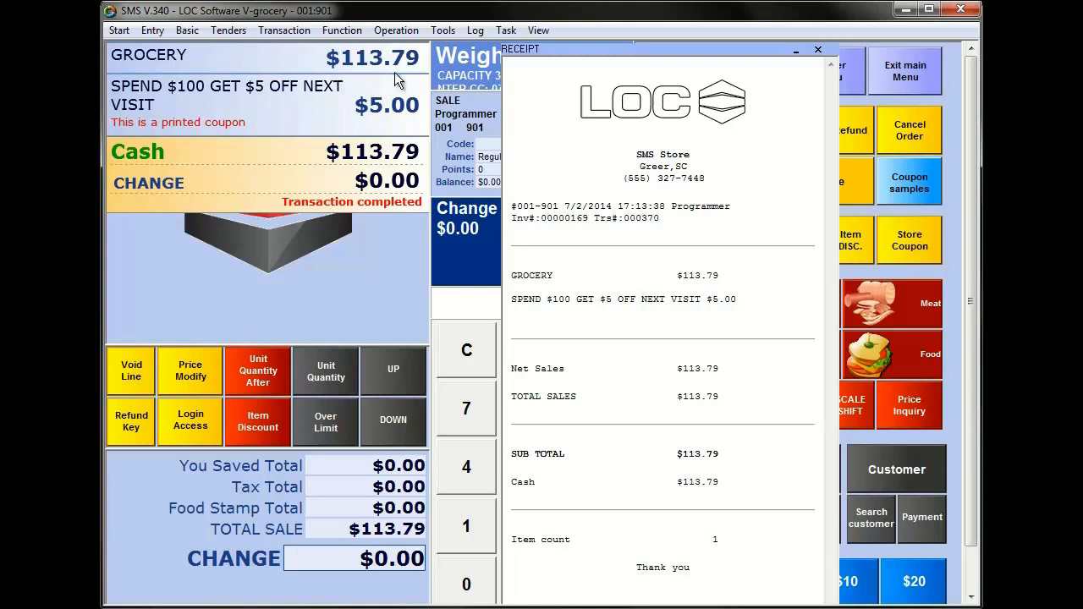
mouse_move(263, 67)
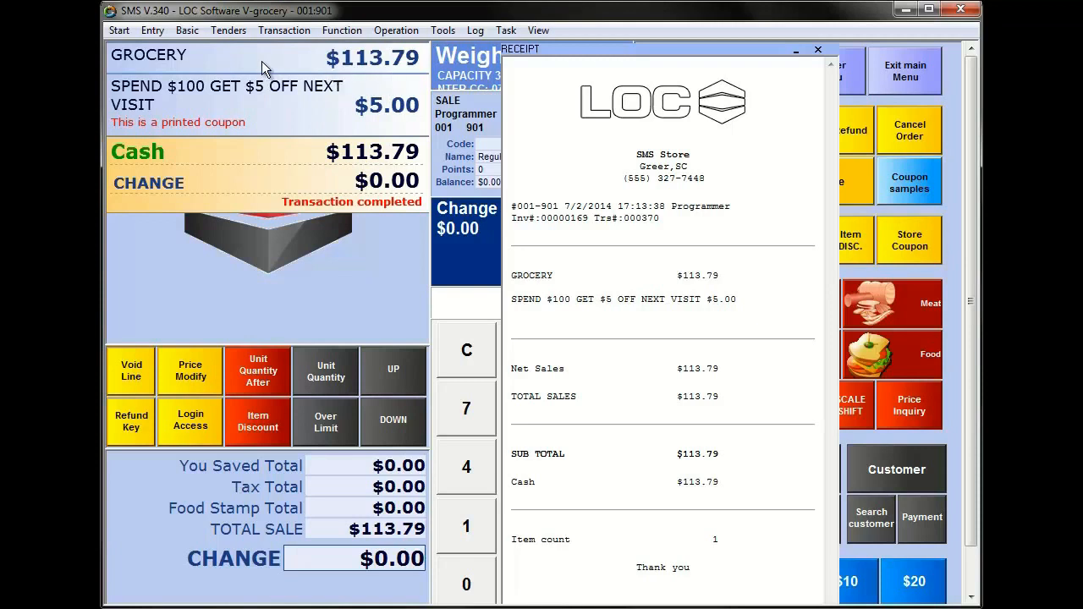
mouse_move(347, 187)
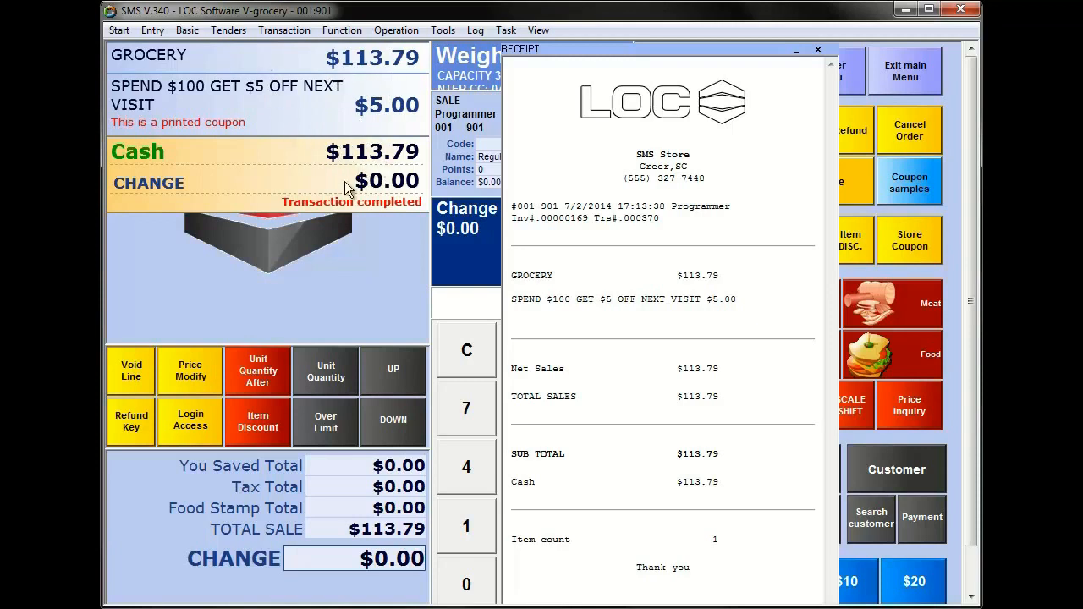
mouse_move(690, 431)
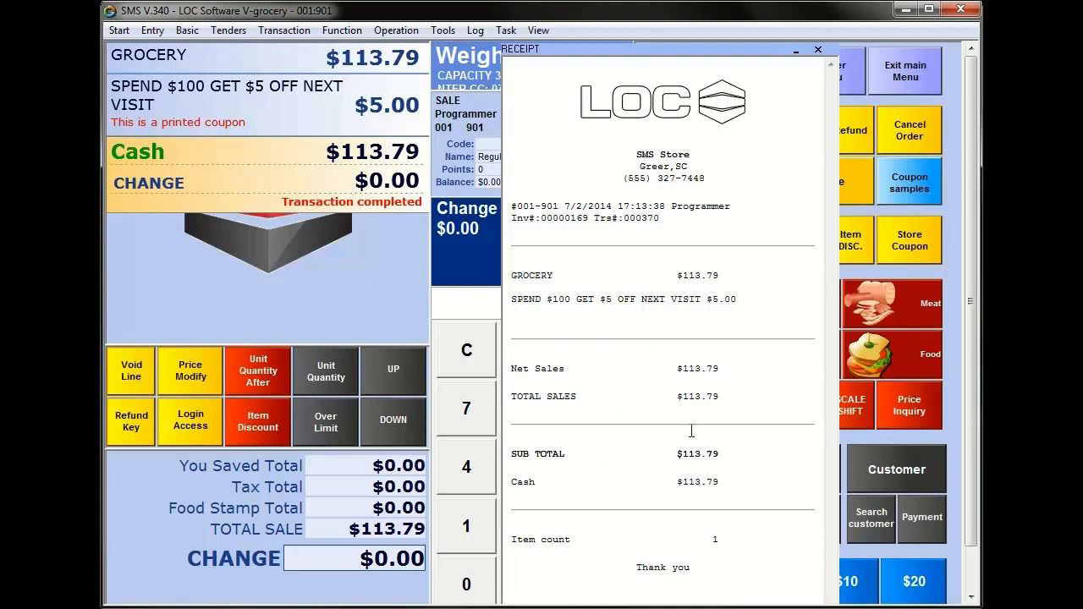
mouse_move(318, 115)
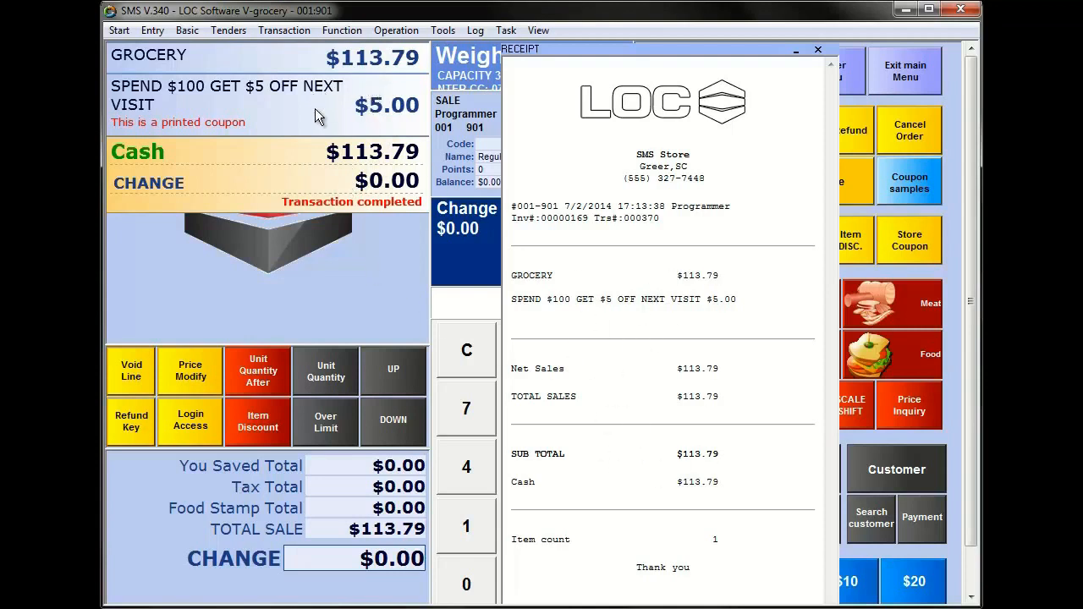
mouse_move(330, 127)
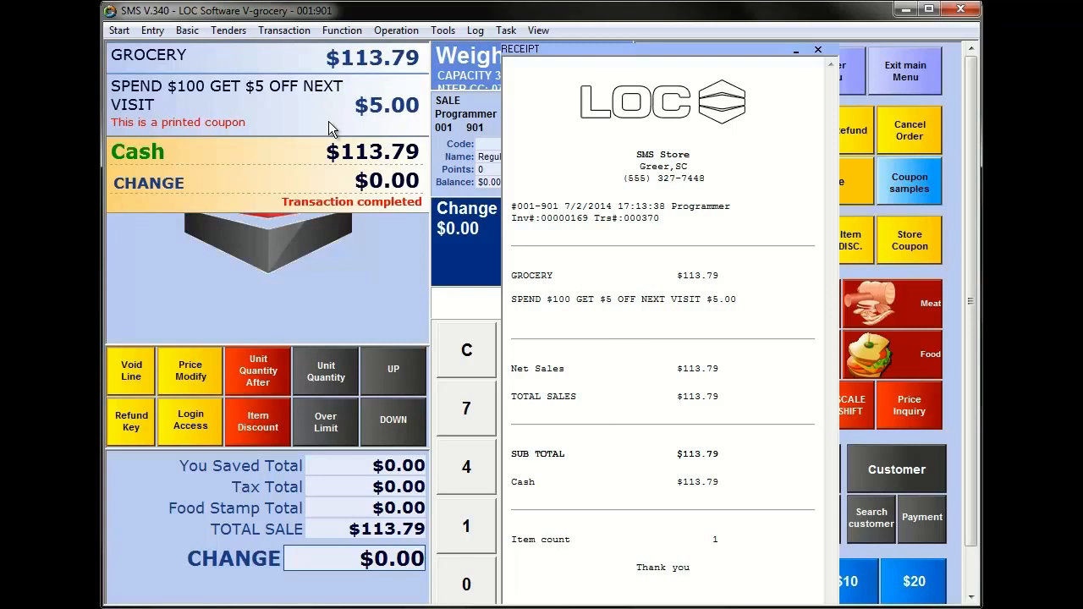
mouse_move(339, 122)
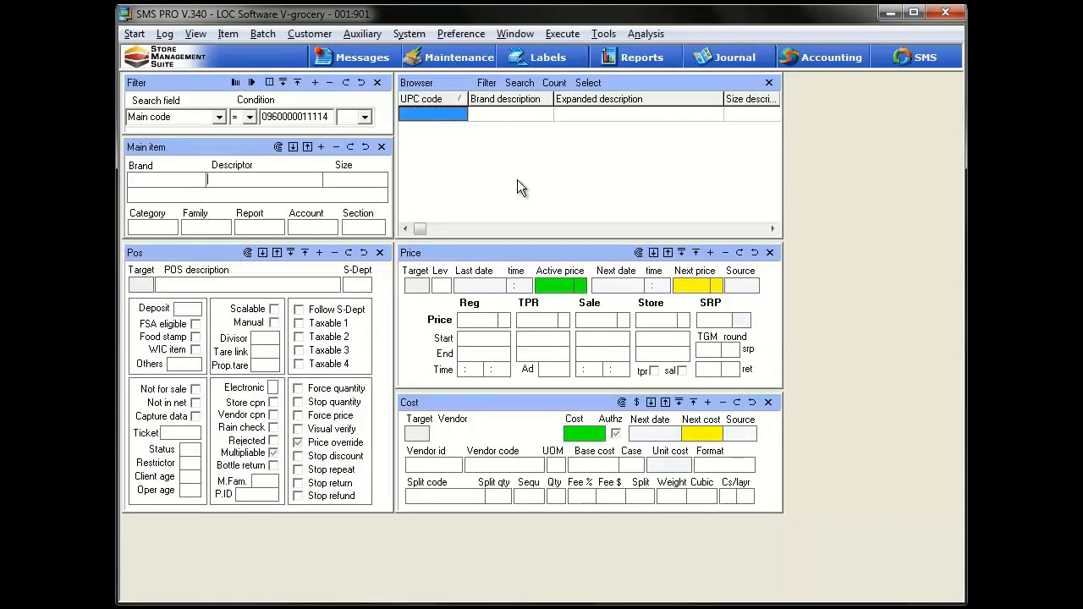
mouse_move(431, 186)
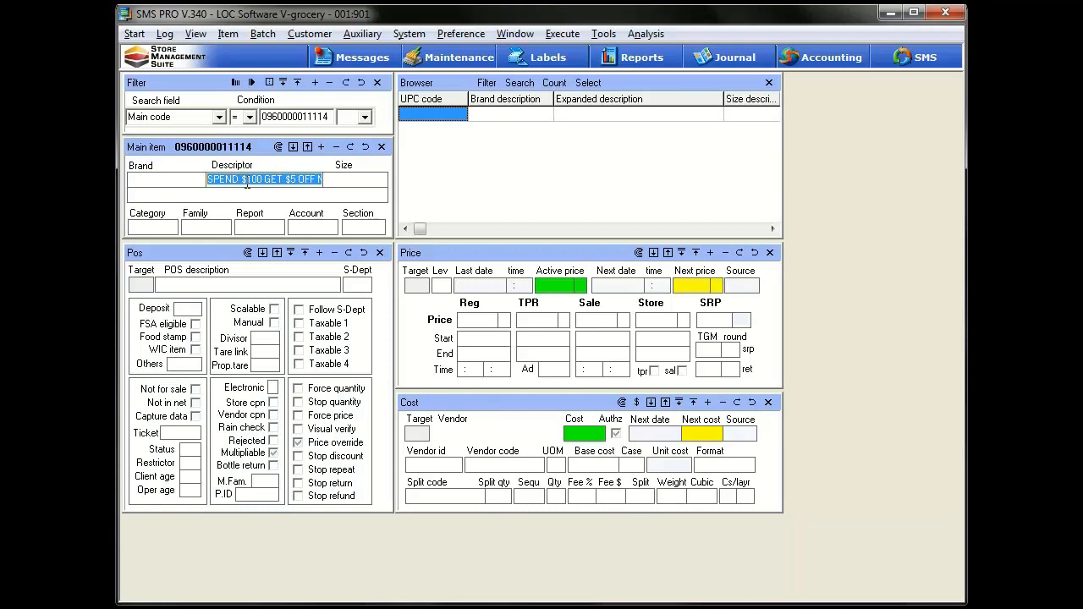
mouse_move(244, 178)
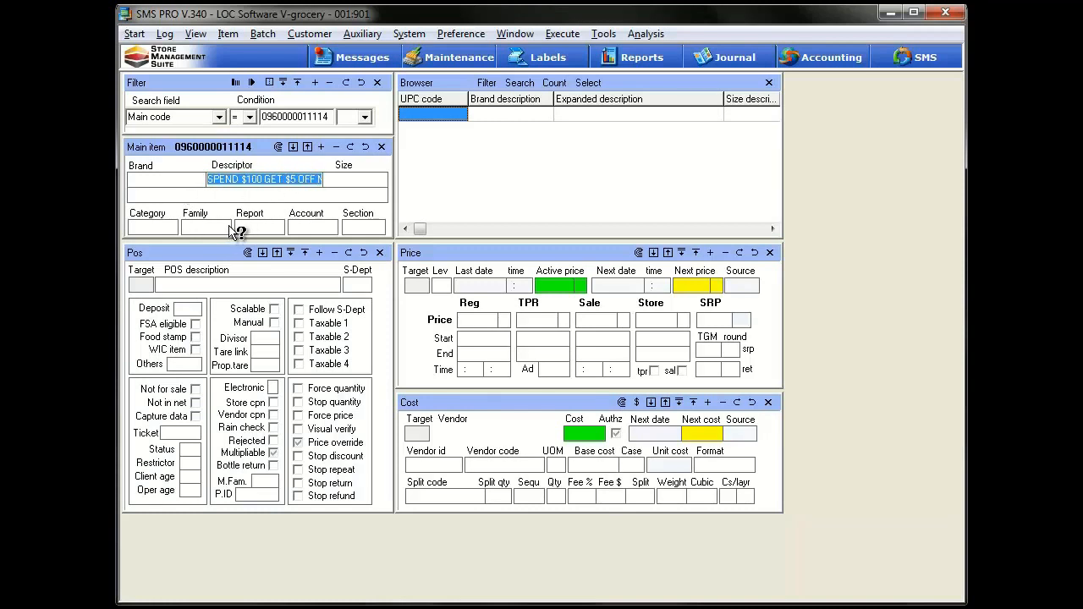
mouse_move(239, 270)
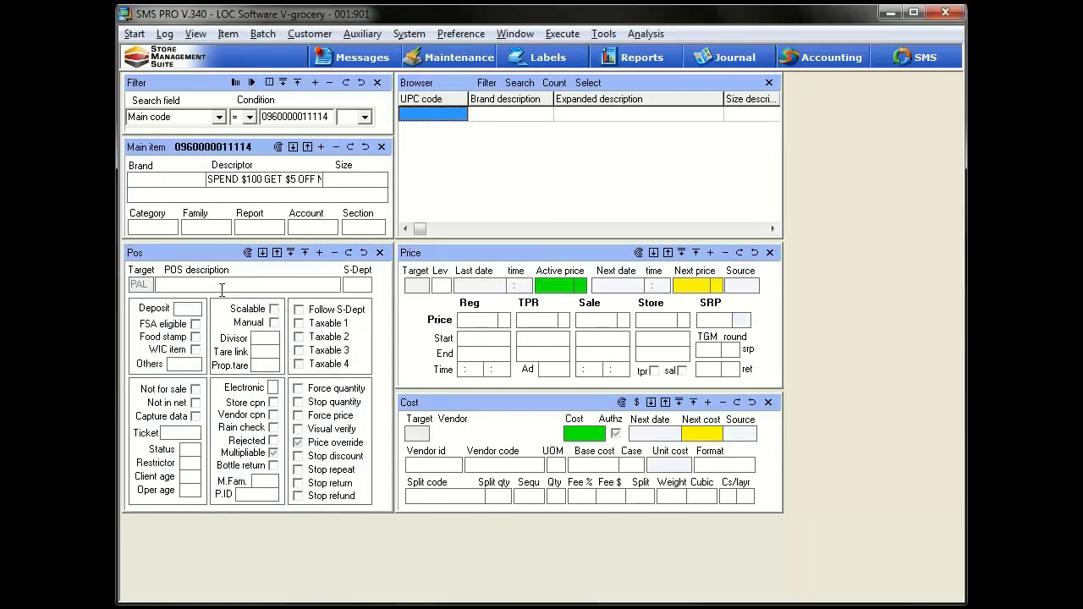
Enter the POS description SPEND $100 GET $5 OFF NEXT VISIT for the coupon item
type("SPEND $100 GET $5 OFF NEXT VISIT")
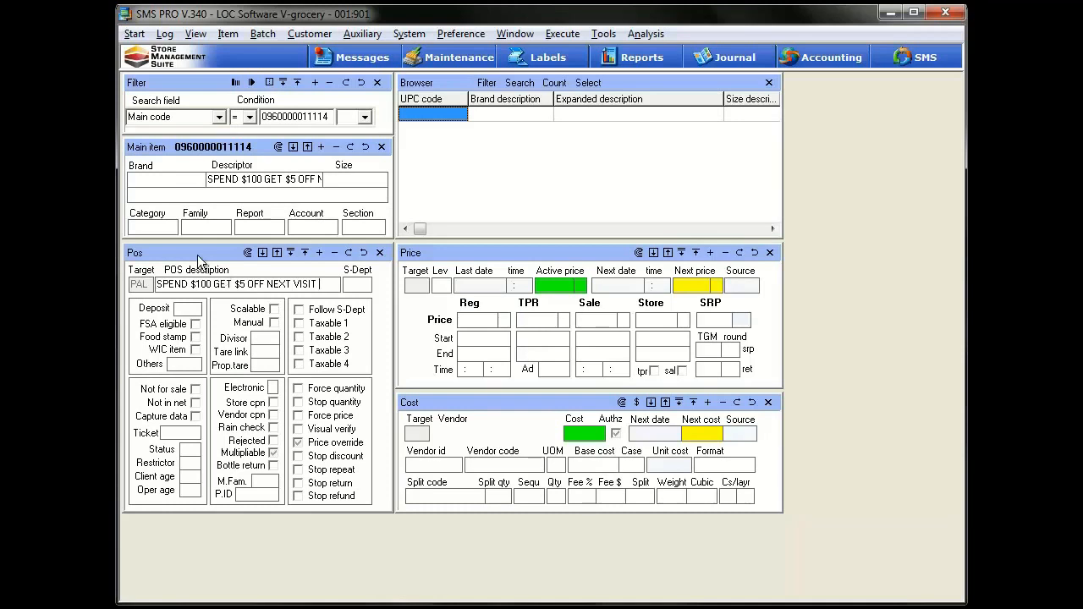
mouse_move(186, 261)
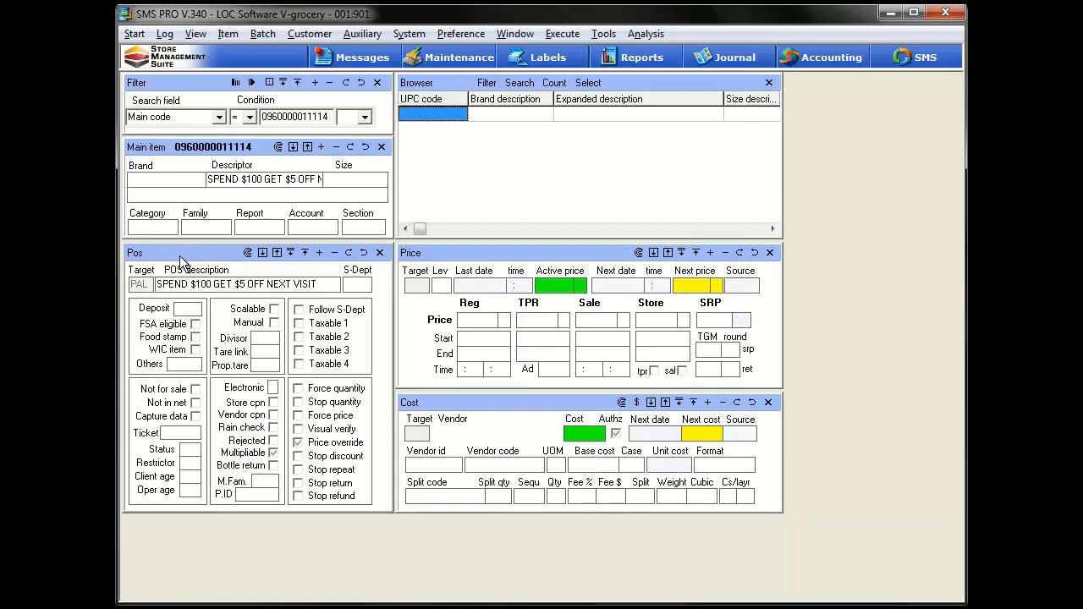
mouse_move(193, 379)
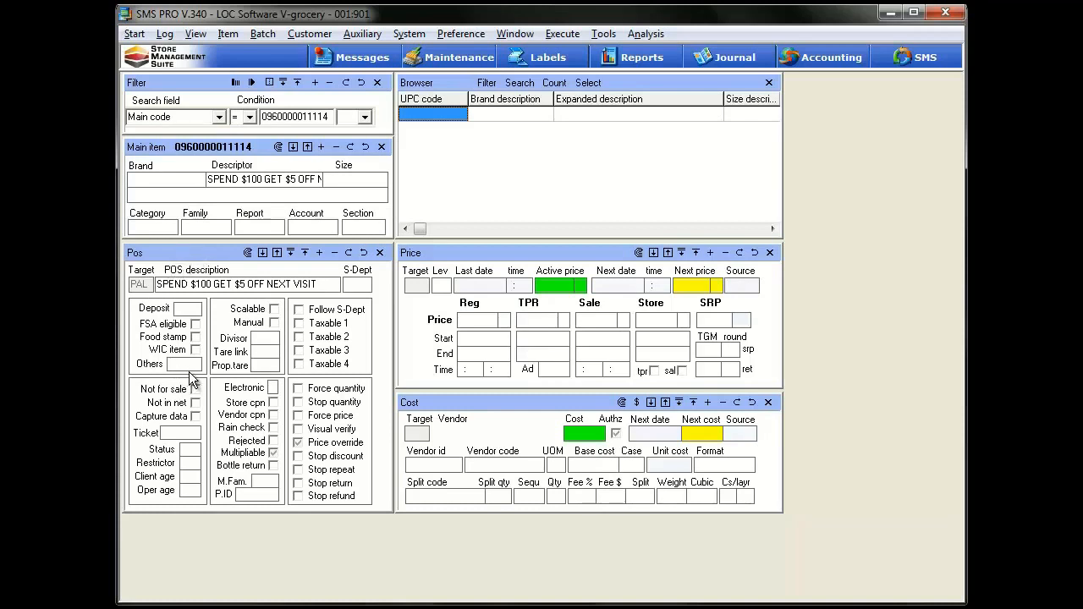
mouse_move(196, 379)
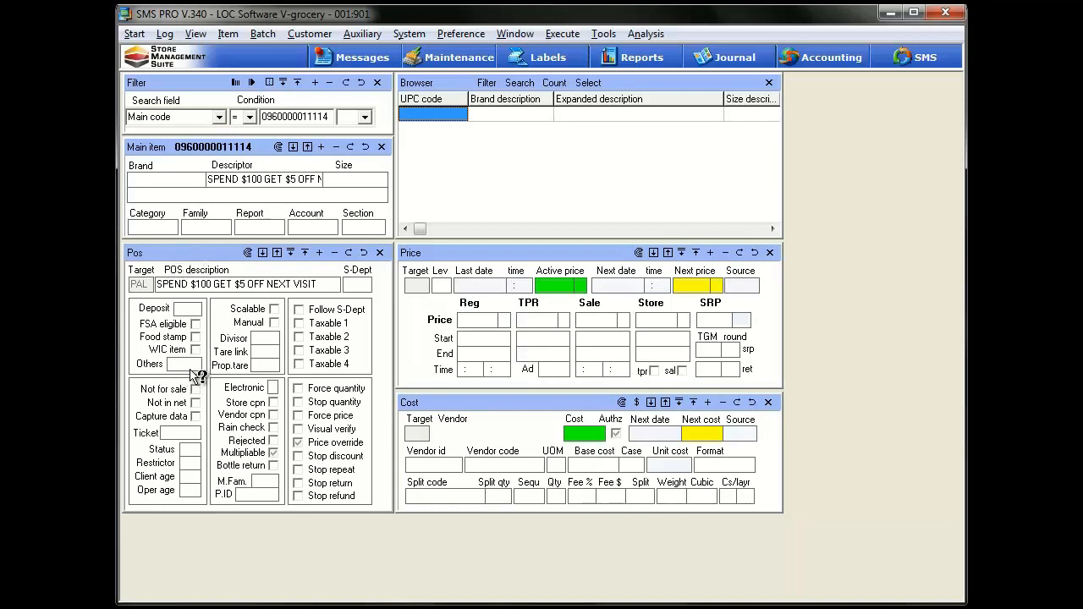
mouse_move(190, 369)
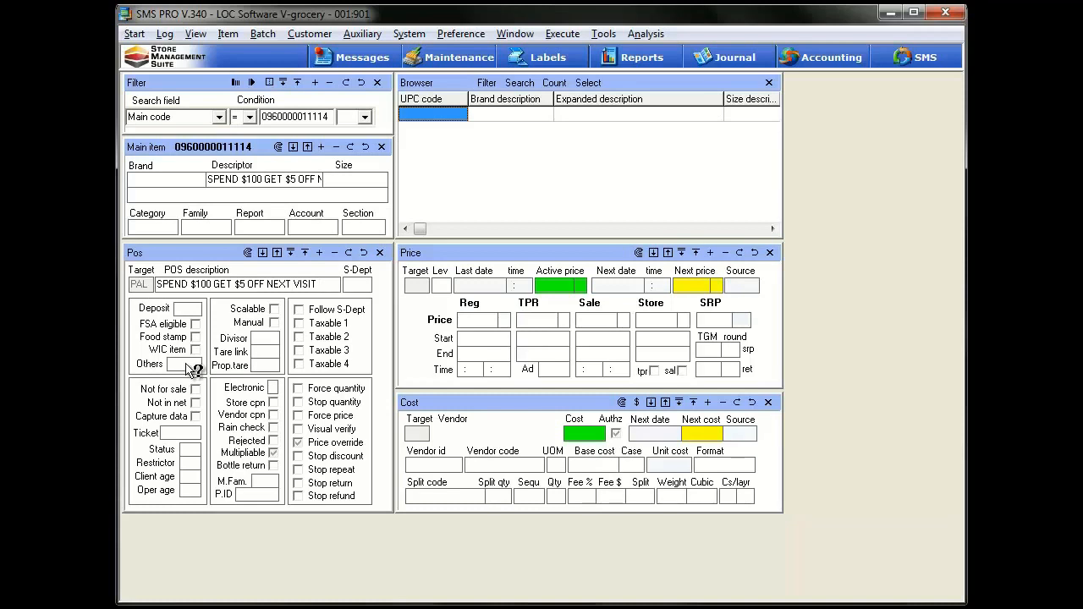
Tick Store cpn in the item's POS settings so it is treated as a store coupon
left_click(196, 363)
type("EZ")
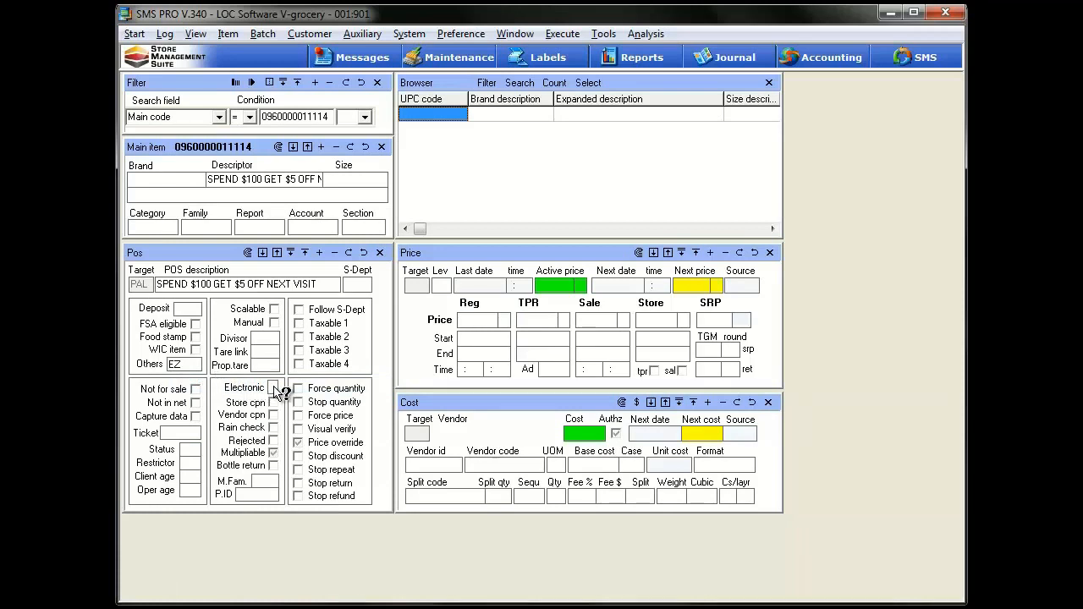
left_click(274, 388)
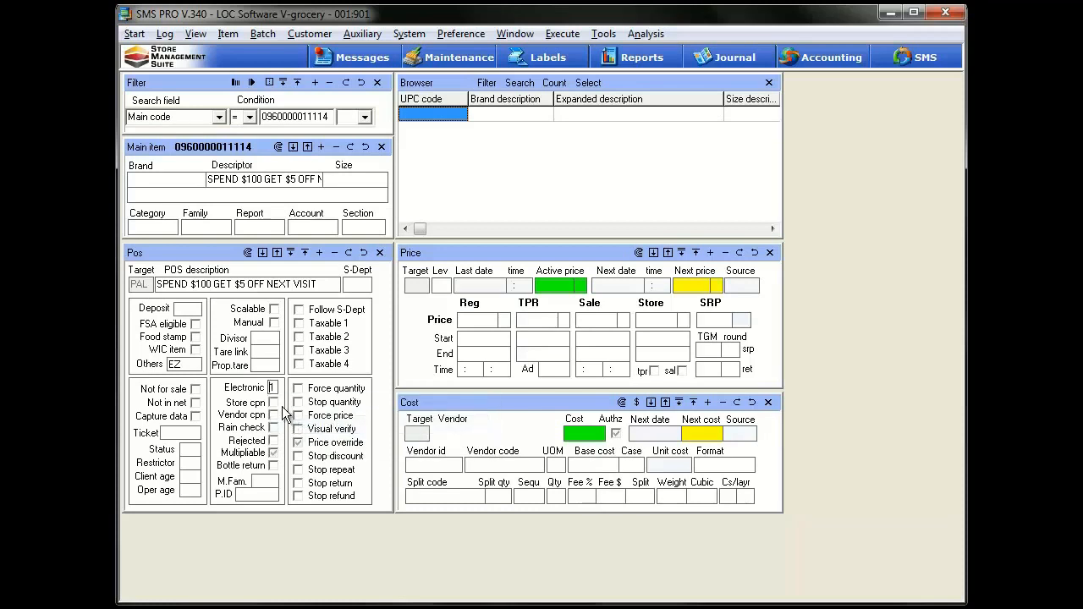
left_click(274, 403)
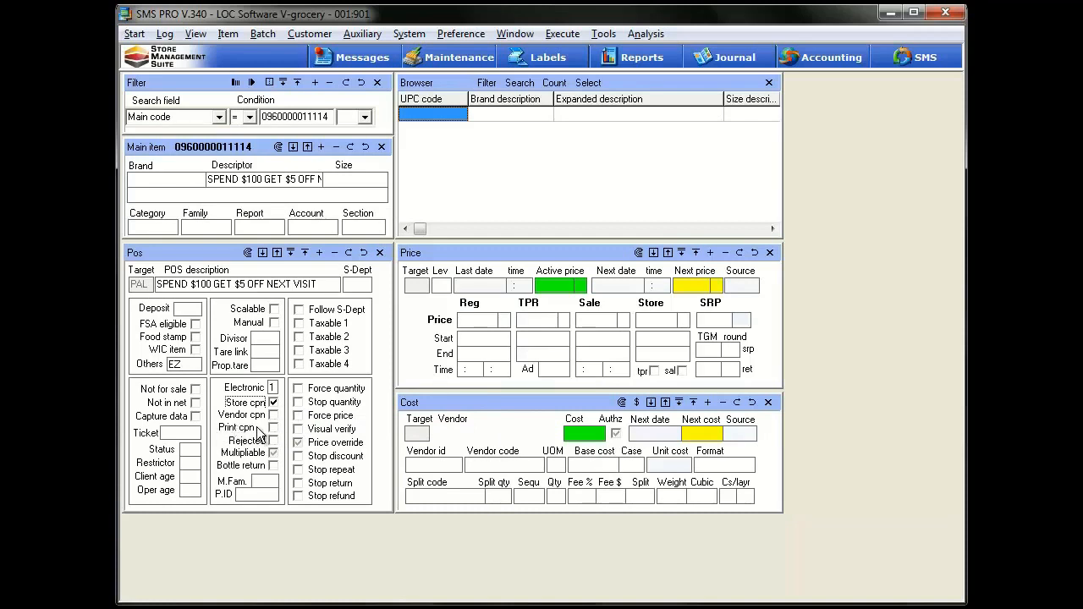
mouse_move(263, 436)
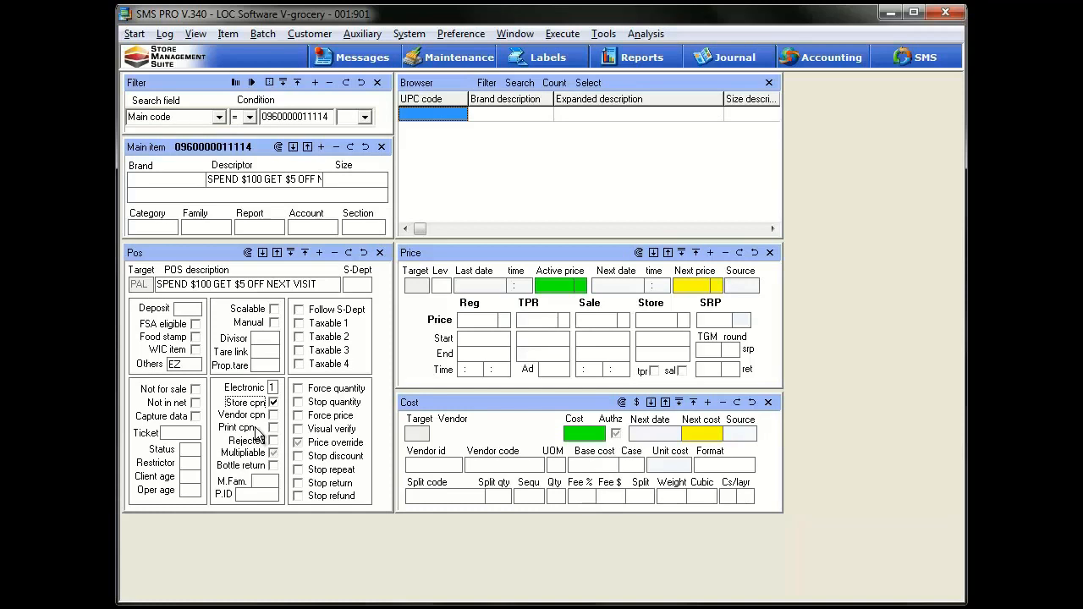
mouse_move(257, 433)
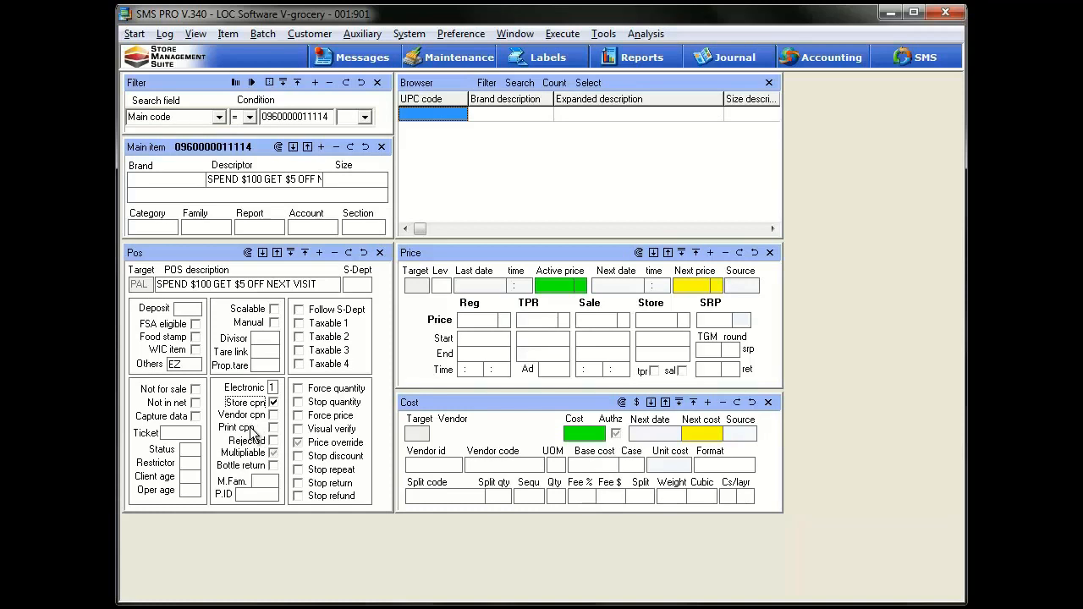
mouse_move(220, 413)
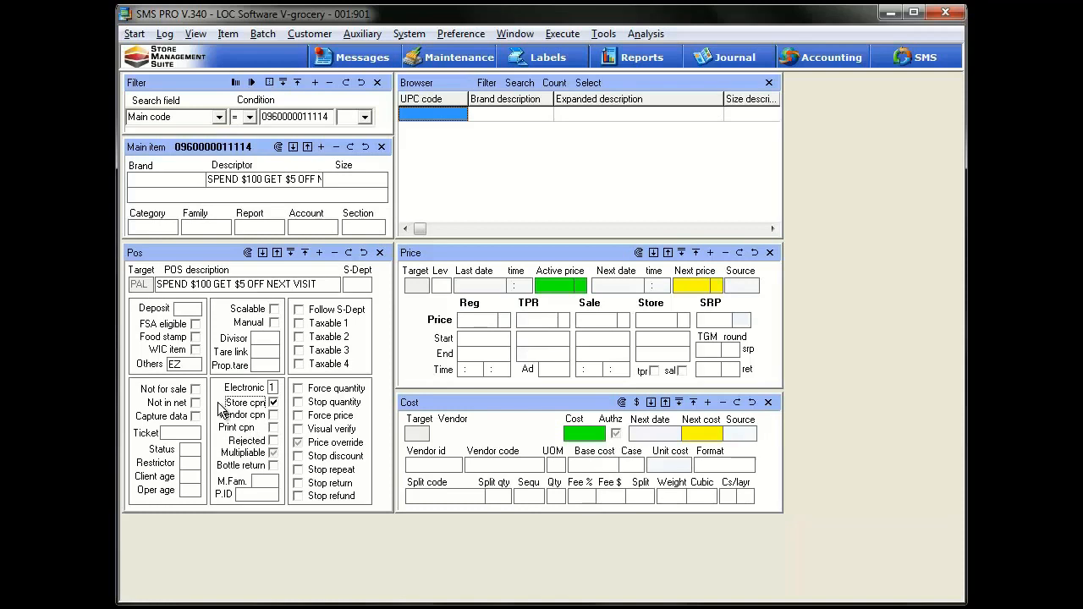
Bring up the Coupon link section of the item record
left_click(226, 34)
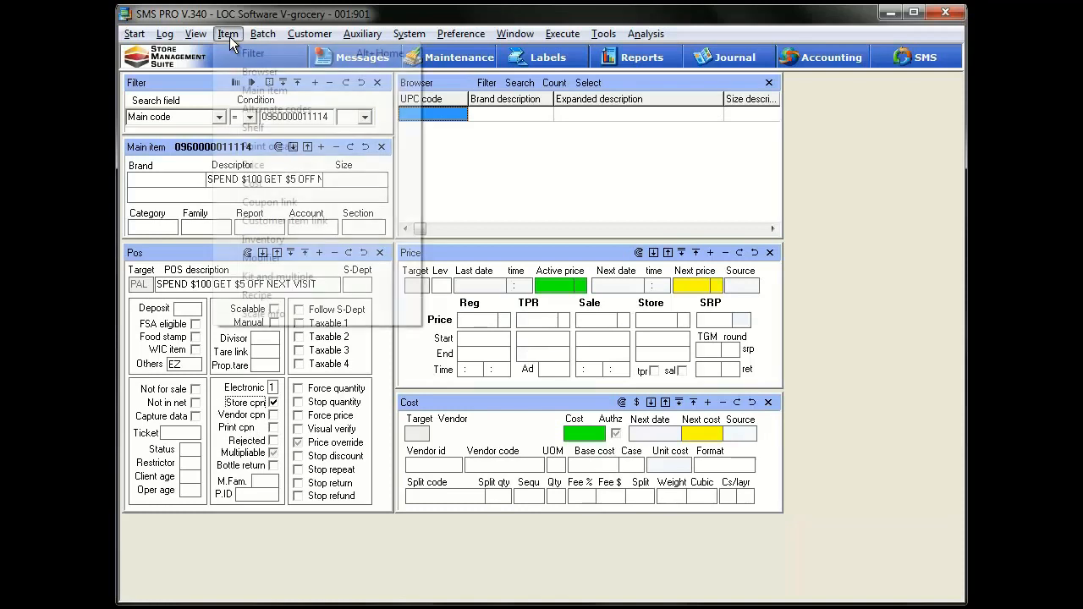
left_click(226, 34)
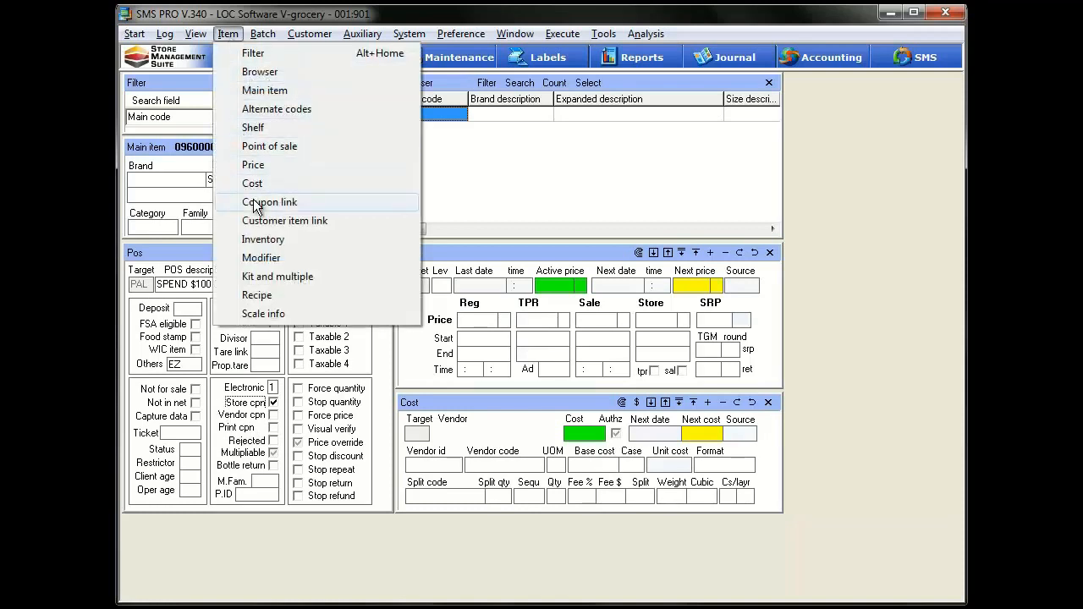
left_click(269, 202)
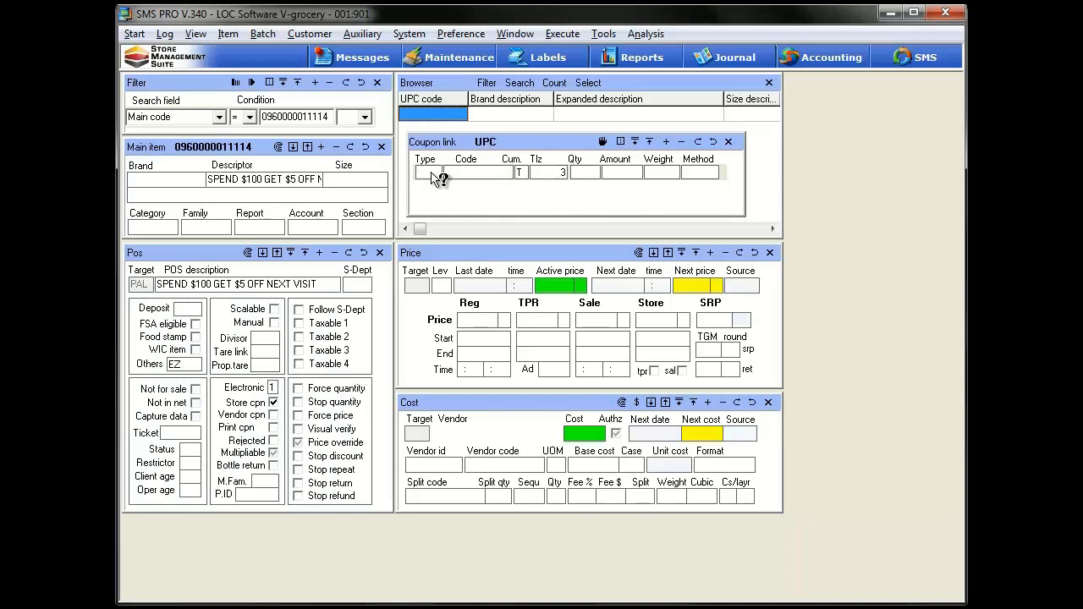
Make the coupon depend on Total sales with an amount of 100
left_click(426, 172)
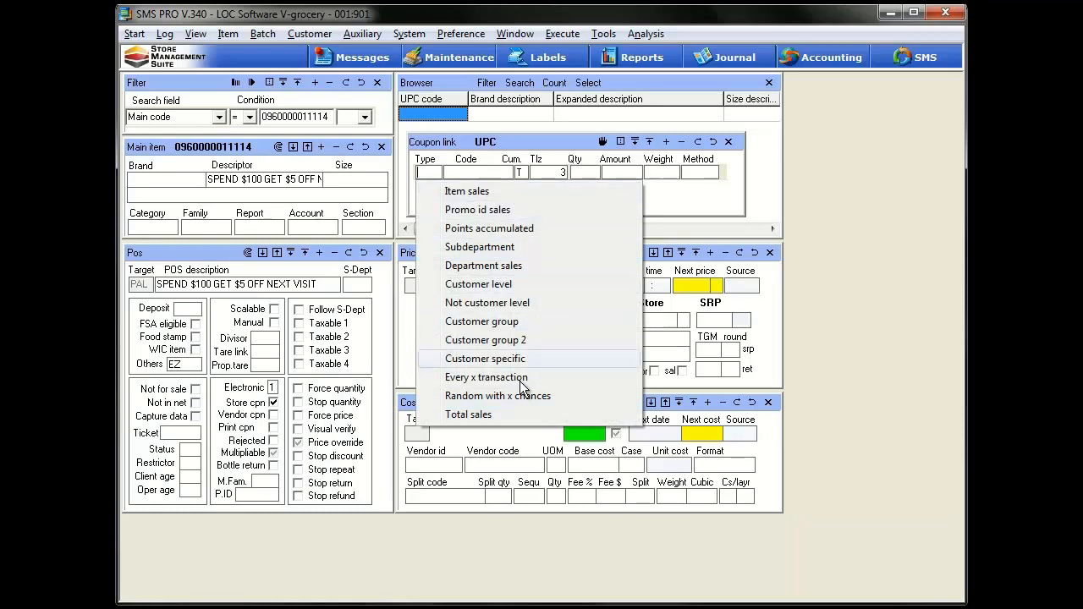
mouse_move(555, 247)
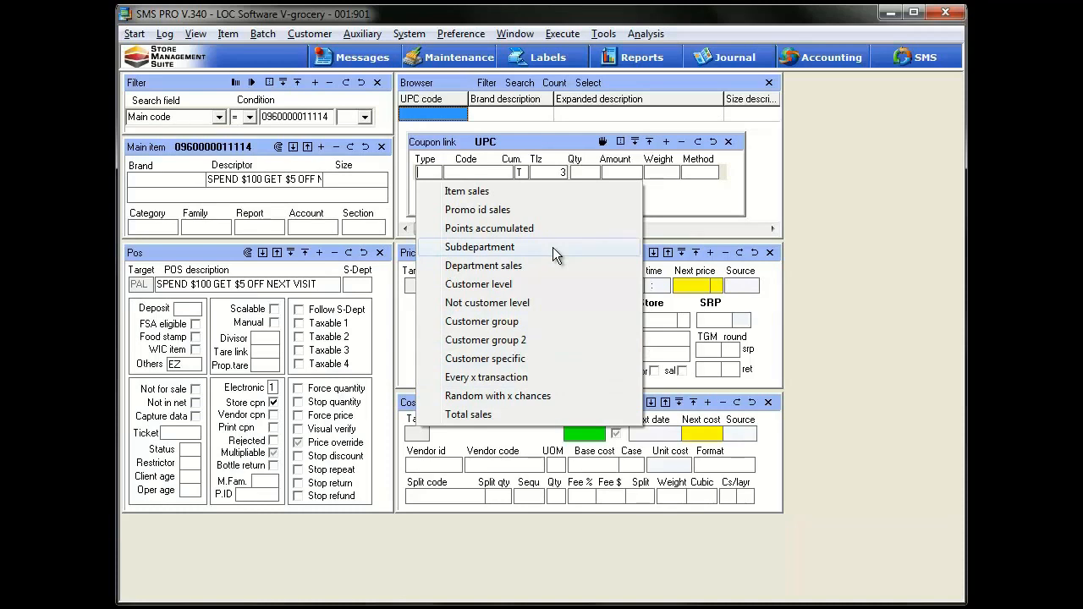
mouse_move(502, 376)
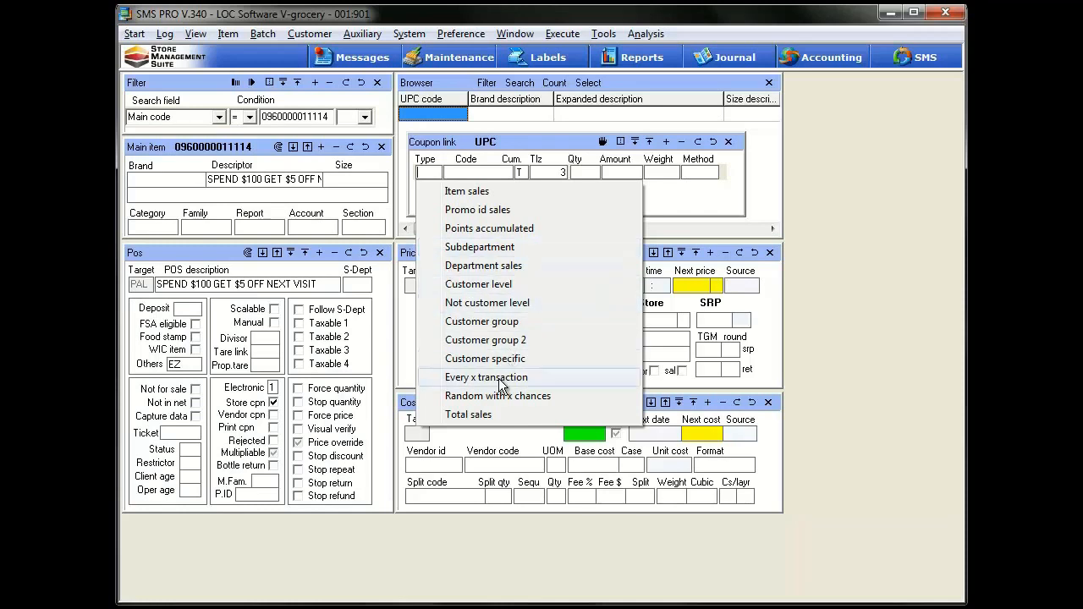
mouse_move(494, 414)
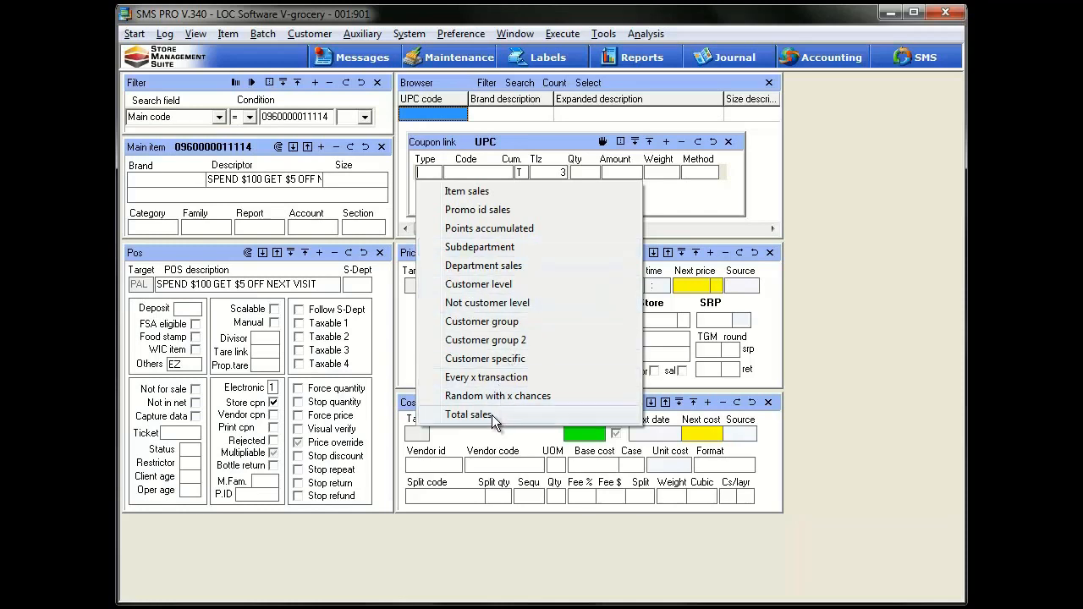
left_click(467, 414)
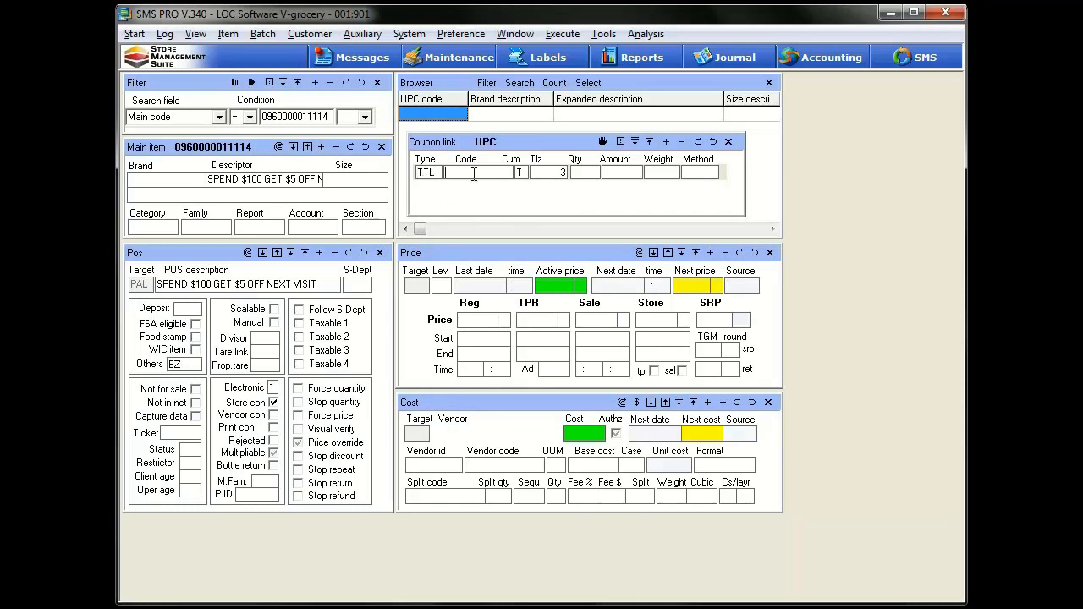
mouse_move(477, 193)
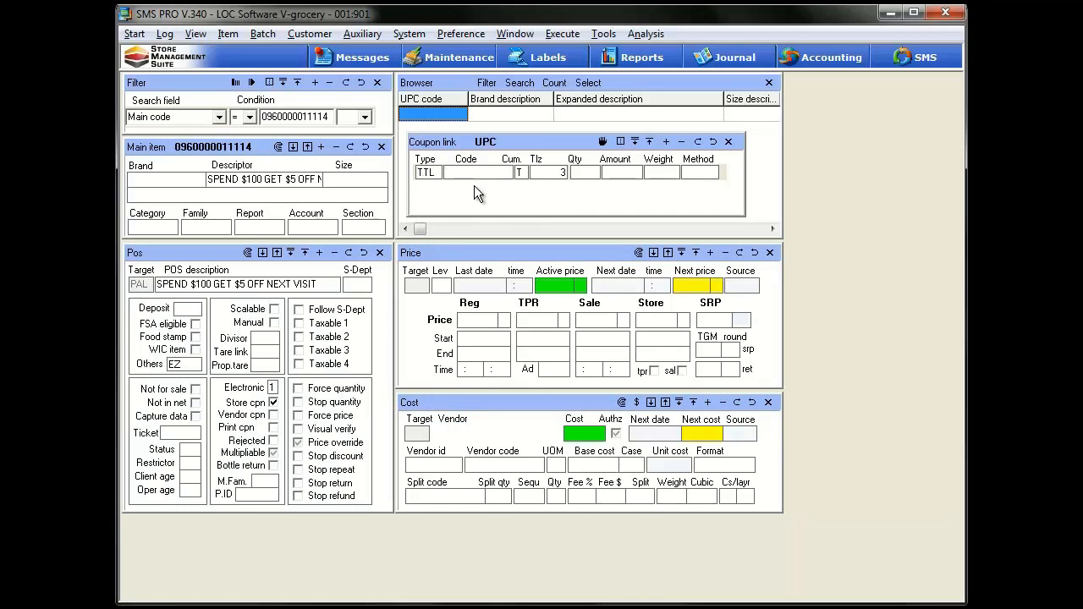
mouse_move(487, 191)
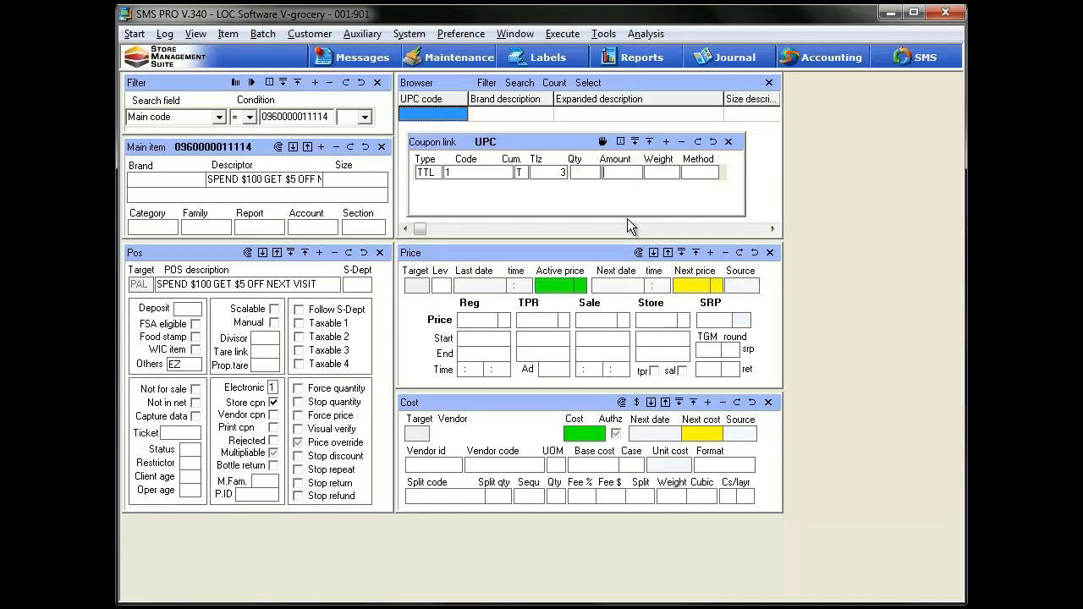
type("100.00")
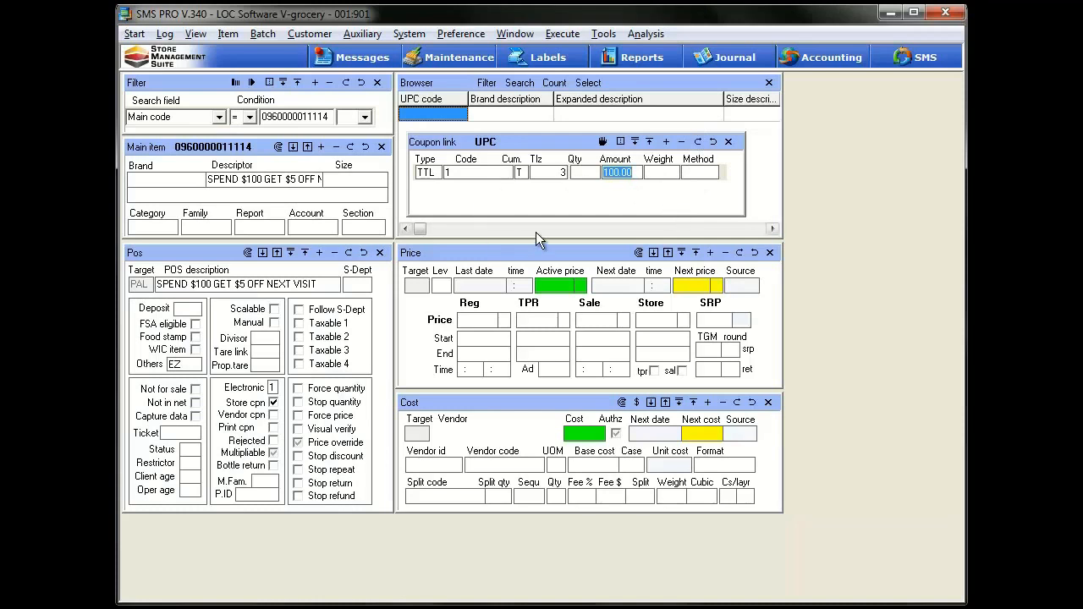
mouse_move(517, 193)
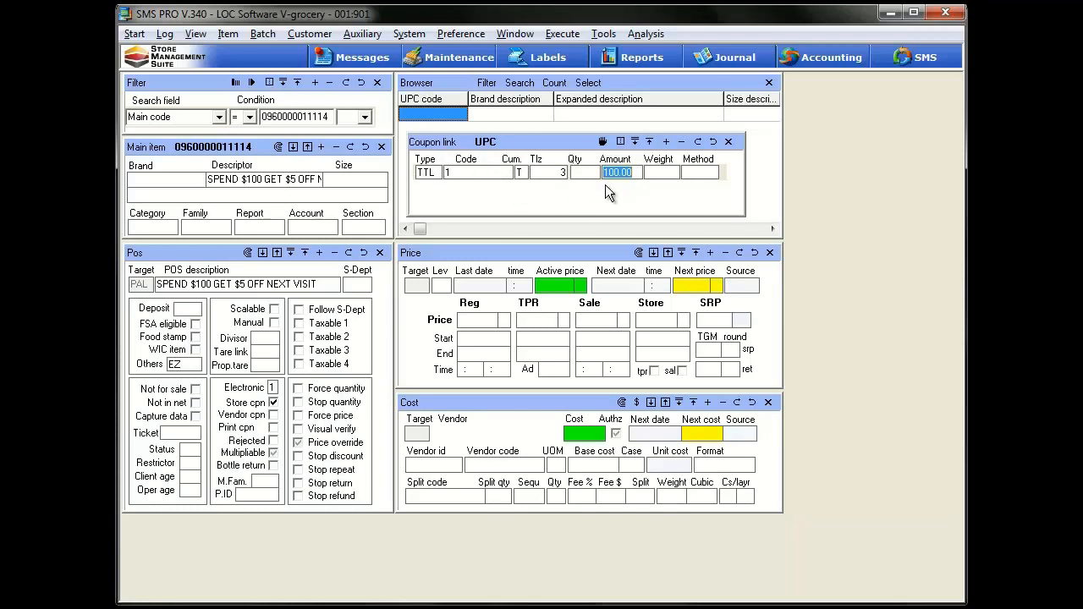
mouse_move(545, 193)
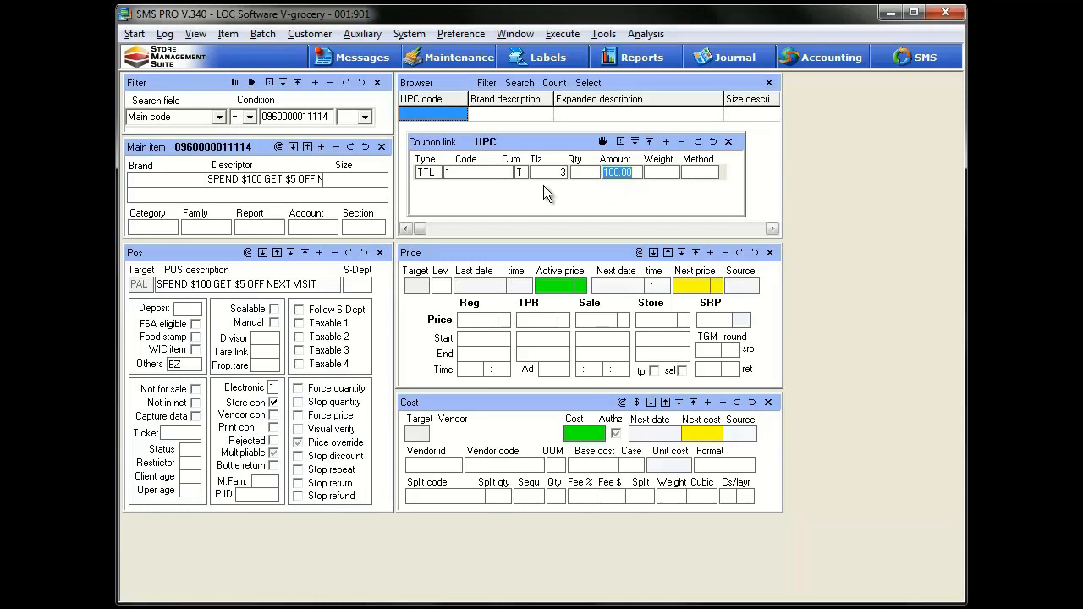
mouse_move(576, 201)
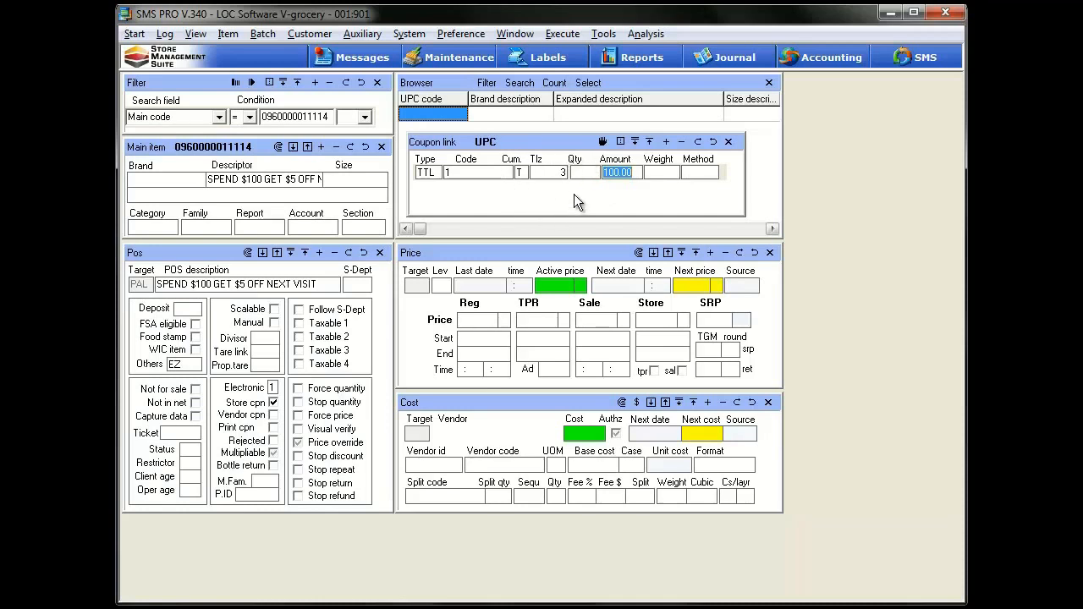
mouse_move(551, 206)
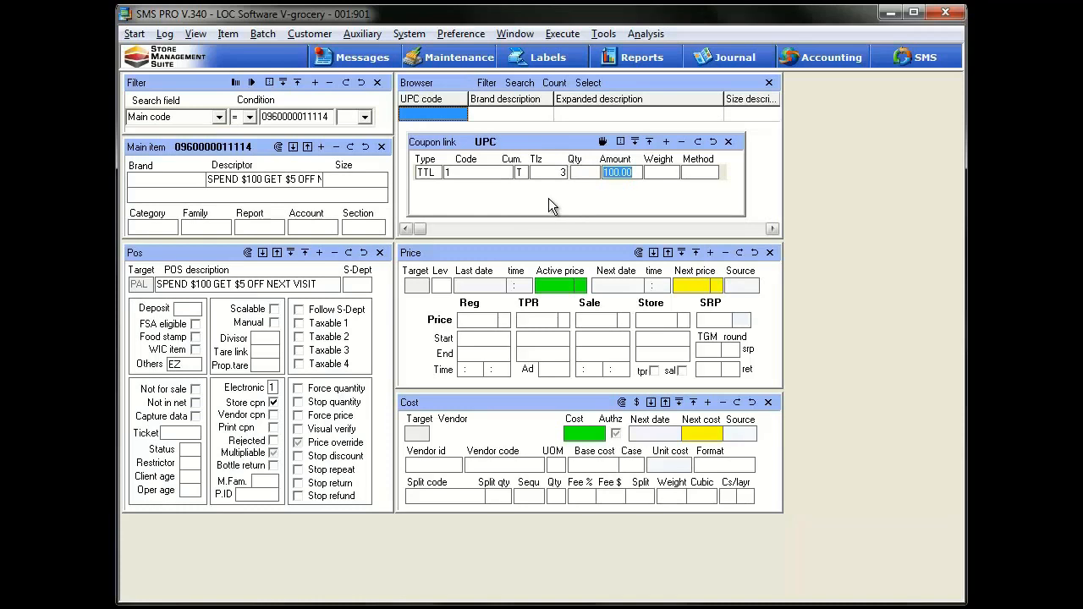
mouse_move(541, 190)
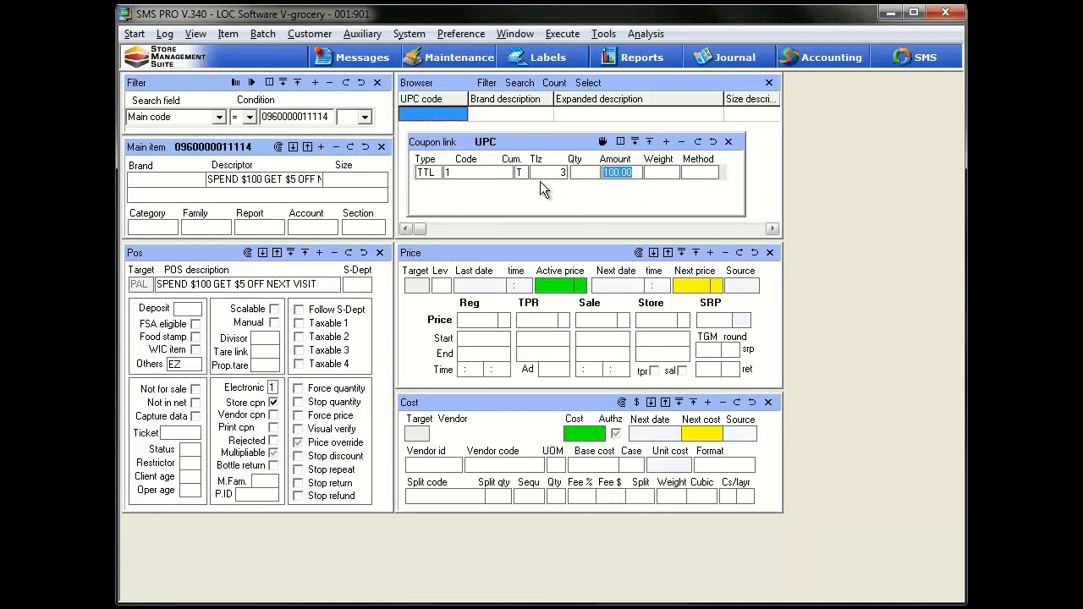
mouse_move(531, 281)
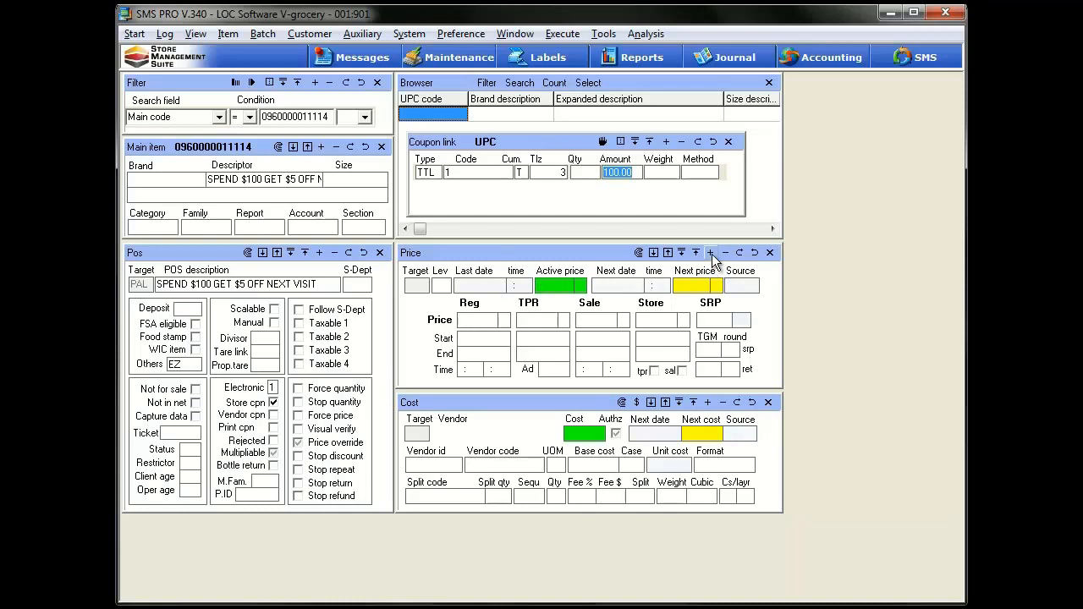
left_click(711, 252)
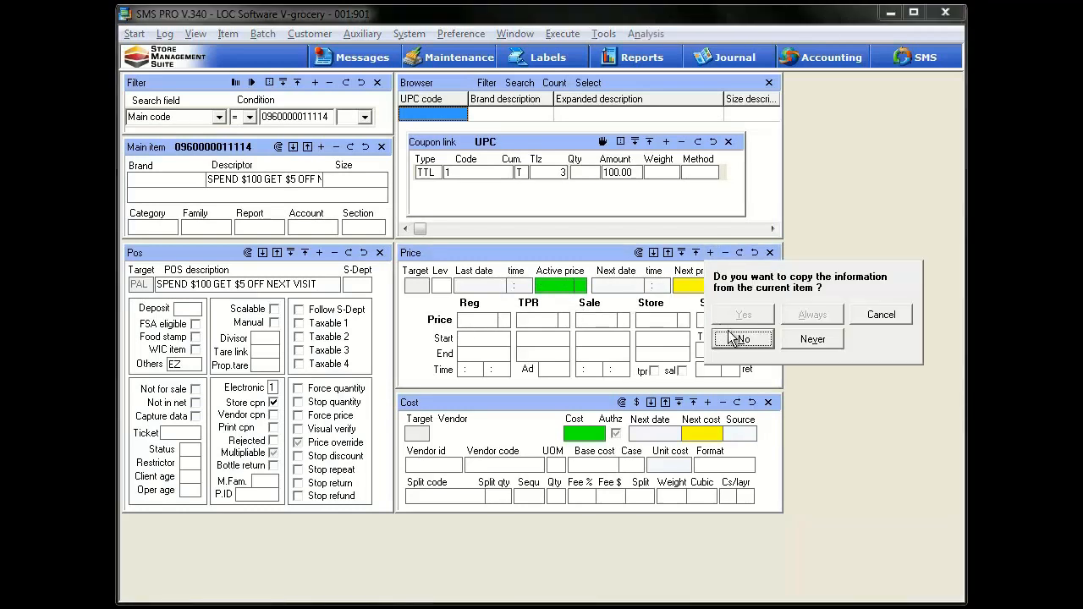
left_click(741, 339)
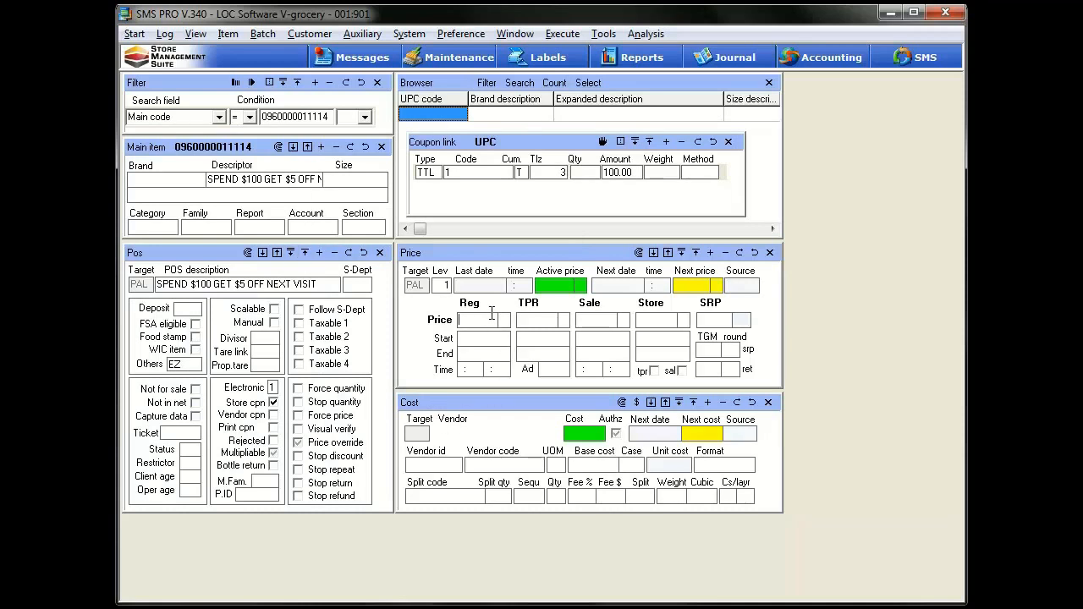
type("5")
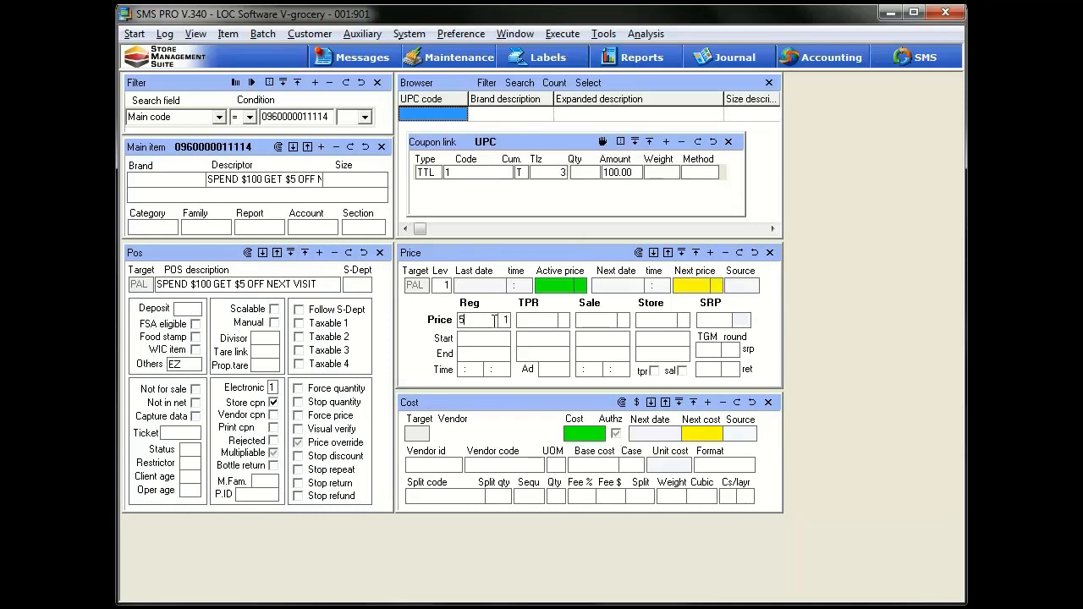
type(".00")
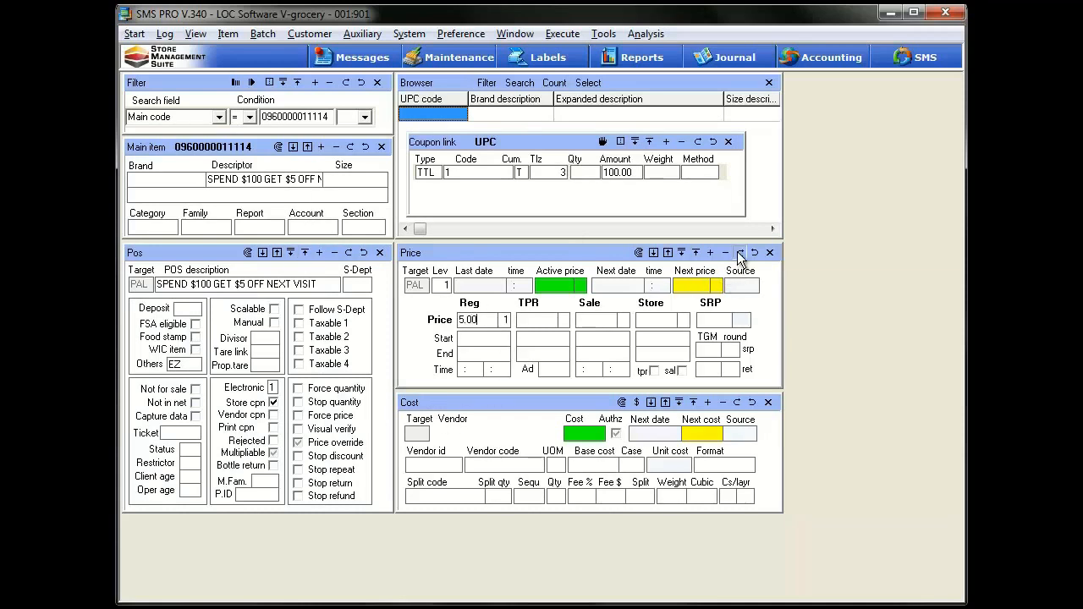
left_click(737, 252)
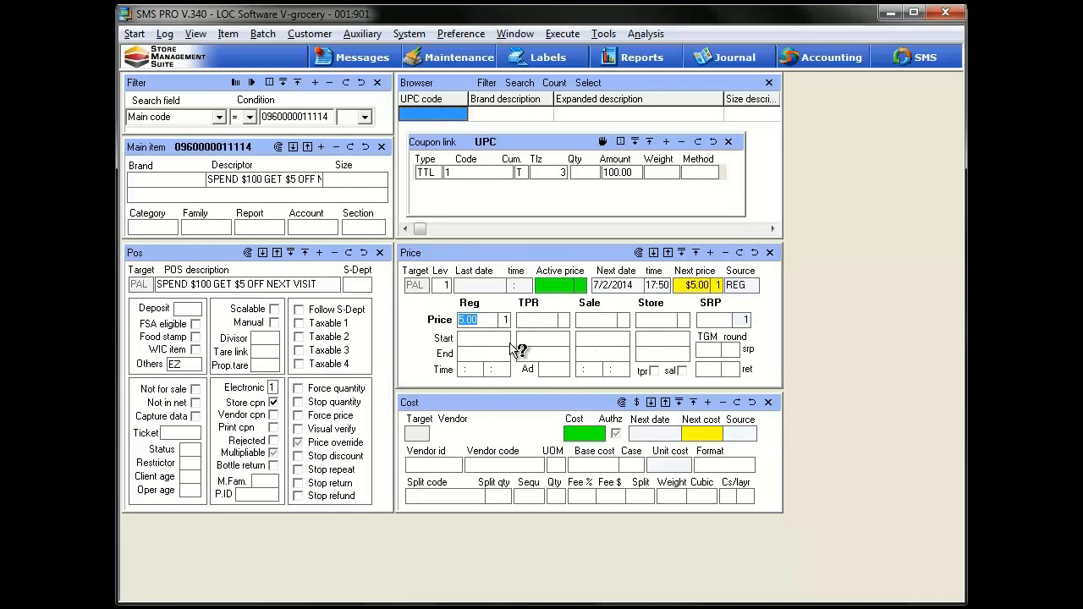
mouse_move(592, 210)
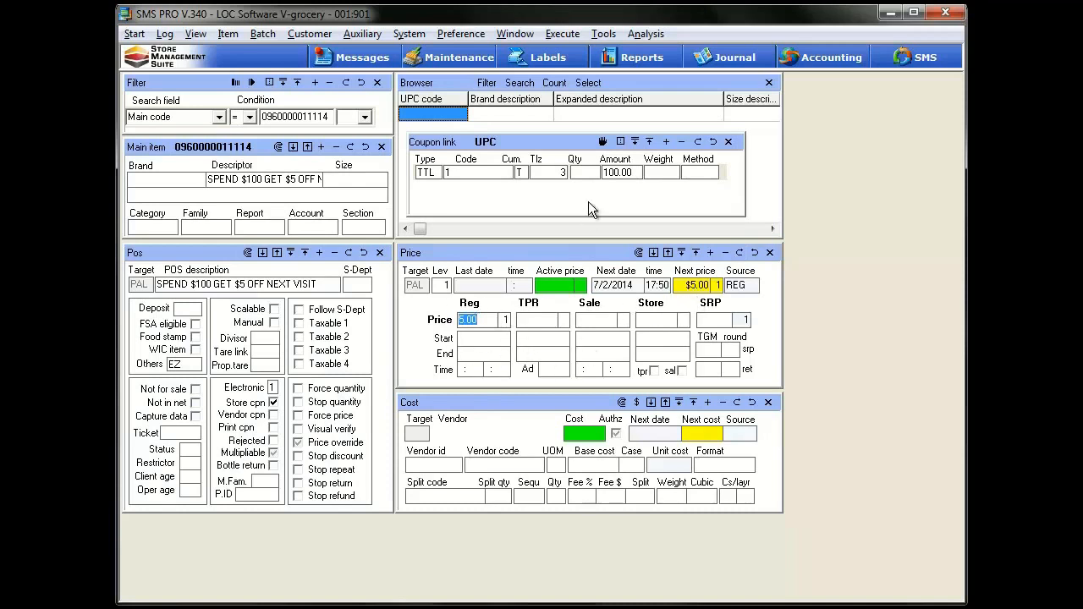
mouse_move(629, 192)
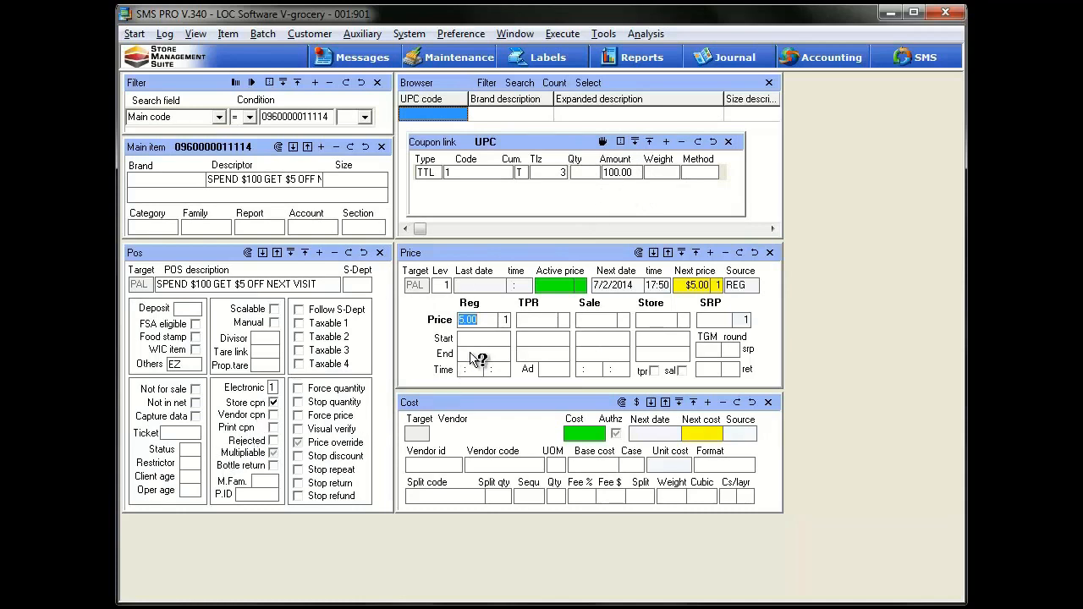
mouse_move(398, 328)
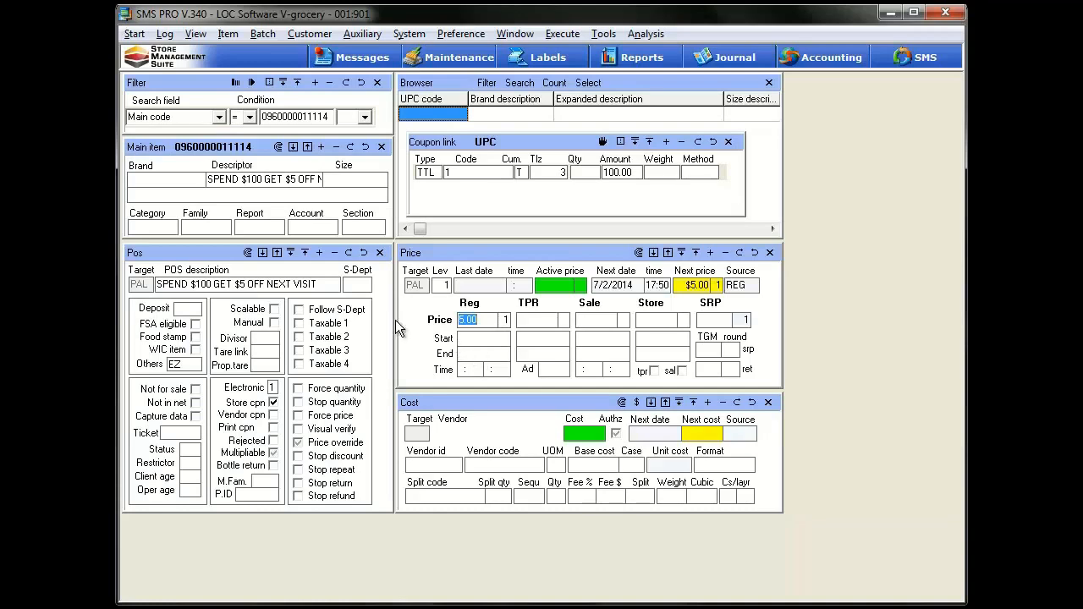
mouse_move(410, 382)
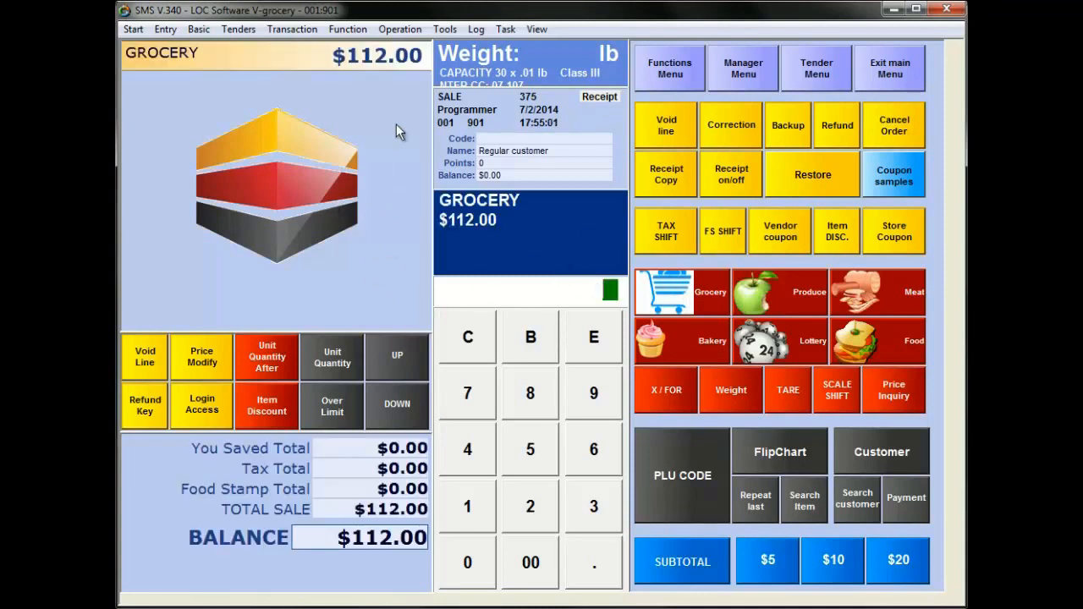
mouse_move(386, 61)
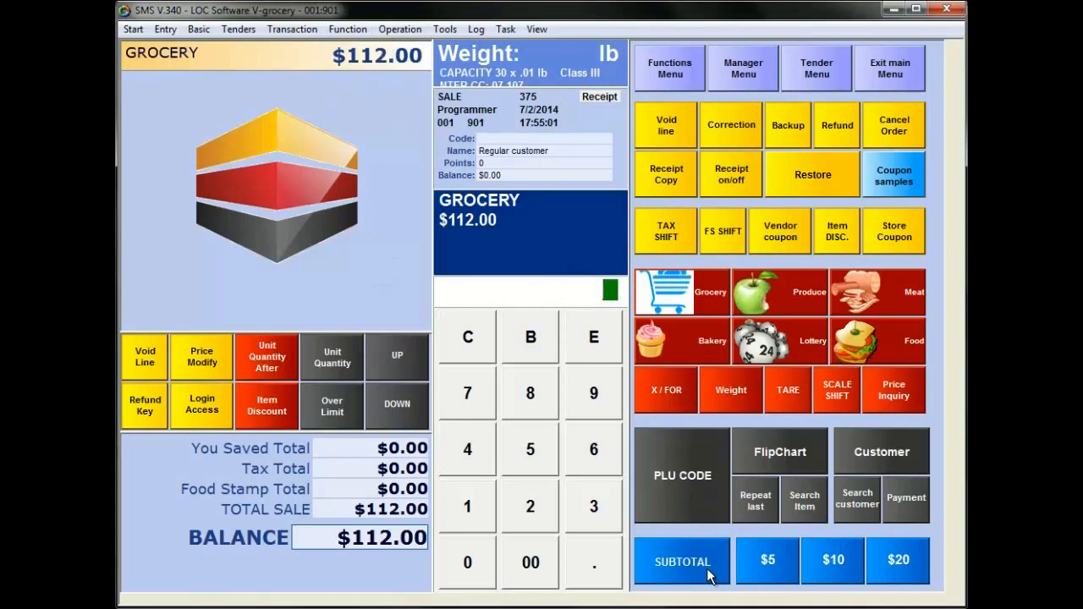
mouse_move(257, 105)
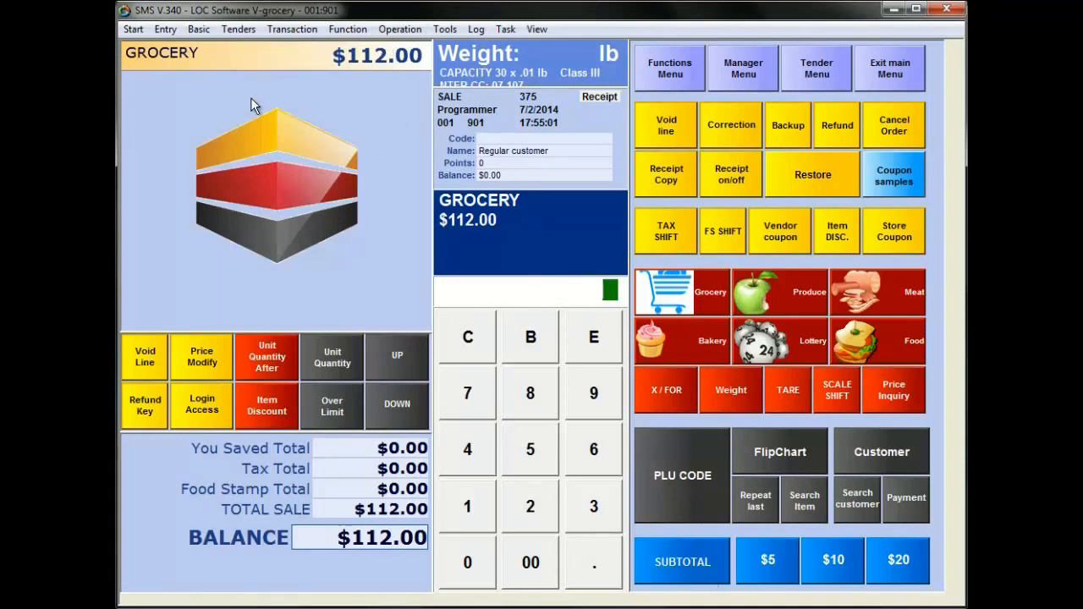
mouse_move(325, 97)
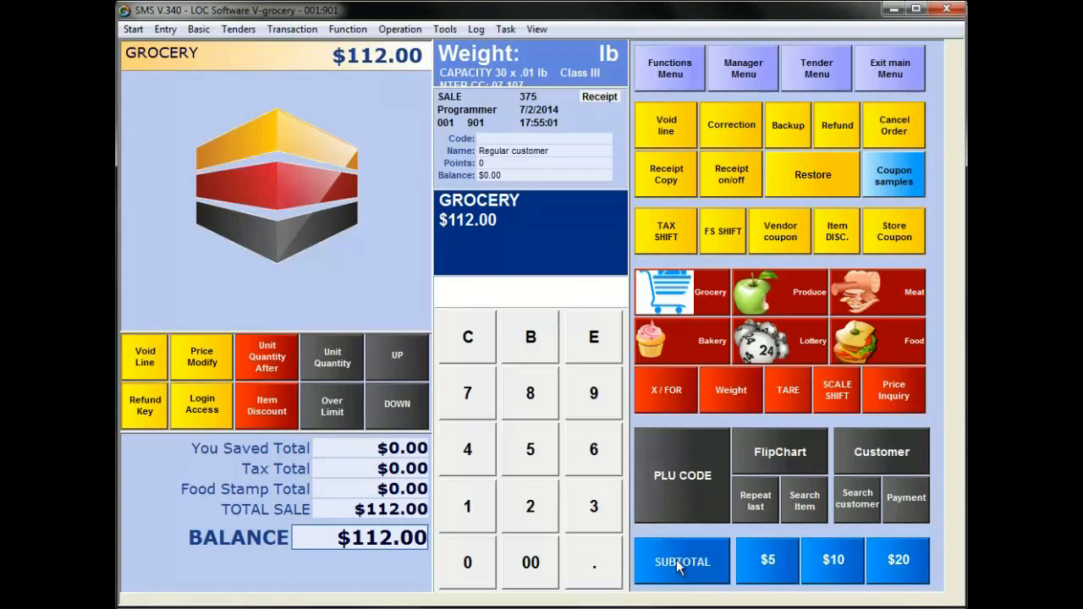
Subtotal the $112.00 sale so the -$5.00 E-Store coupon leaves a $107.00 balance
left_click(681, 561)
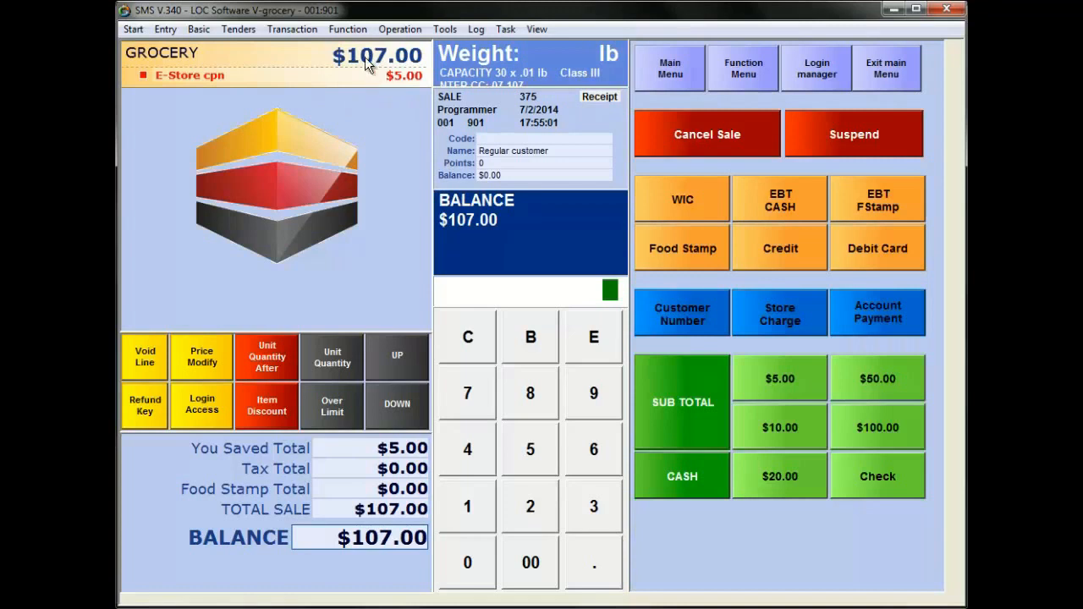
mouse_move(396, 88)
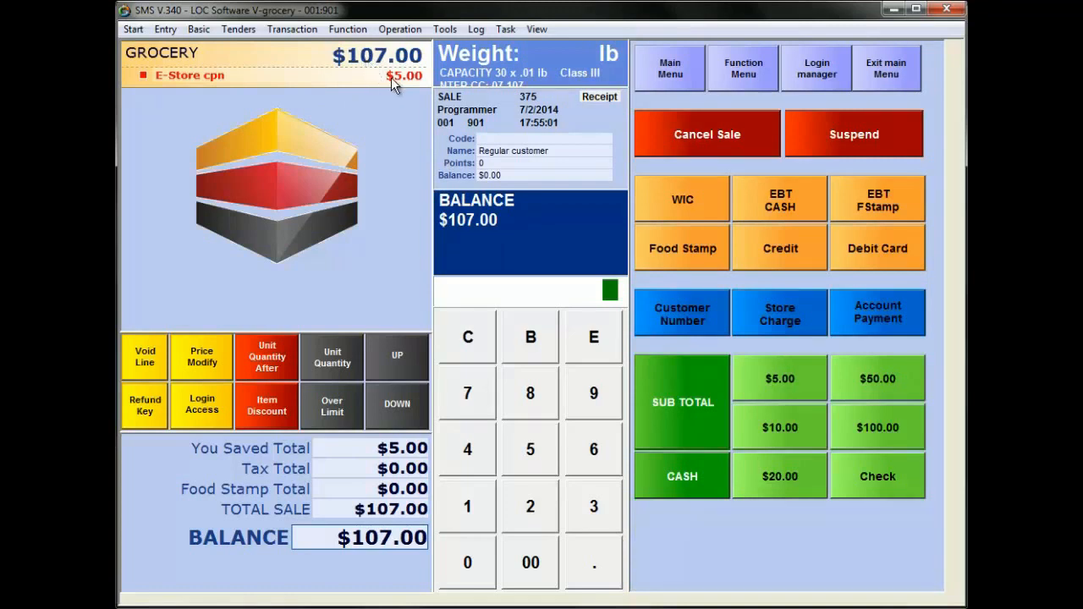
mouse_move(381, 97)
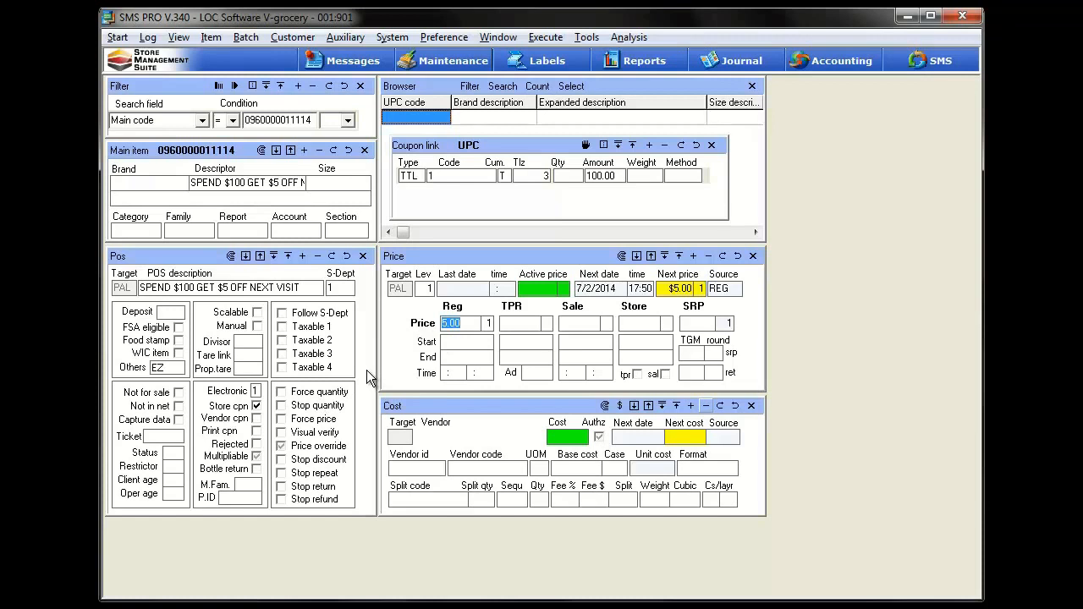
mouse_move(365, 396)
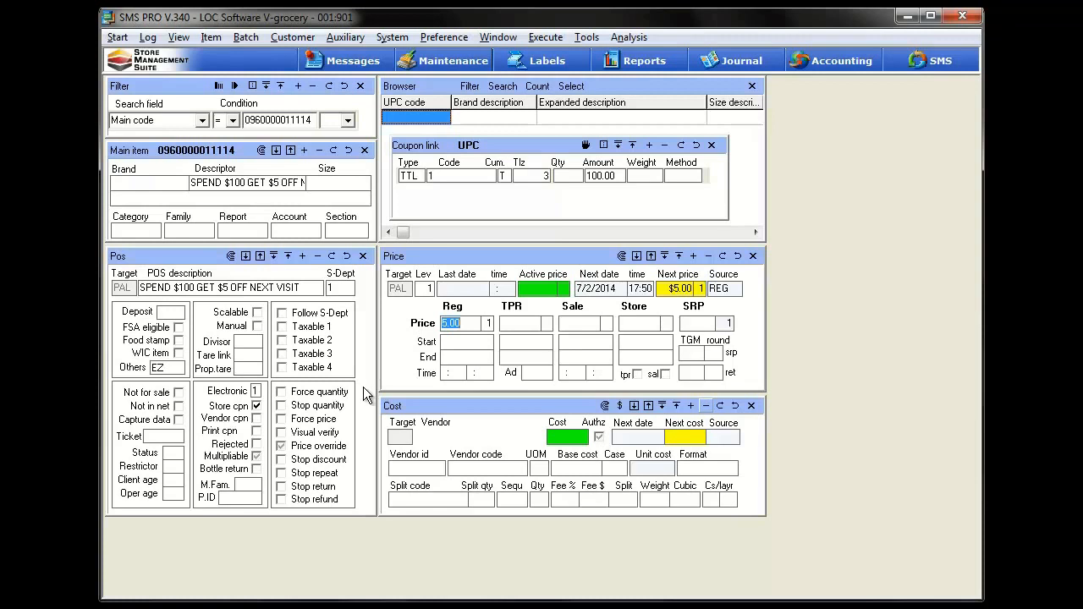
mouse_move(236, 442)
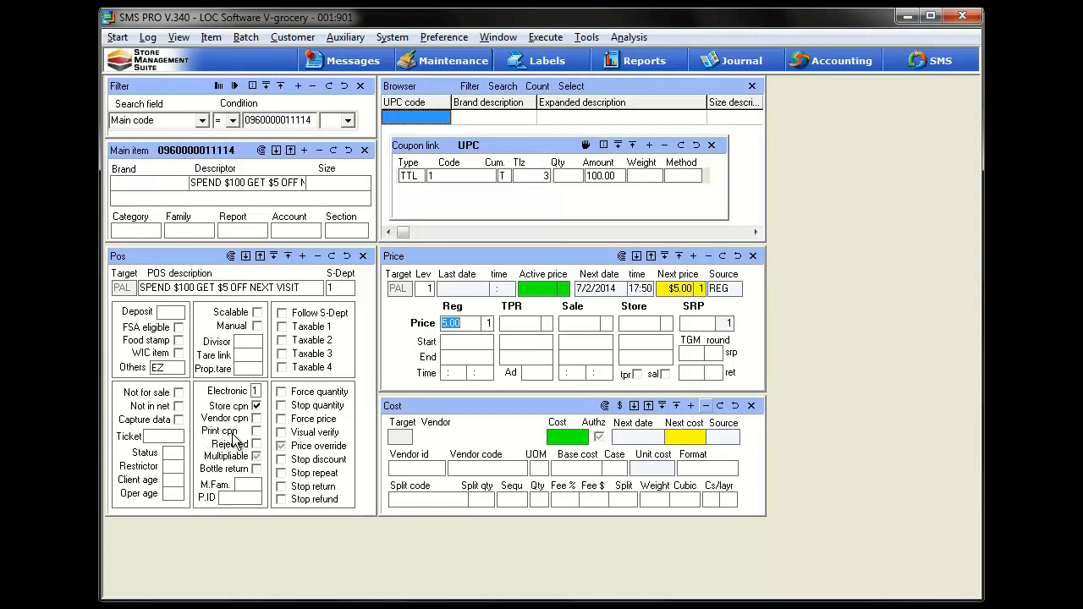
Tick Print cpn so the coupon item prints a coupon at the register
left_click(256, 431)
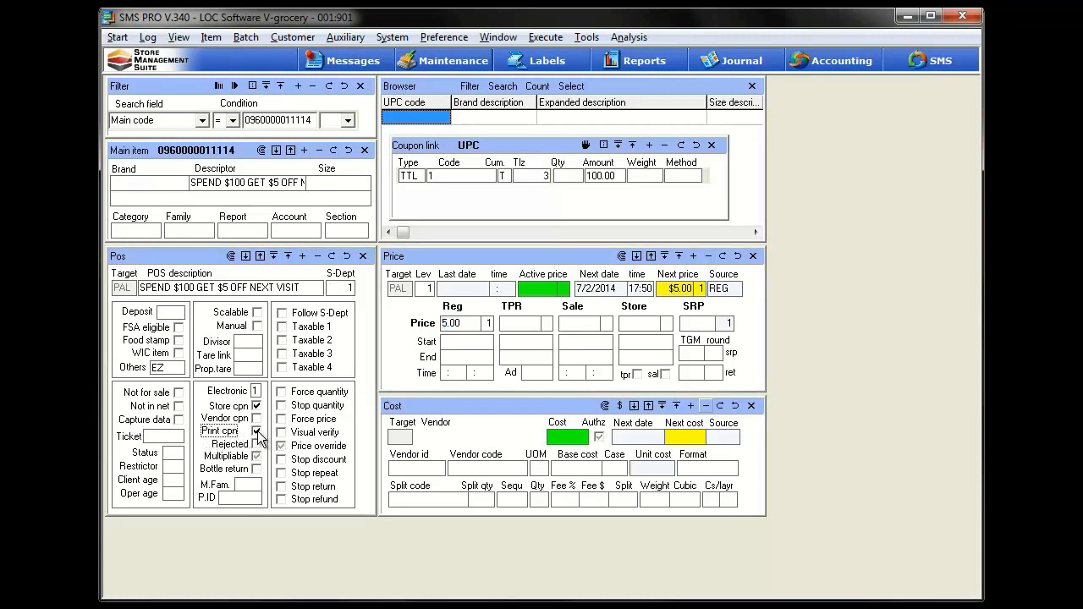
left_click(257, 431)
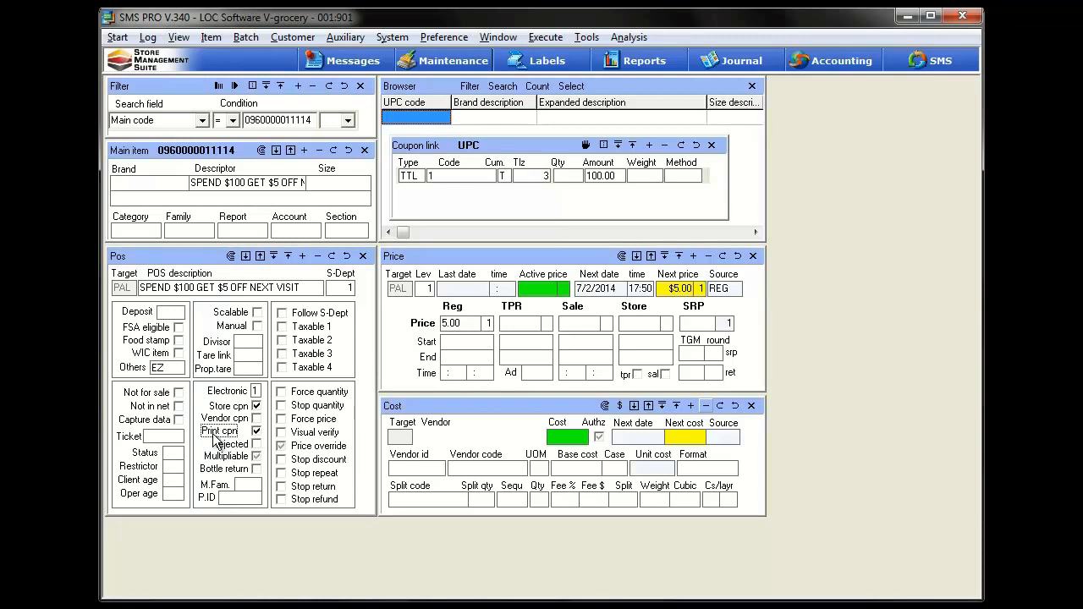
mouse_move(217, 442)
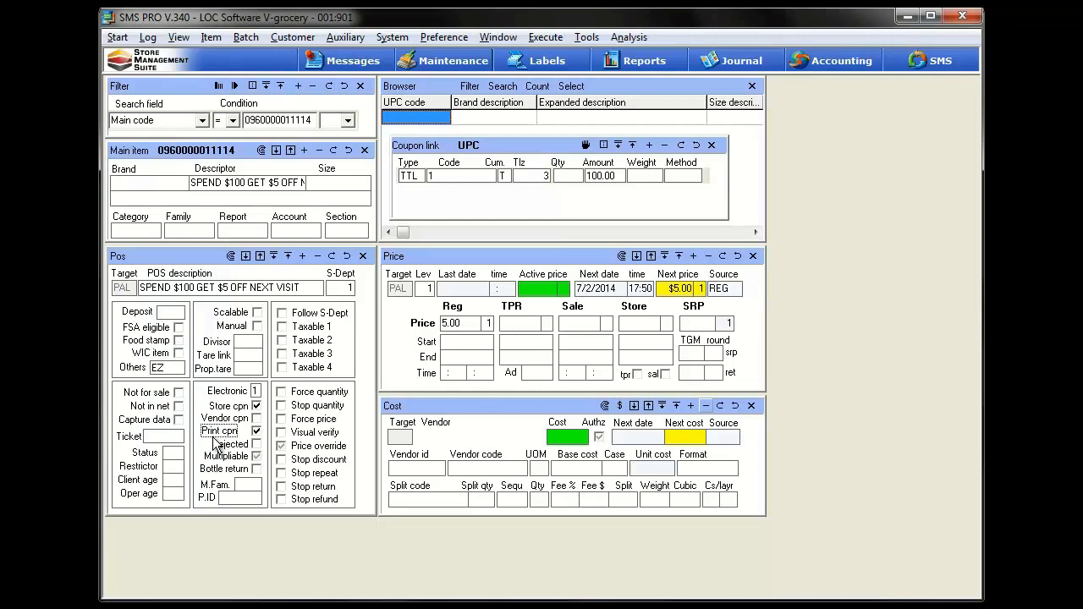
mouse_move(217, 443)
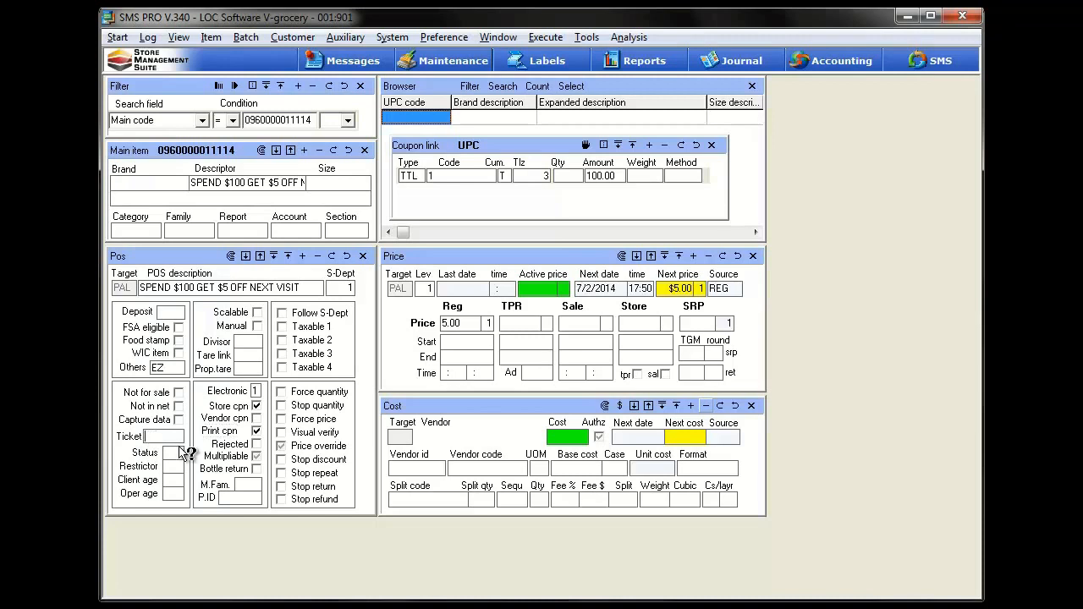
Assign the PN_WIN ticket to the coupon item and confirm it
type("PN_WIN")
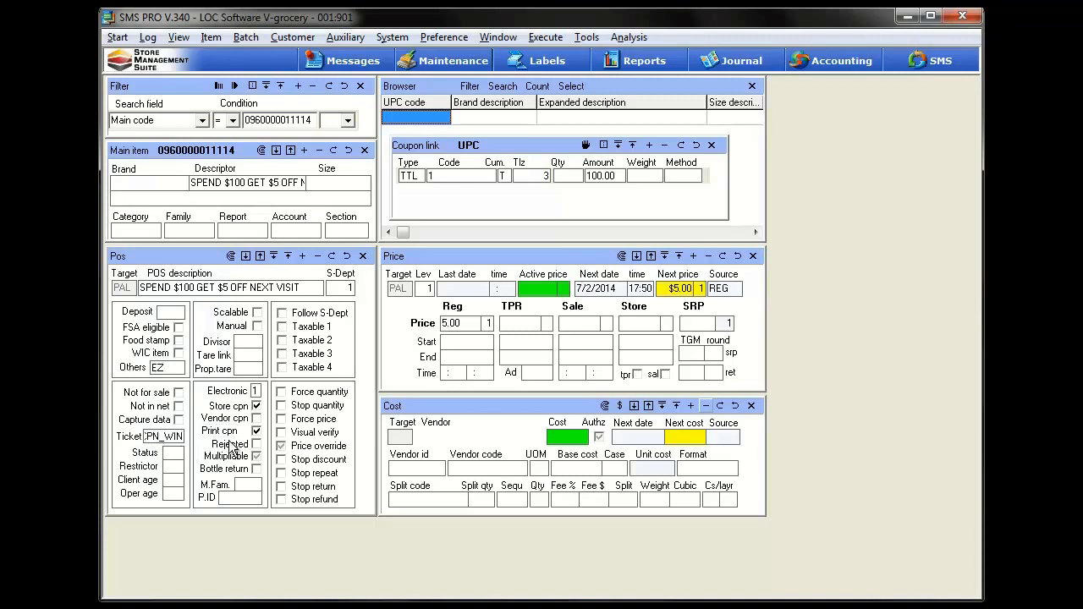
left_click(280, 447)
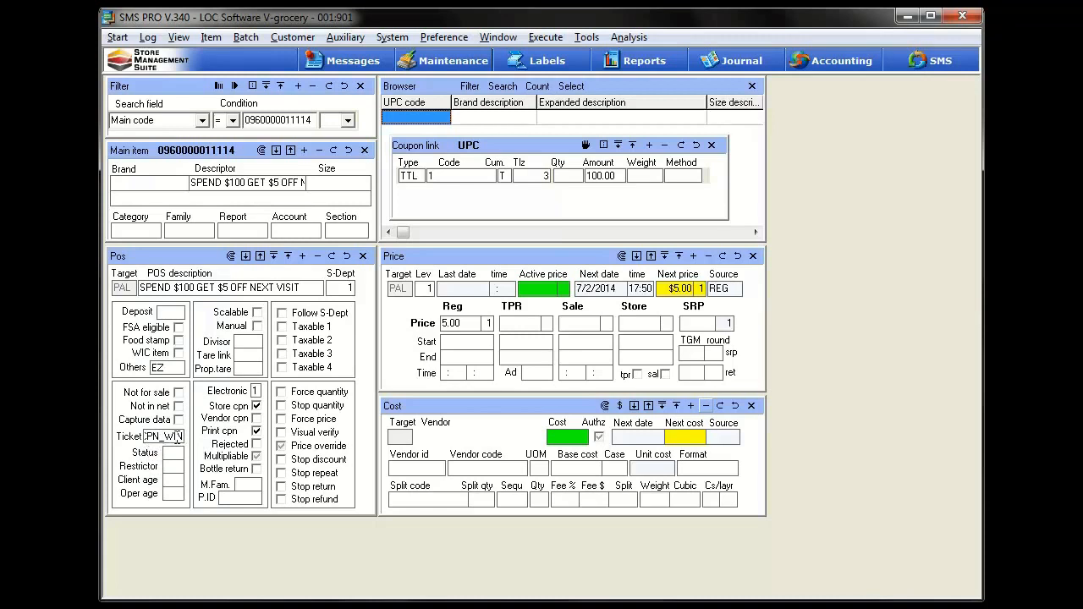
mouse_move(196, 446)
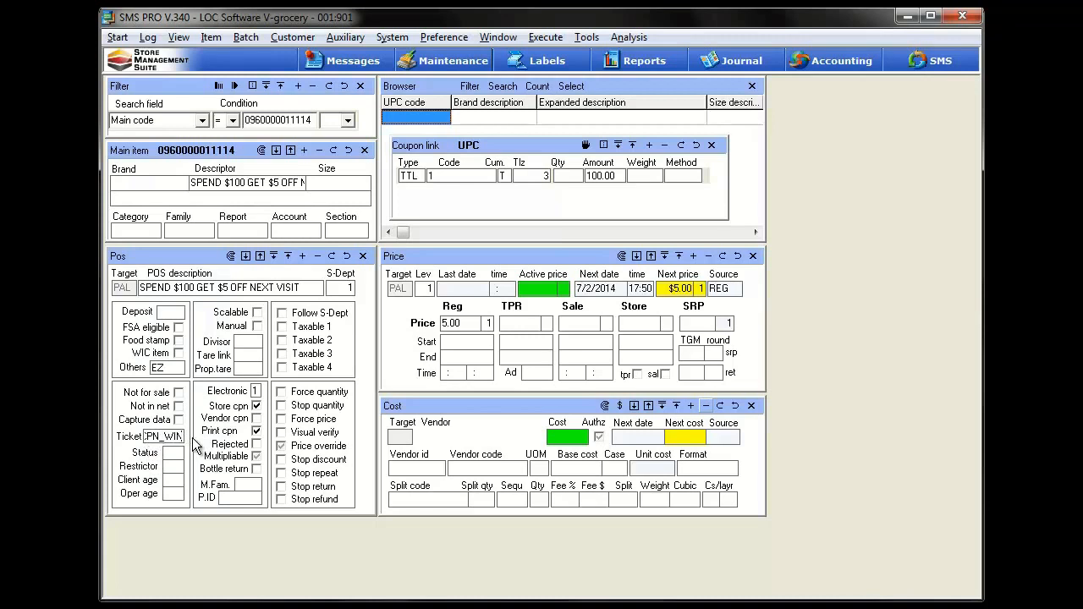
mouse_move(149, 456)
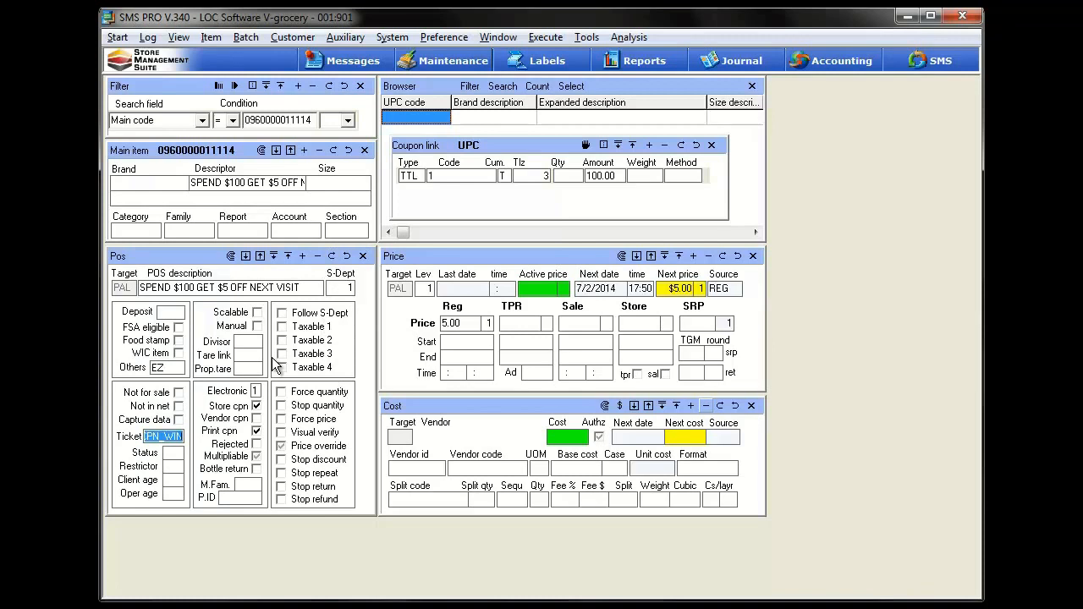
mouse_move(139, 436)
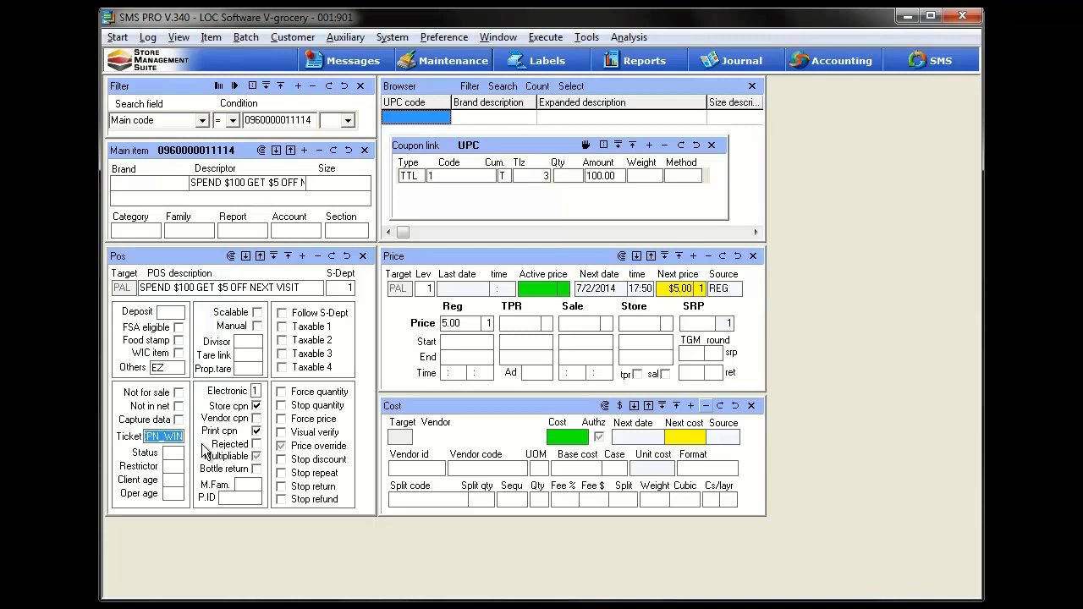
left_click(280, 446)
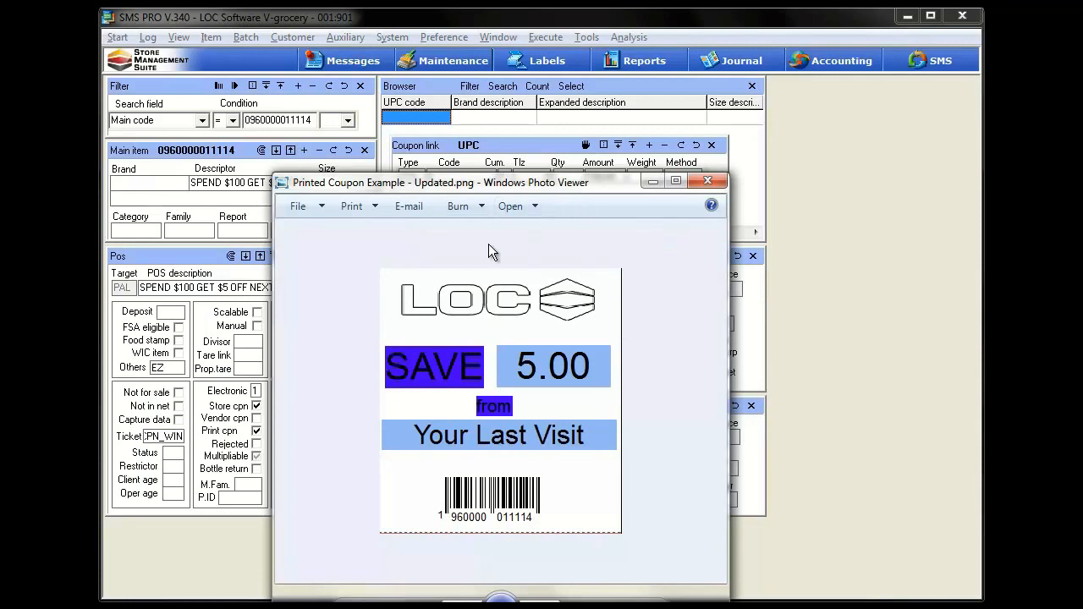
mouse_move(652, 398)
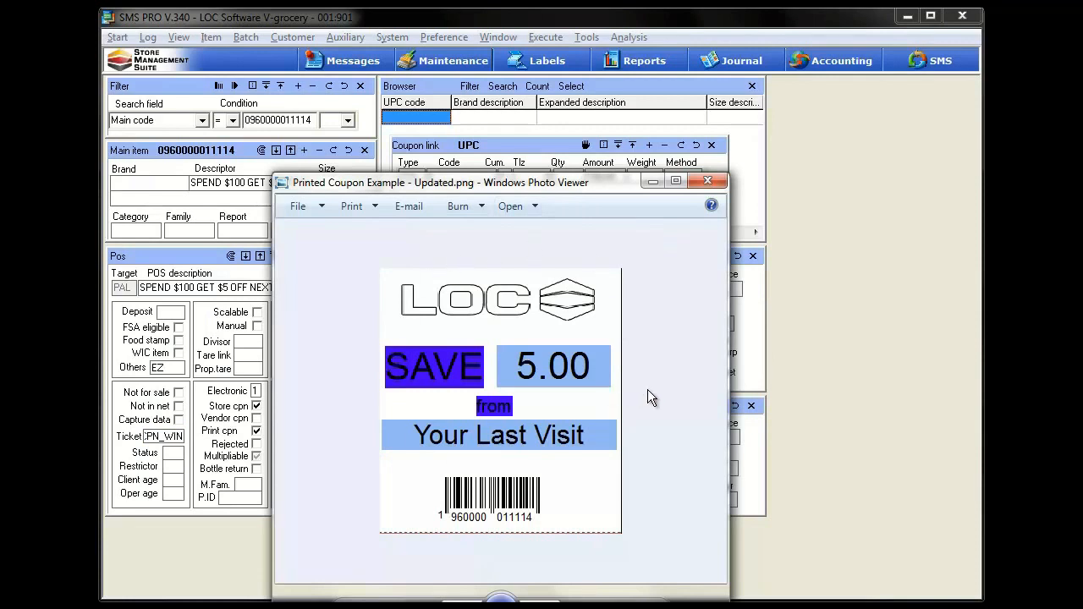
mouse_move(657, 364)
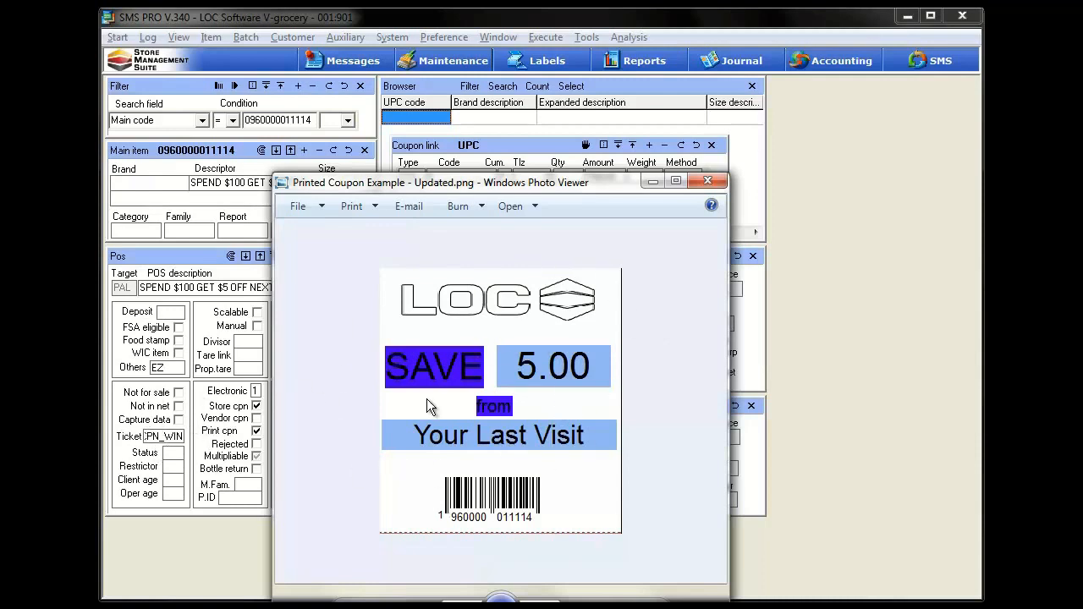
mouse_move(356, 213)
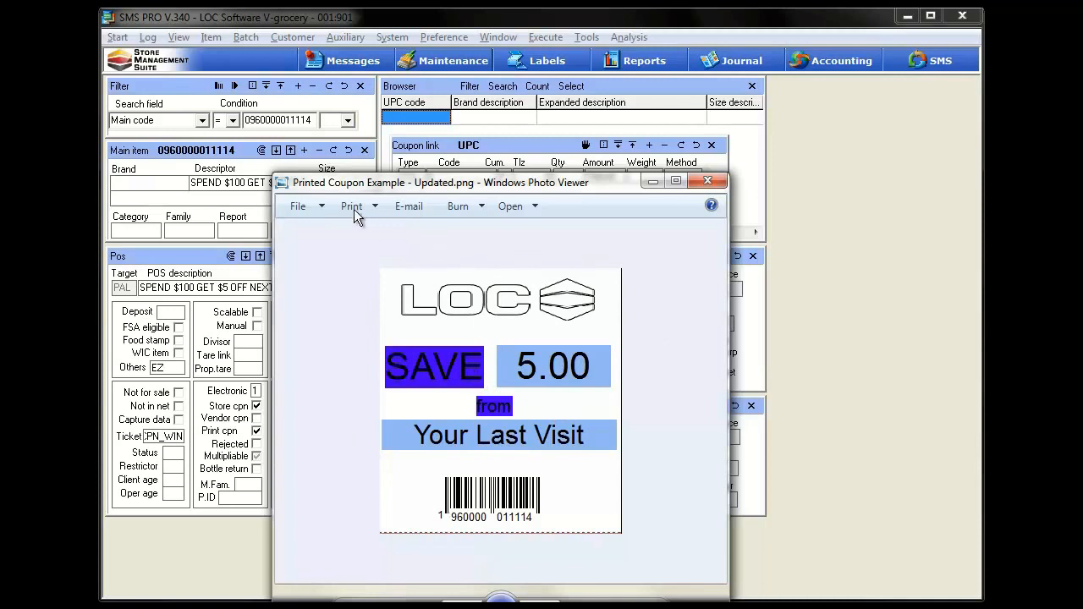
mouse_move(601, 414)
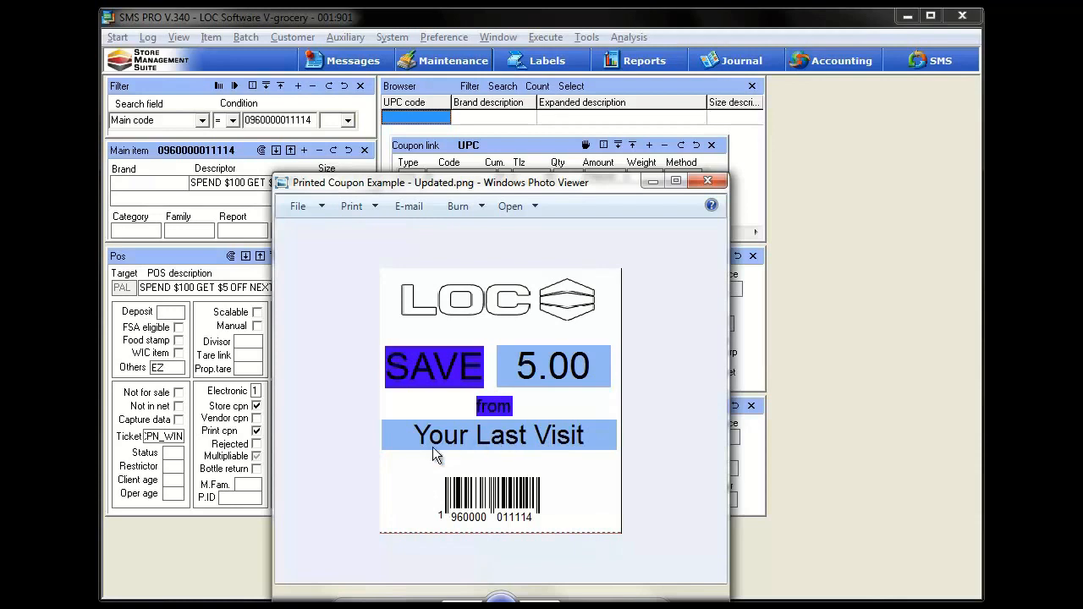
mouse_move(517, 530)
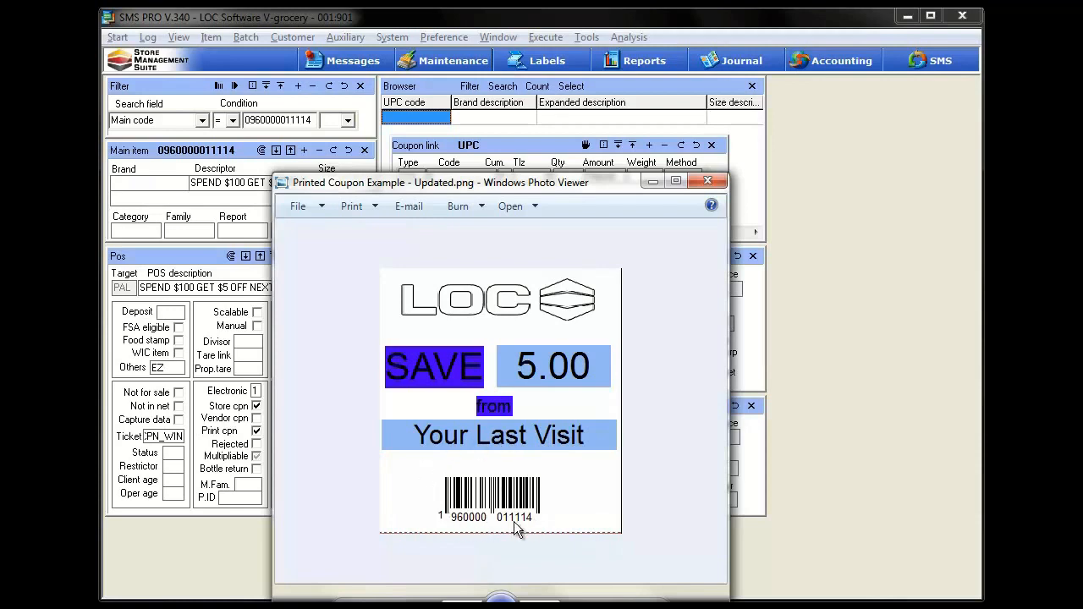
mouse_move(469, 524)
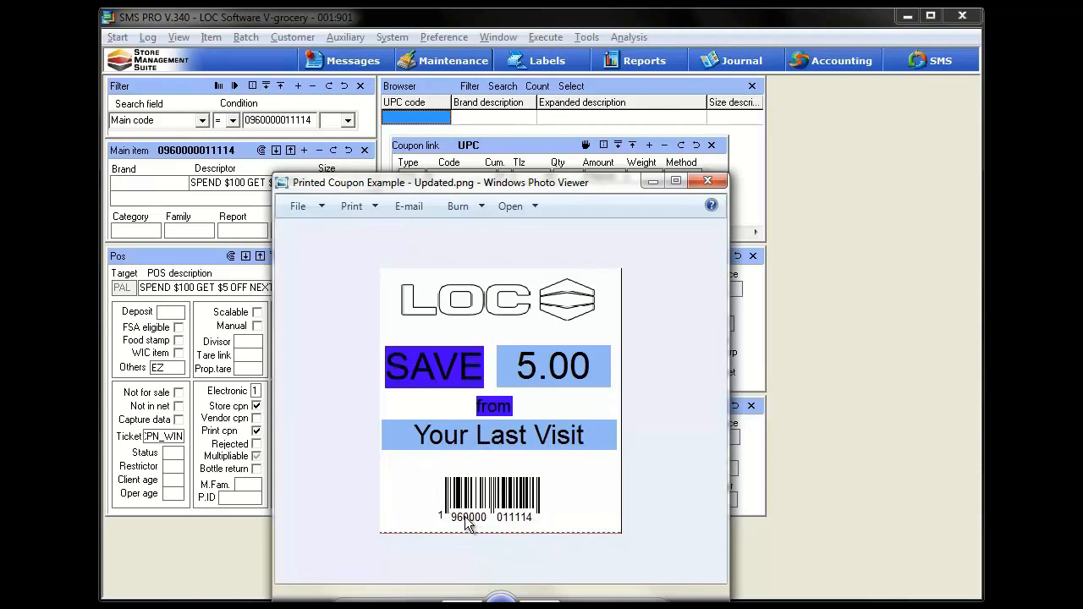
mouse_move(517, 526)
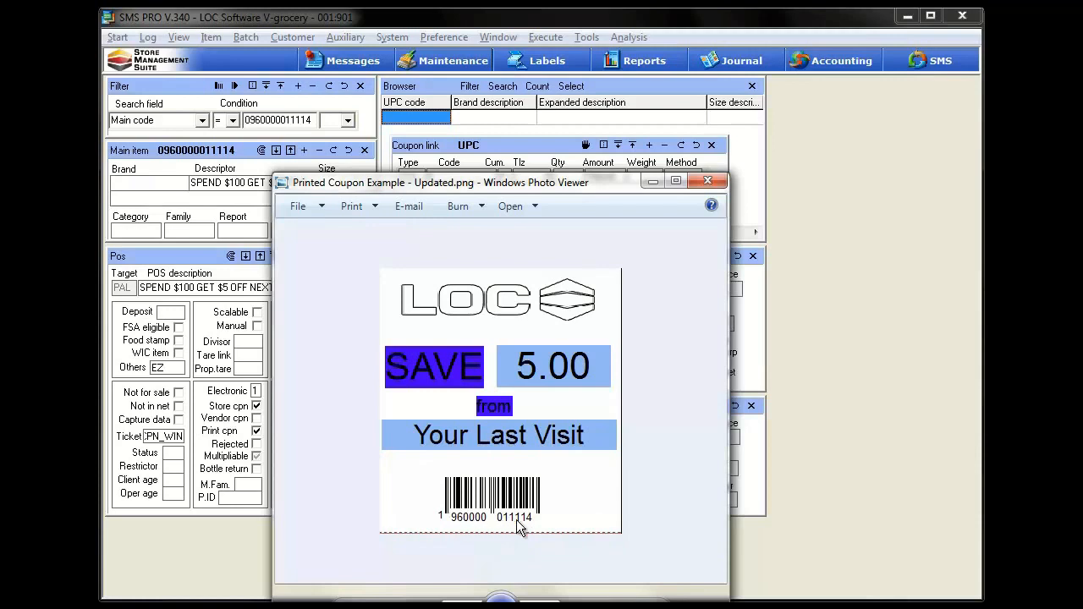
mouse_move(302, 138)
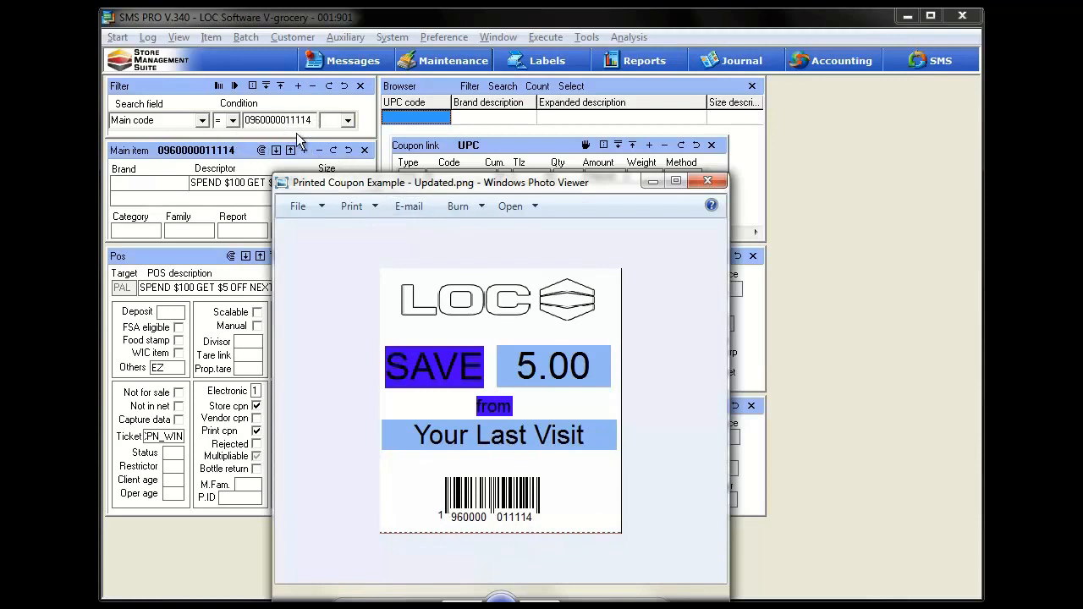
mouse_move(494, 521)
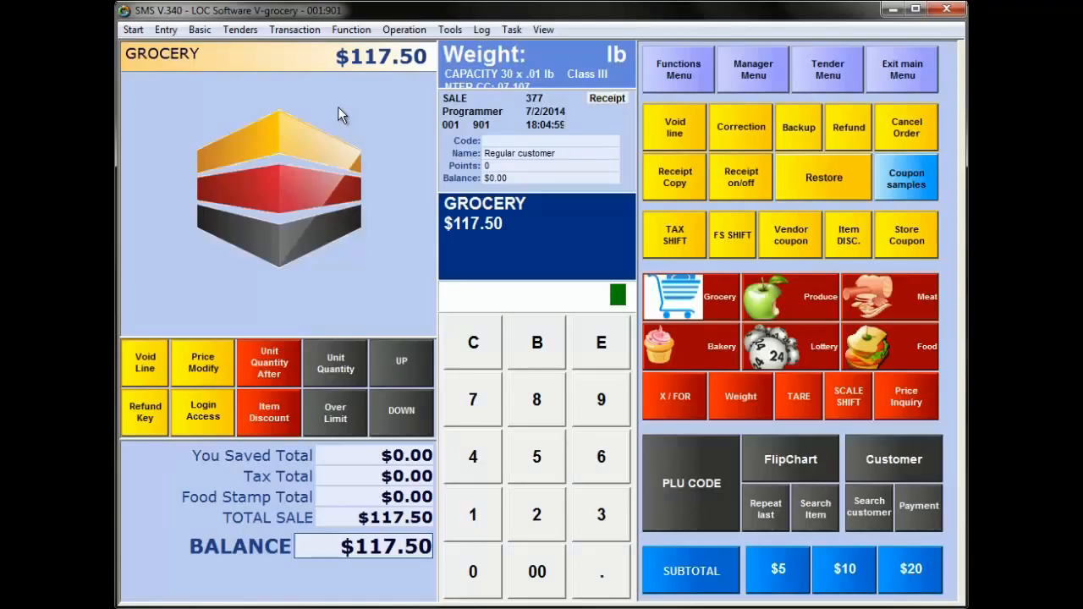
mouse_move(301, 88)
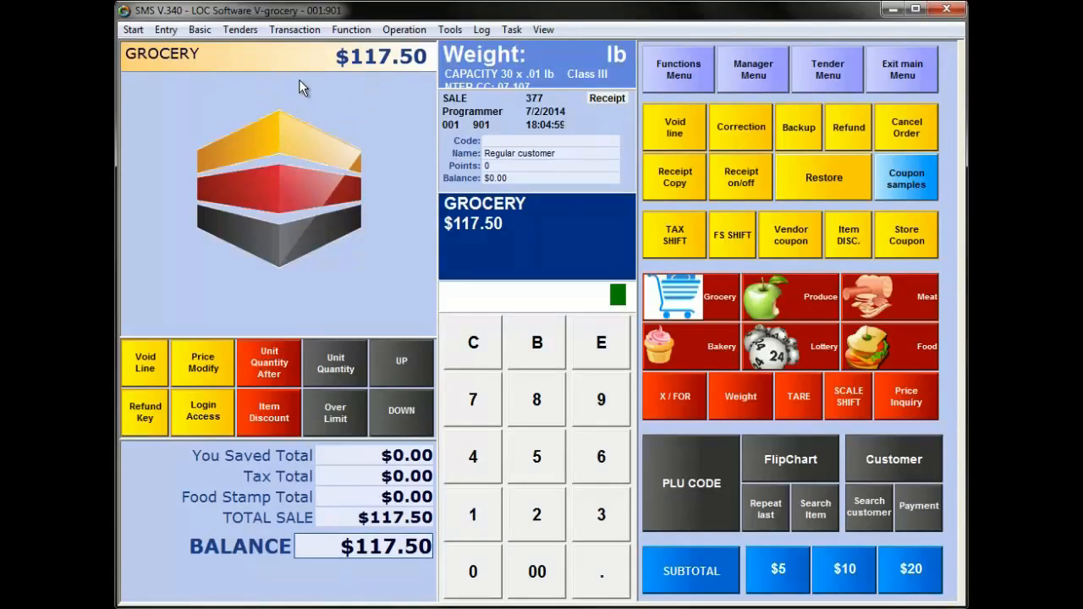
mouse_move(374, 75)
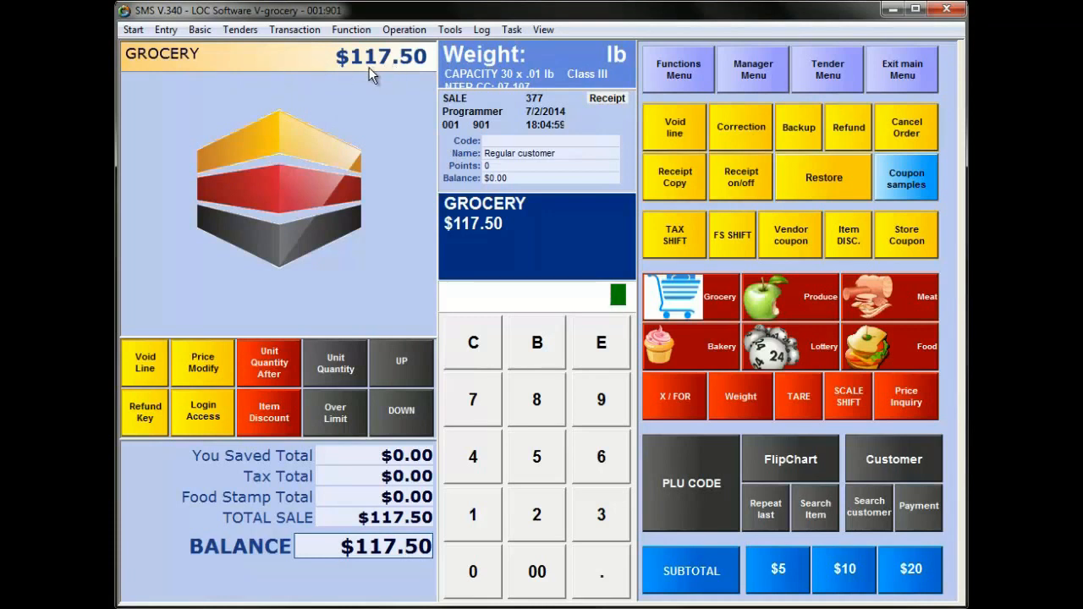
mouse_move(515, 305)
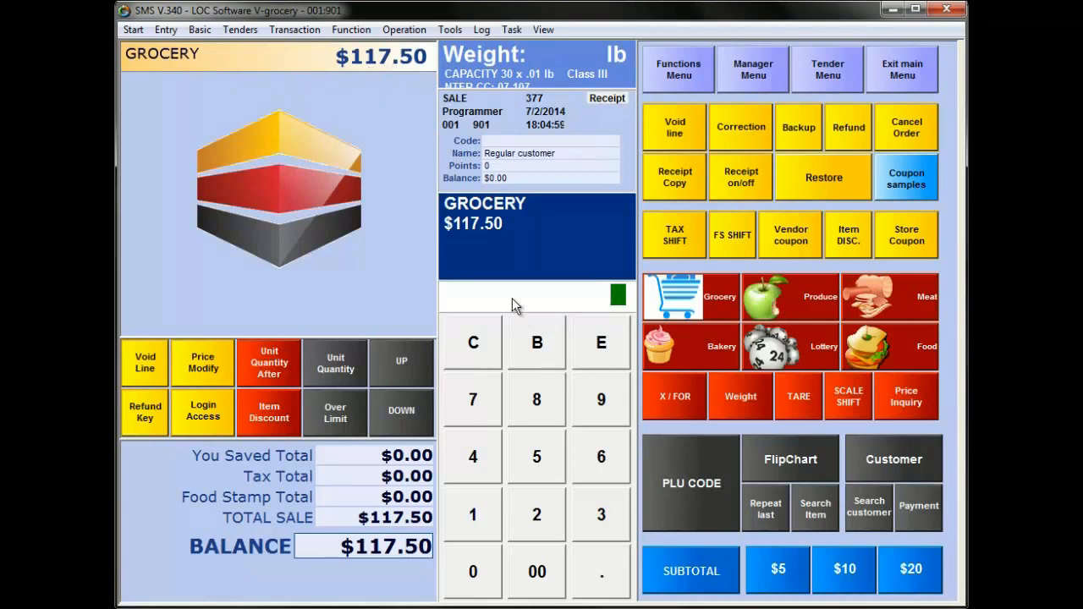
mouse_move(284, 98)
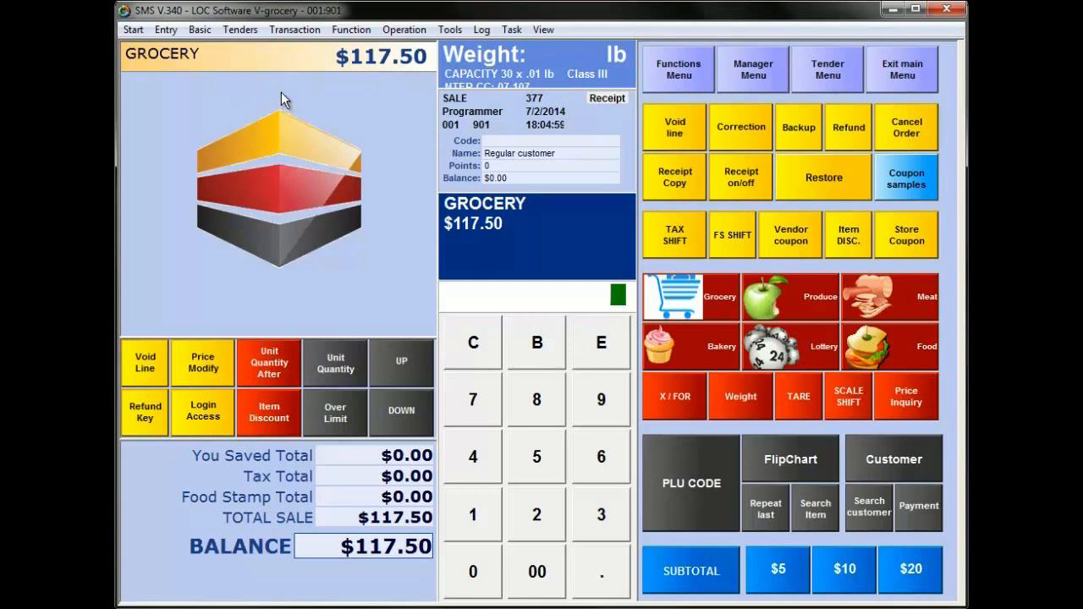
mouse_move(270, 103)
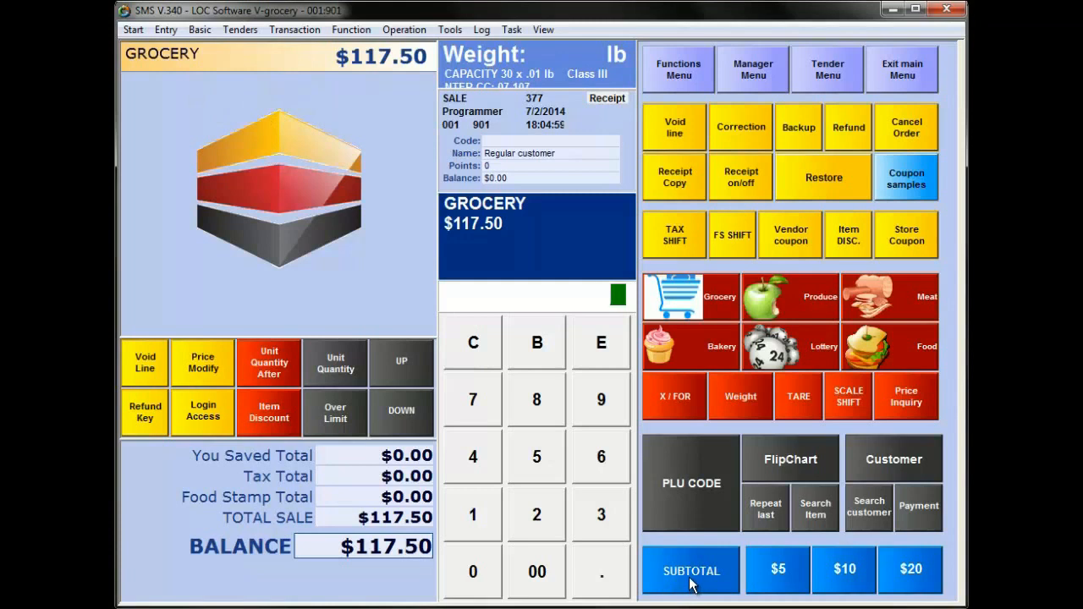
Subtotal the $117.50 sale and tender the full balance in cash
left_click(690, 571)
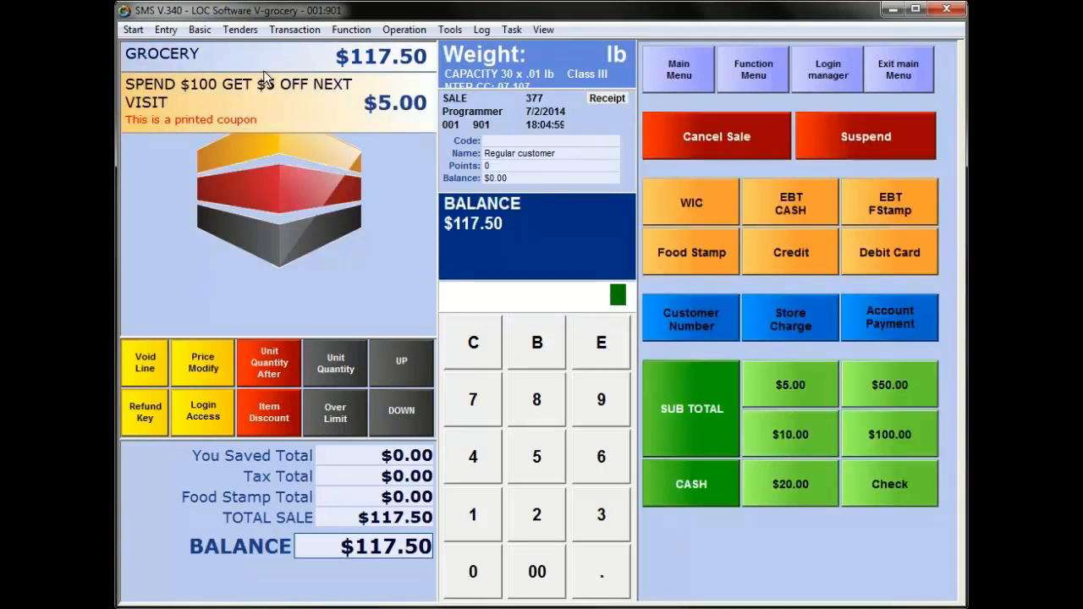
mouse_move(250, 139)
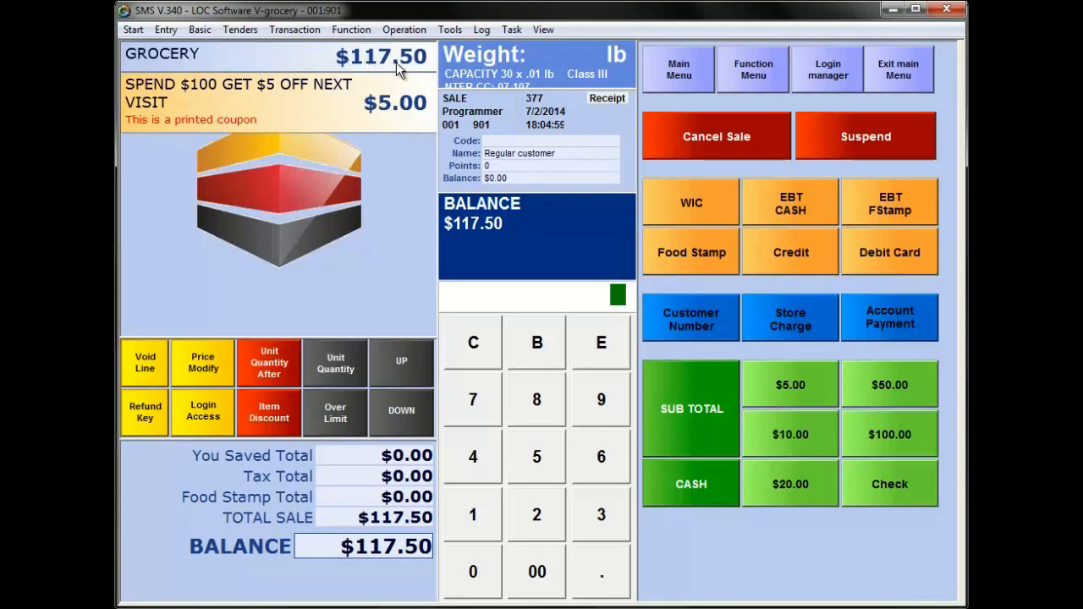
mouse_move(235, 136)
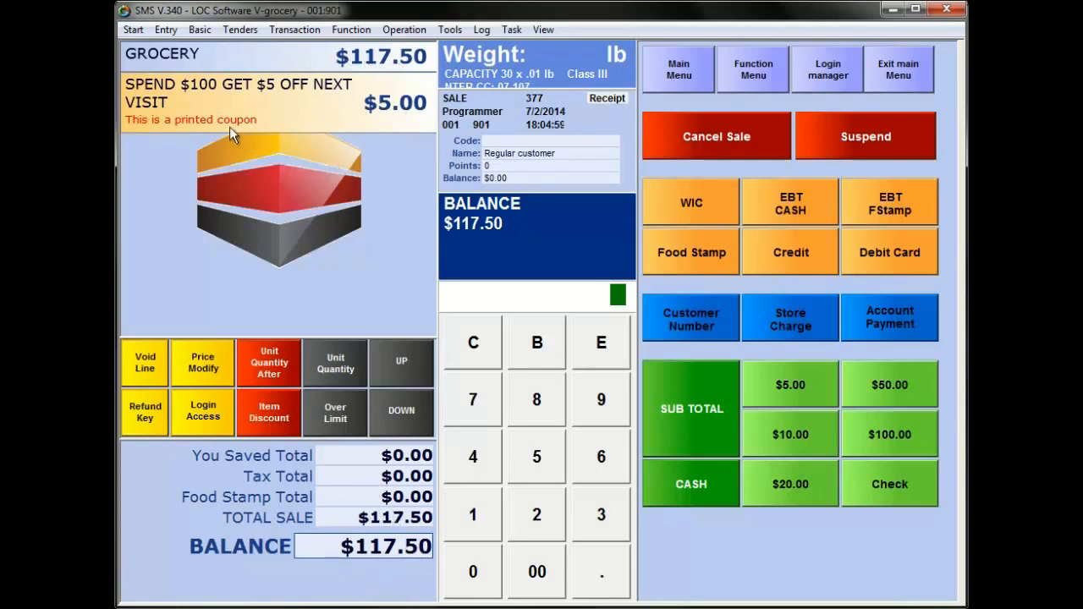
mouse_move(291, 112)
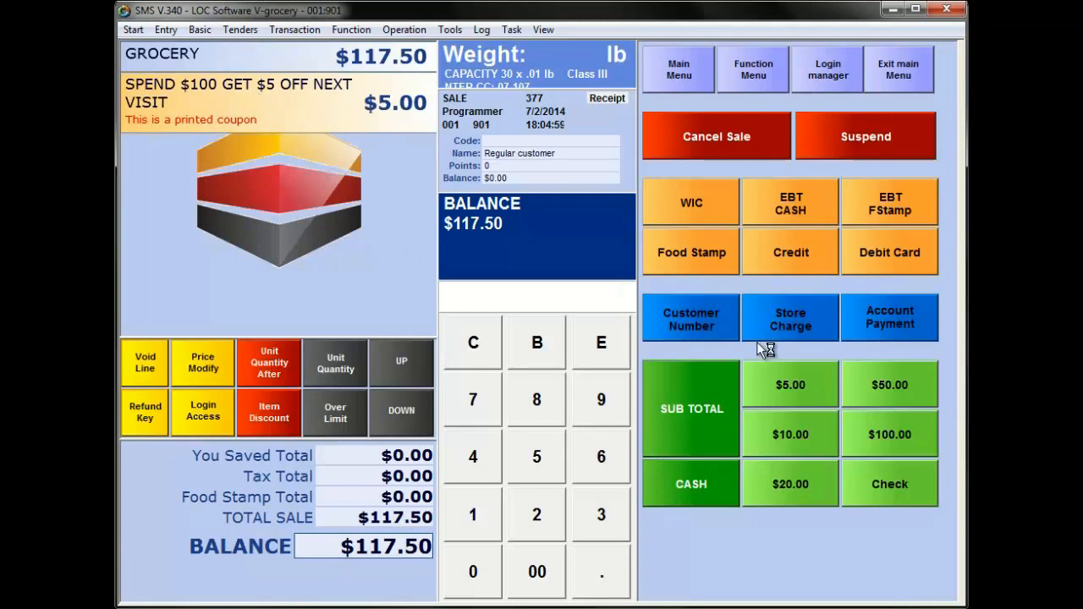
left_click(690, 483)
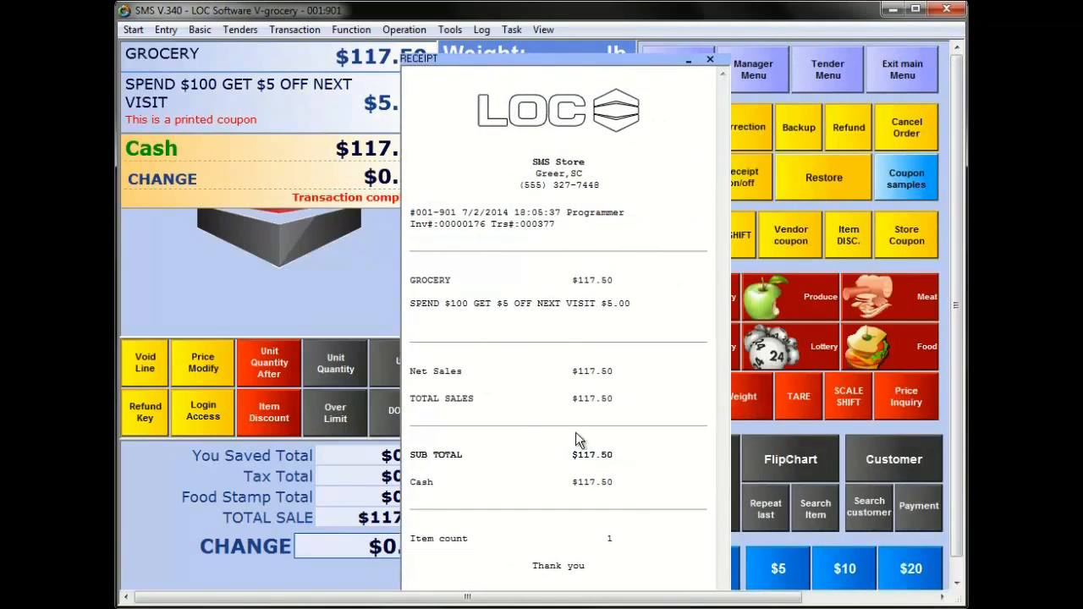
mouse_move(494, 423)
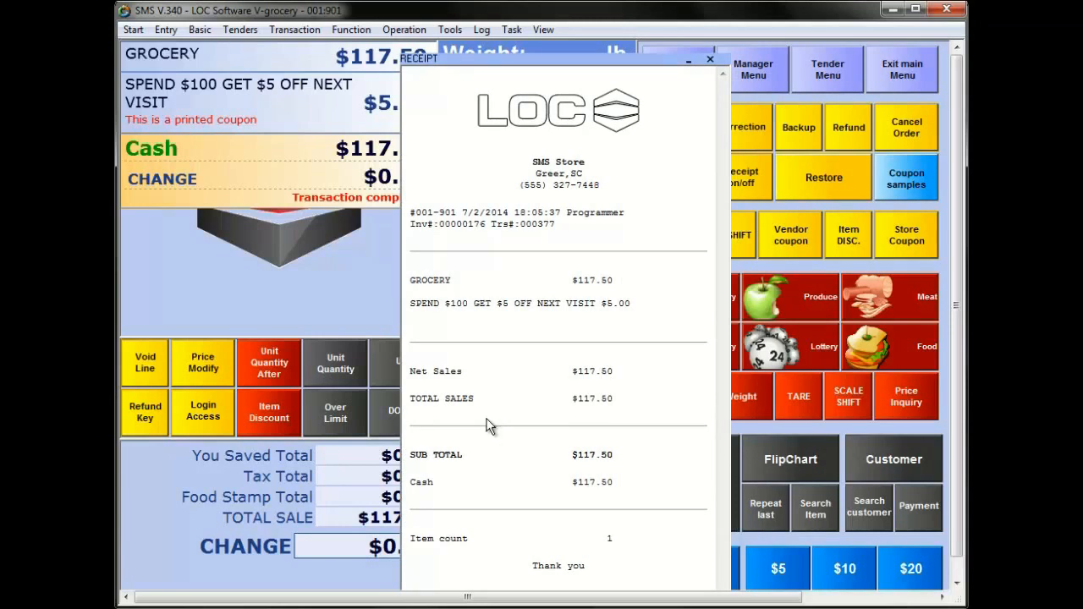
mouse_move(482, 424)
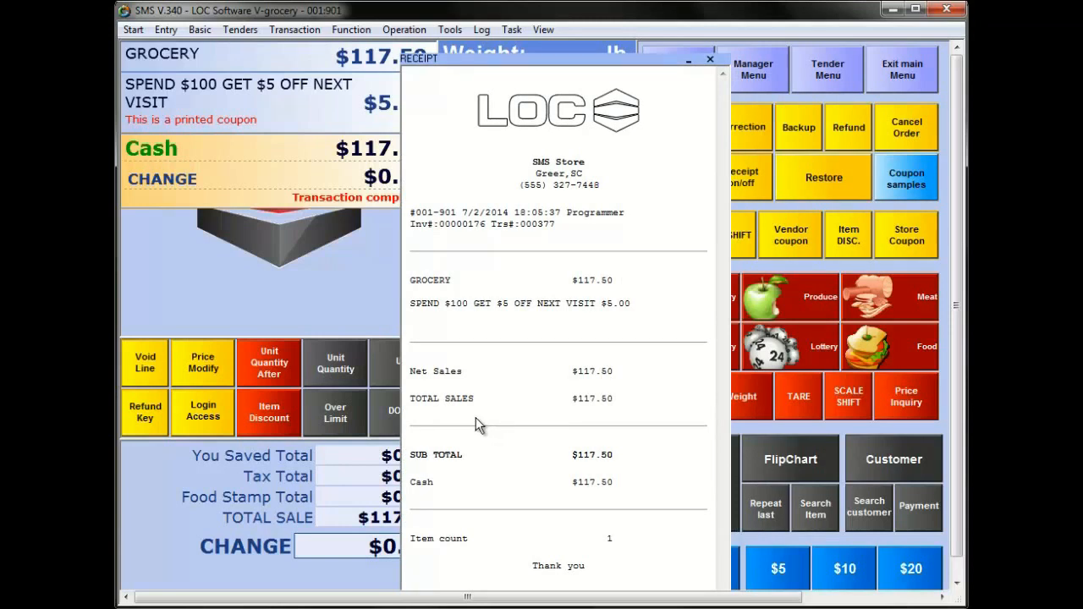
mouse_move(483, 424)
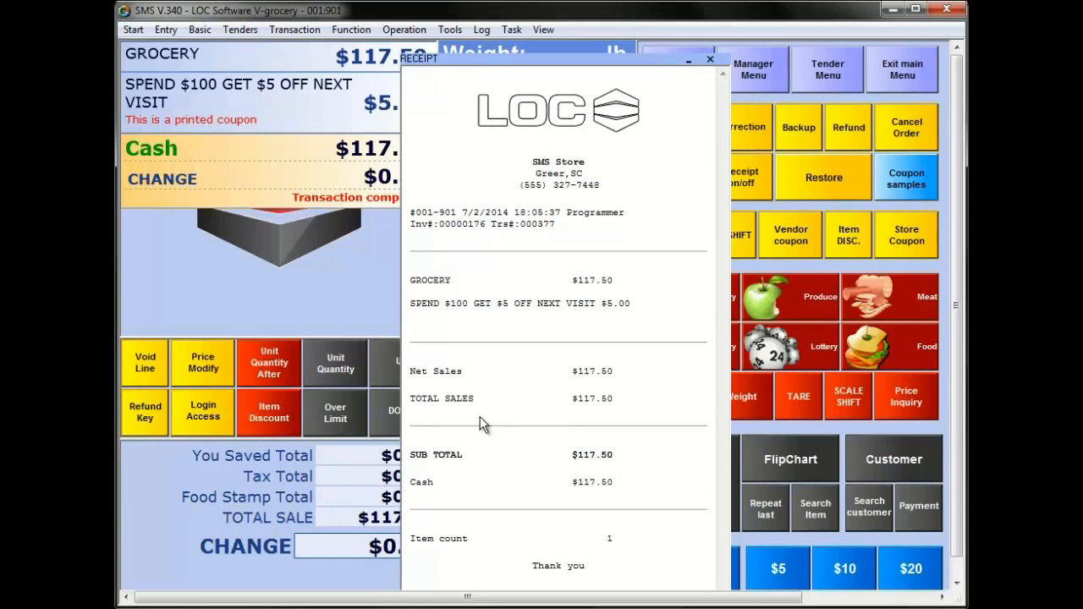
Dismiss the receipt of the completed $117.50 cash sale
left_click(709, 58)
type("25")
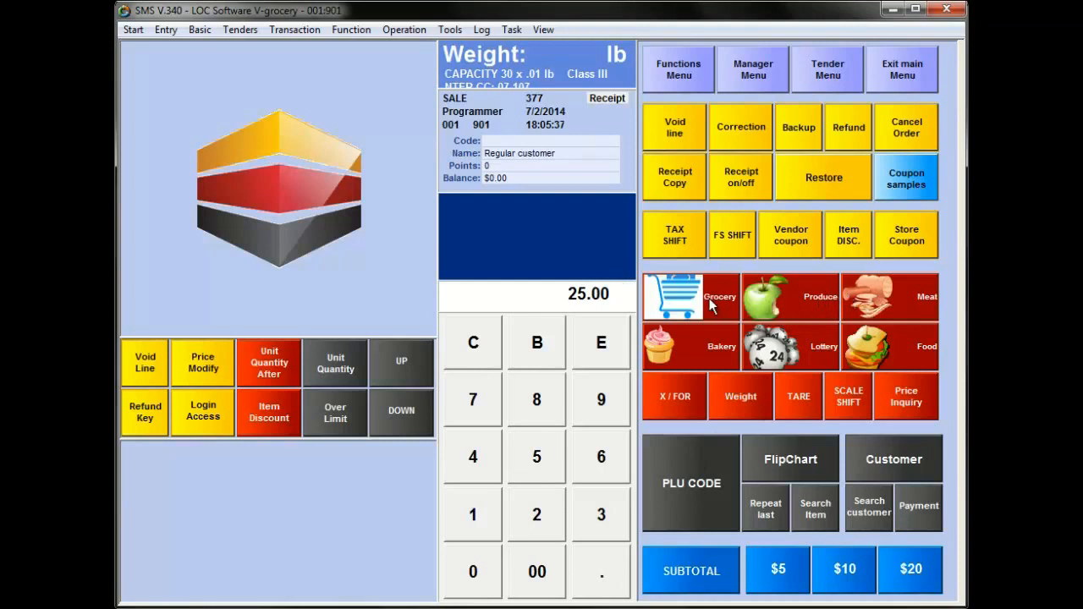
Ring the keyed 25.00 amount to the Grocery department
left_click(721, 296)
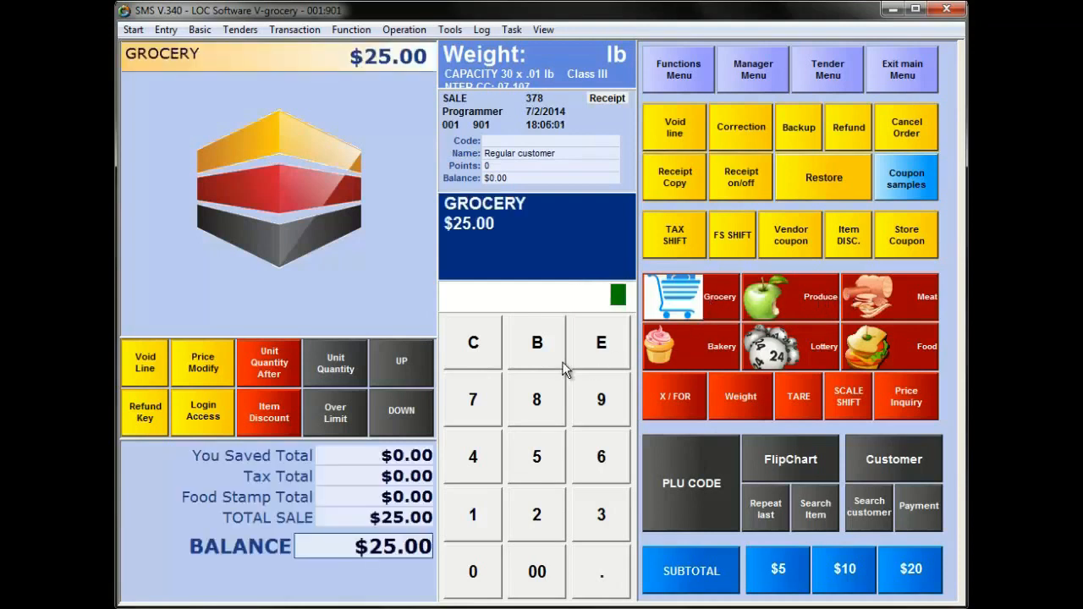
mouse_move(544, 358)
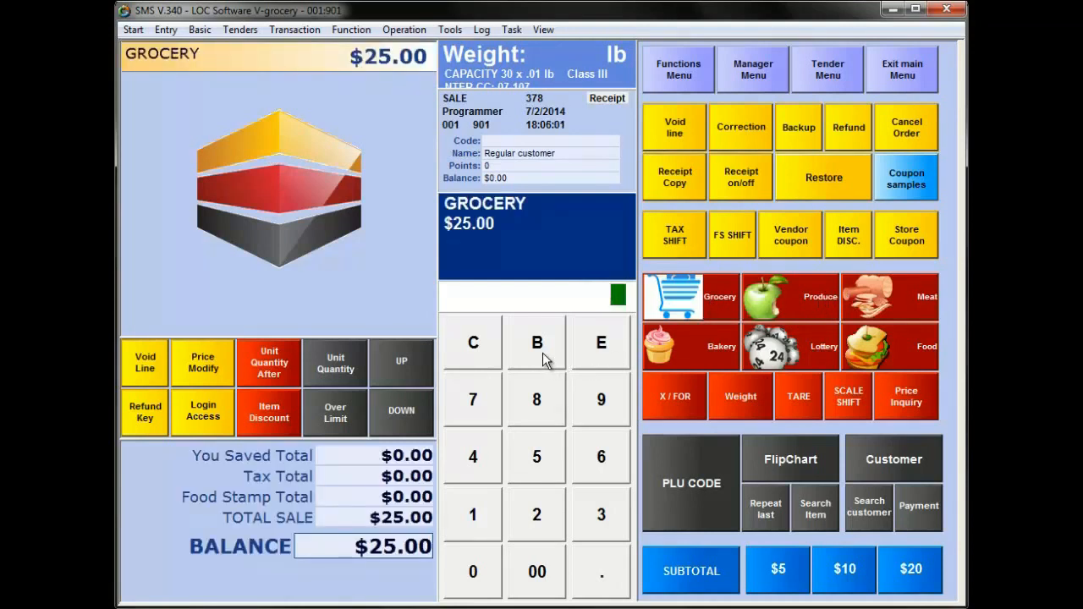
mouse_move(516, 296)
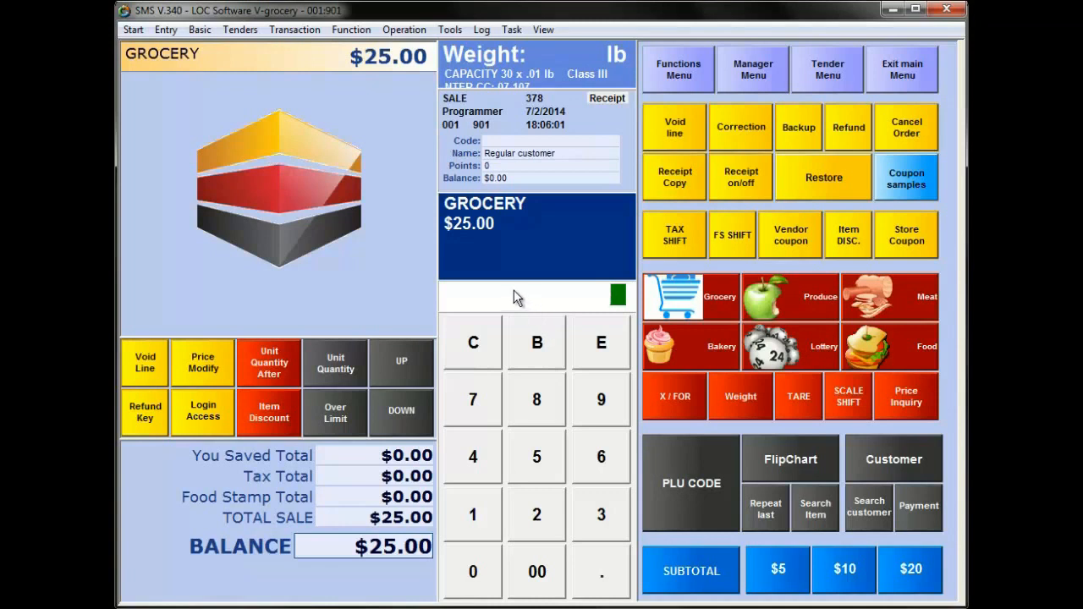
mouse_move(456, 298)
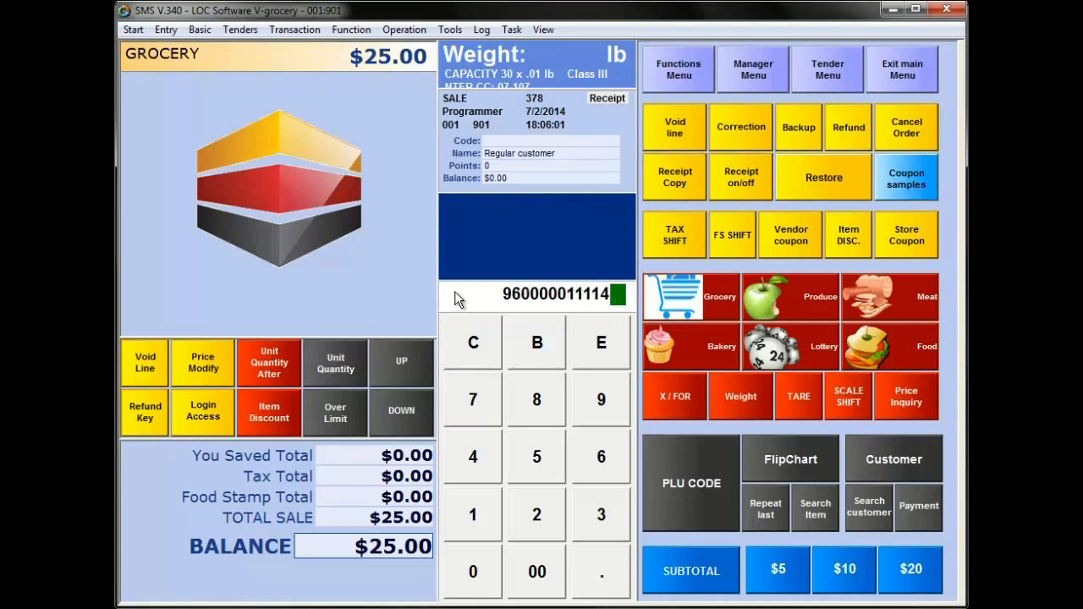
mouse_move(664, 467)
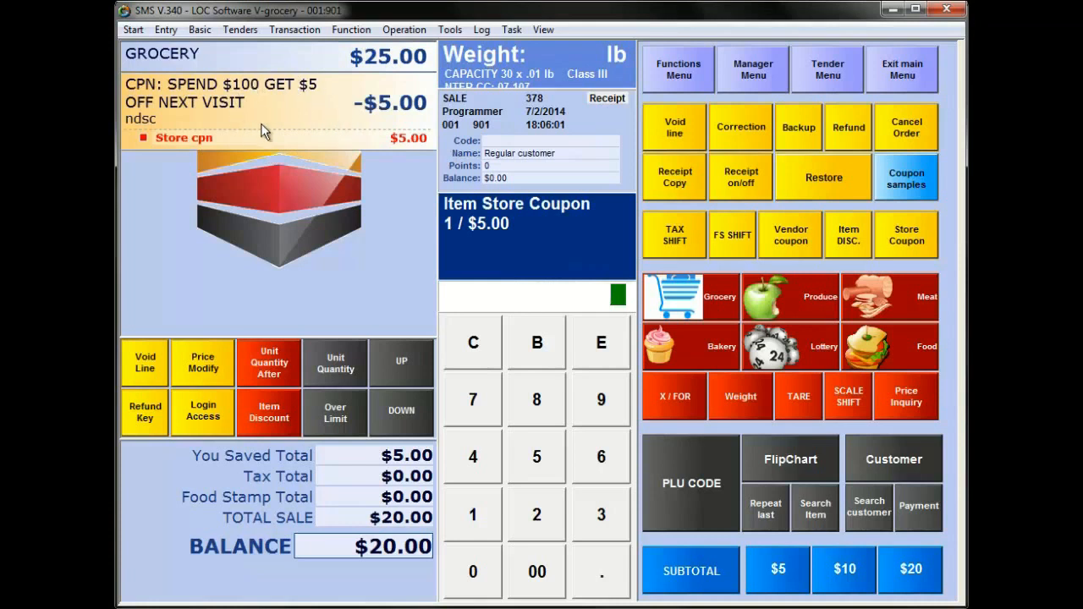
mouse_move(311, 125)
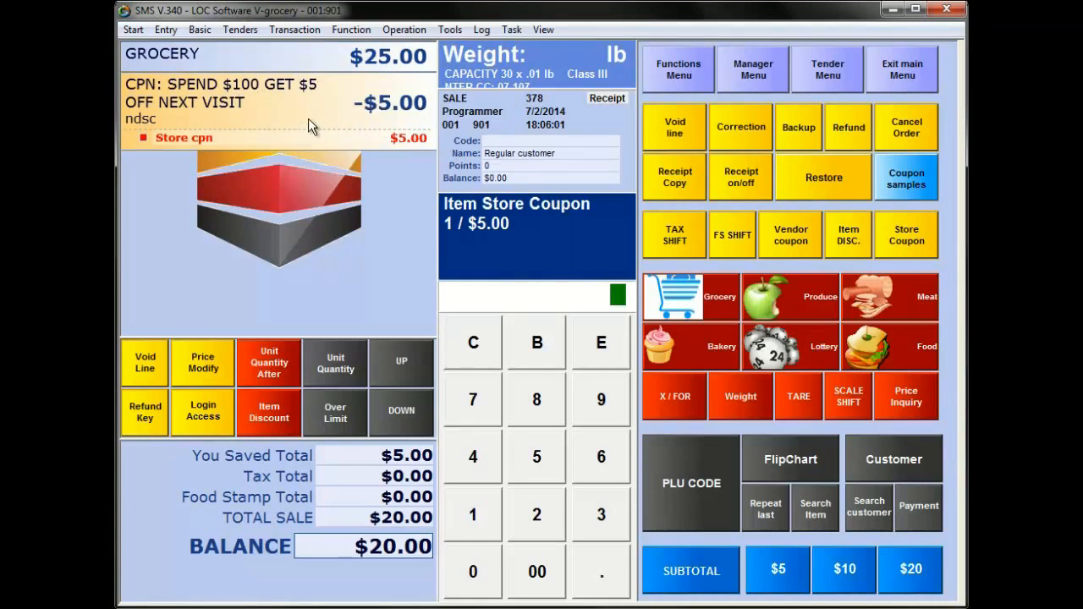
mouse_move(376, 139)
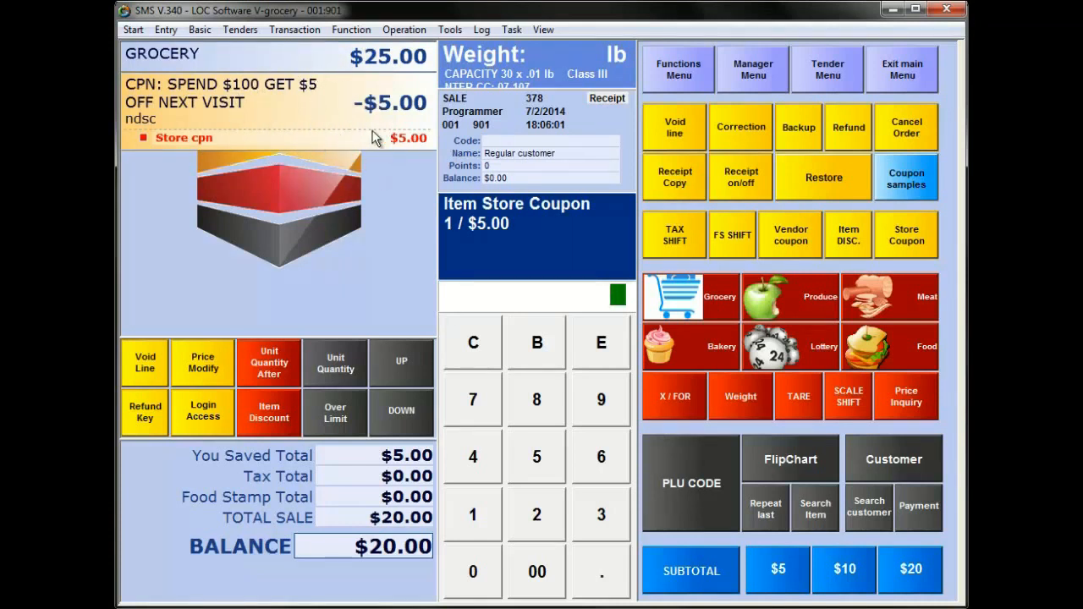
mouse_move(368, 142)
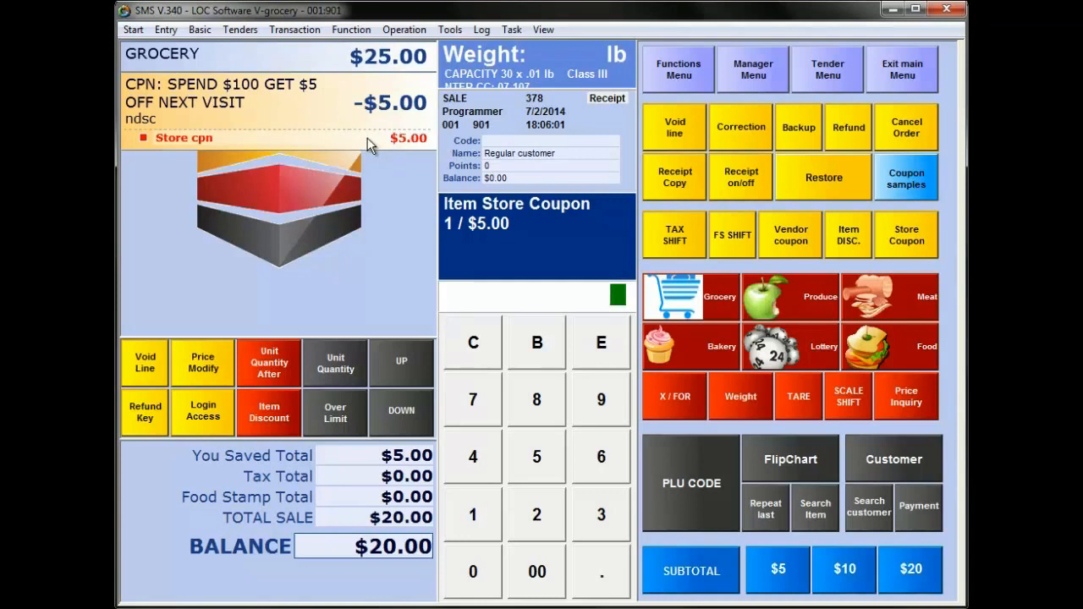
mouse_move(397, 460)
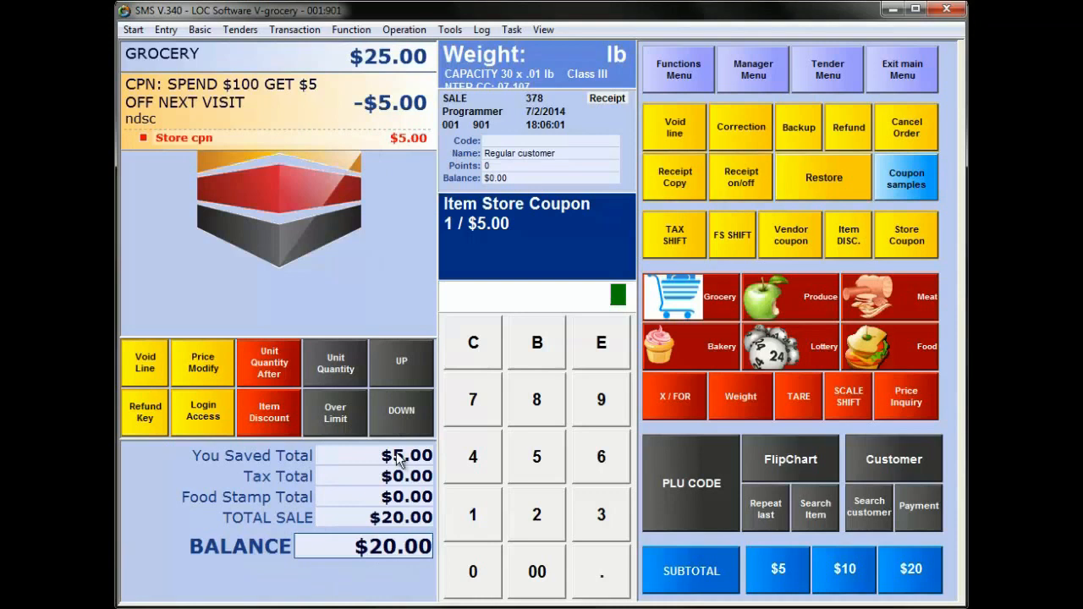
mouse_move(314, 569)
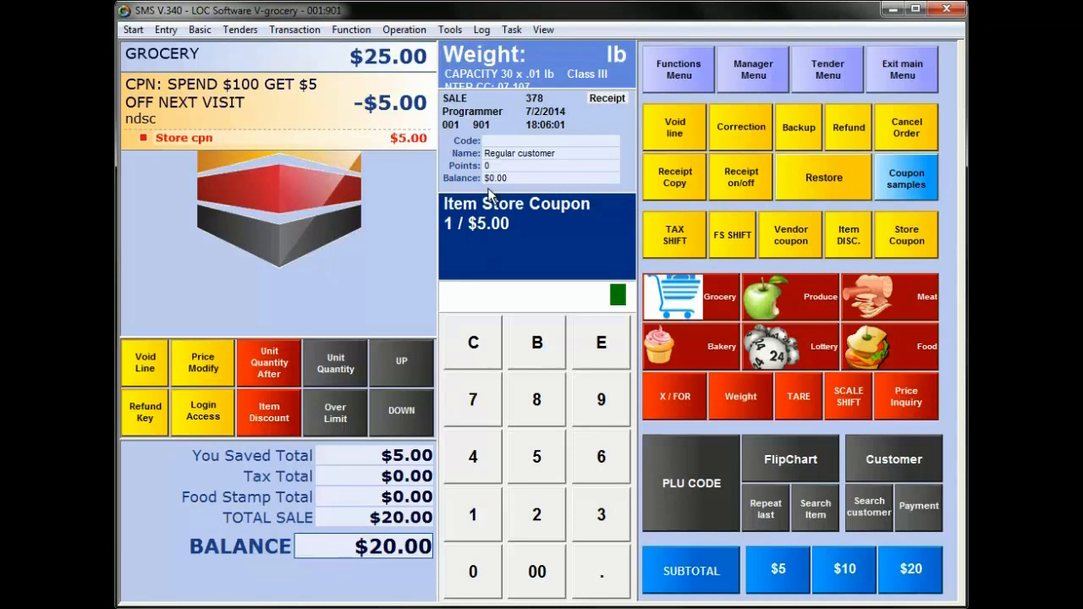
mouse_move(328, 166)
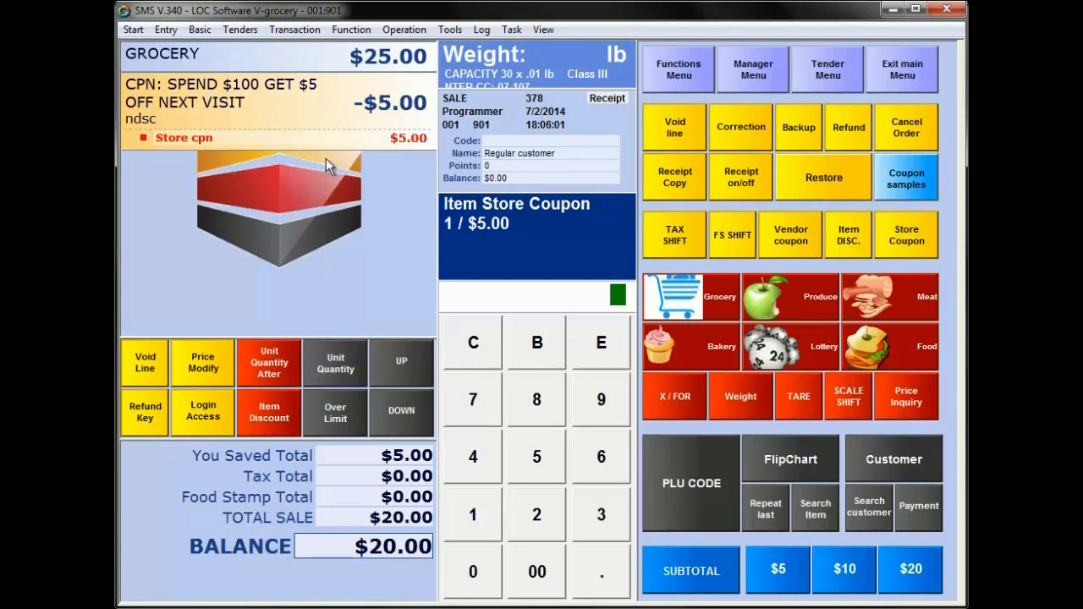
mouse_move(354, 101)
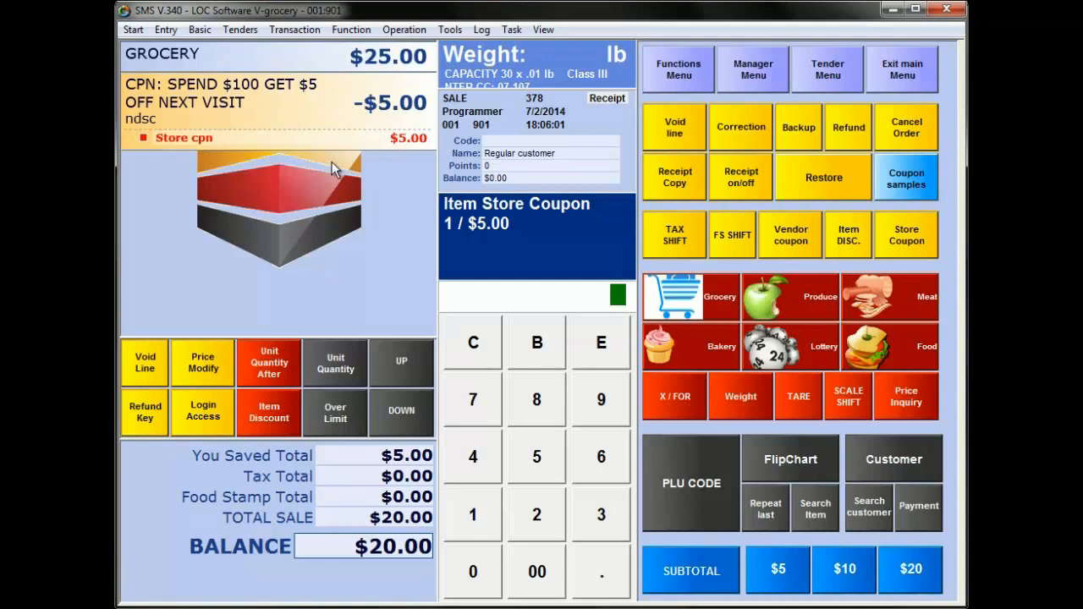
mouse_move(427, 138)
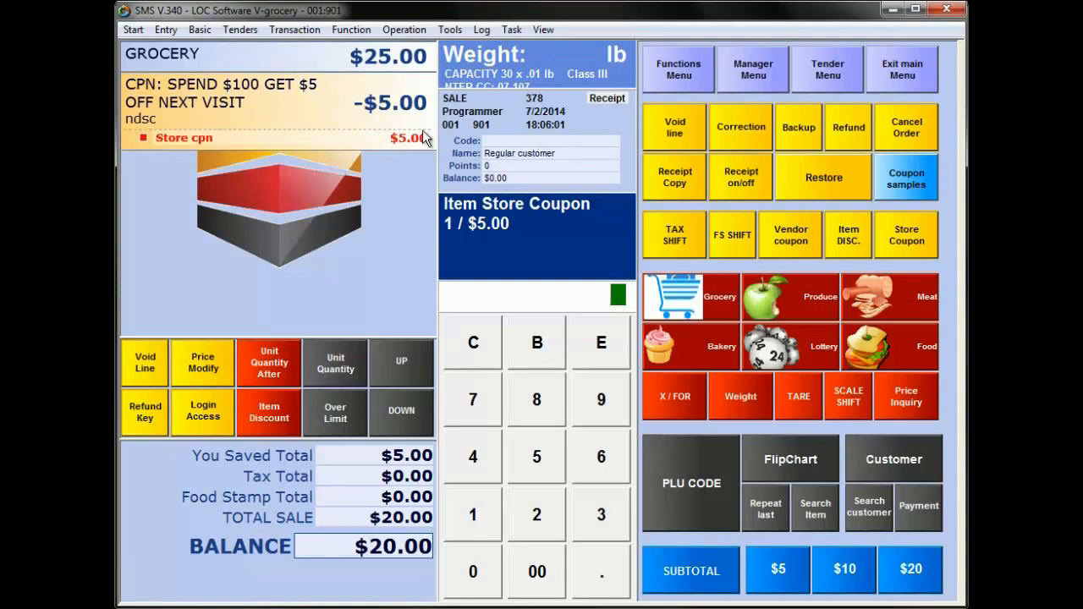
mouse_move(447, 186)
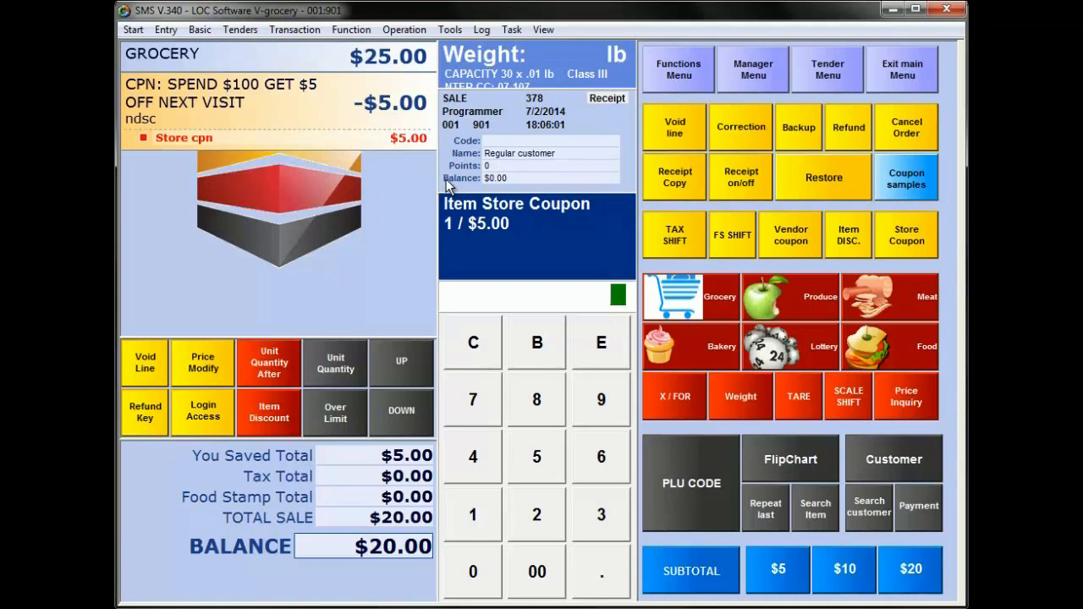
mouse_move(297, 233)
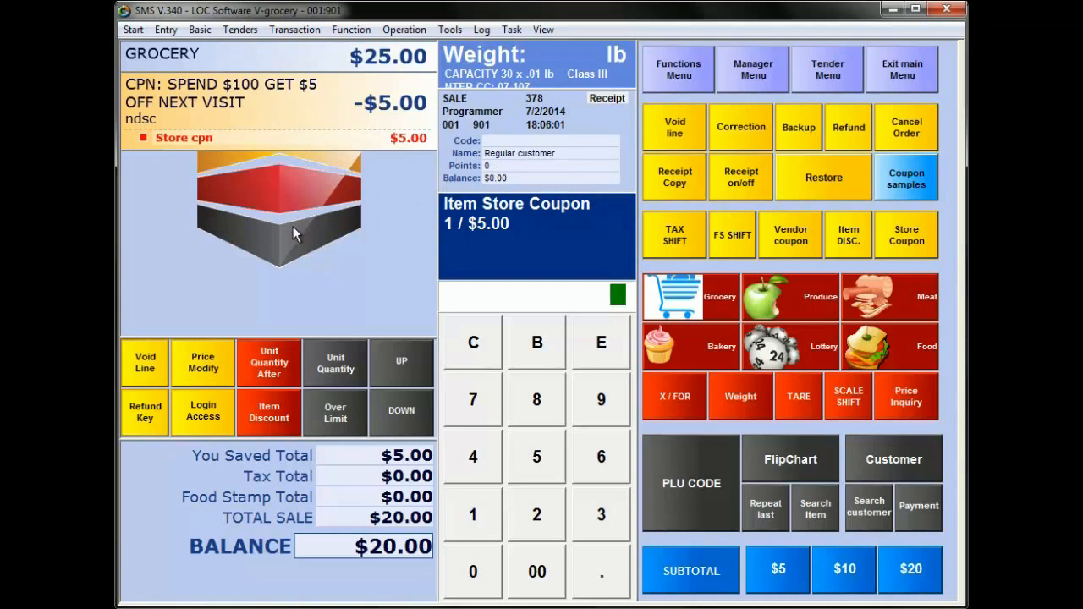